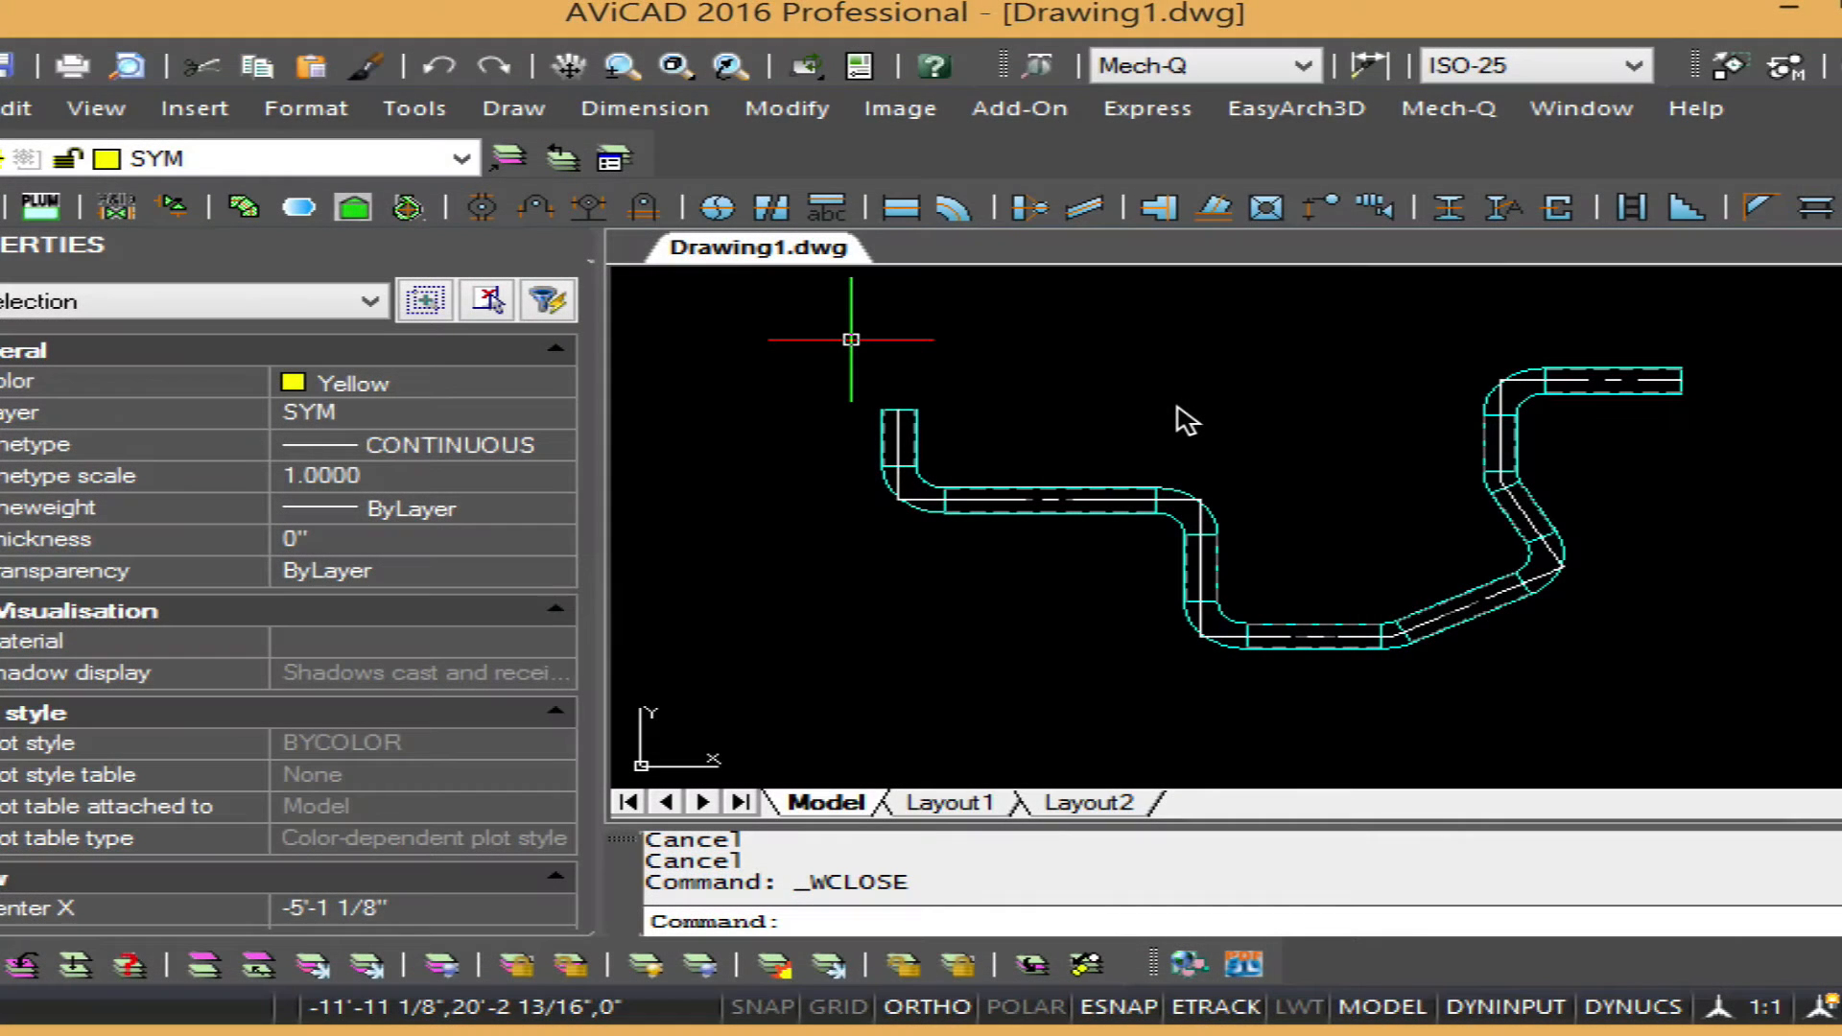
mouse_move(1204, 433)
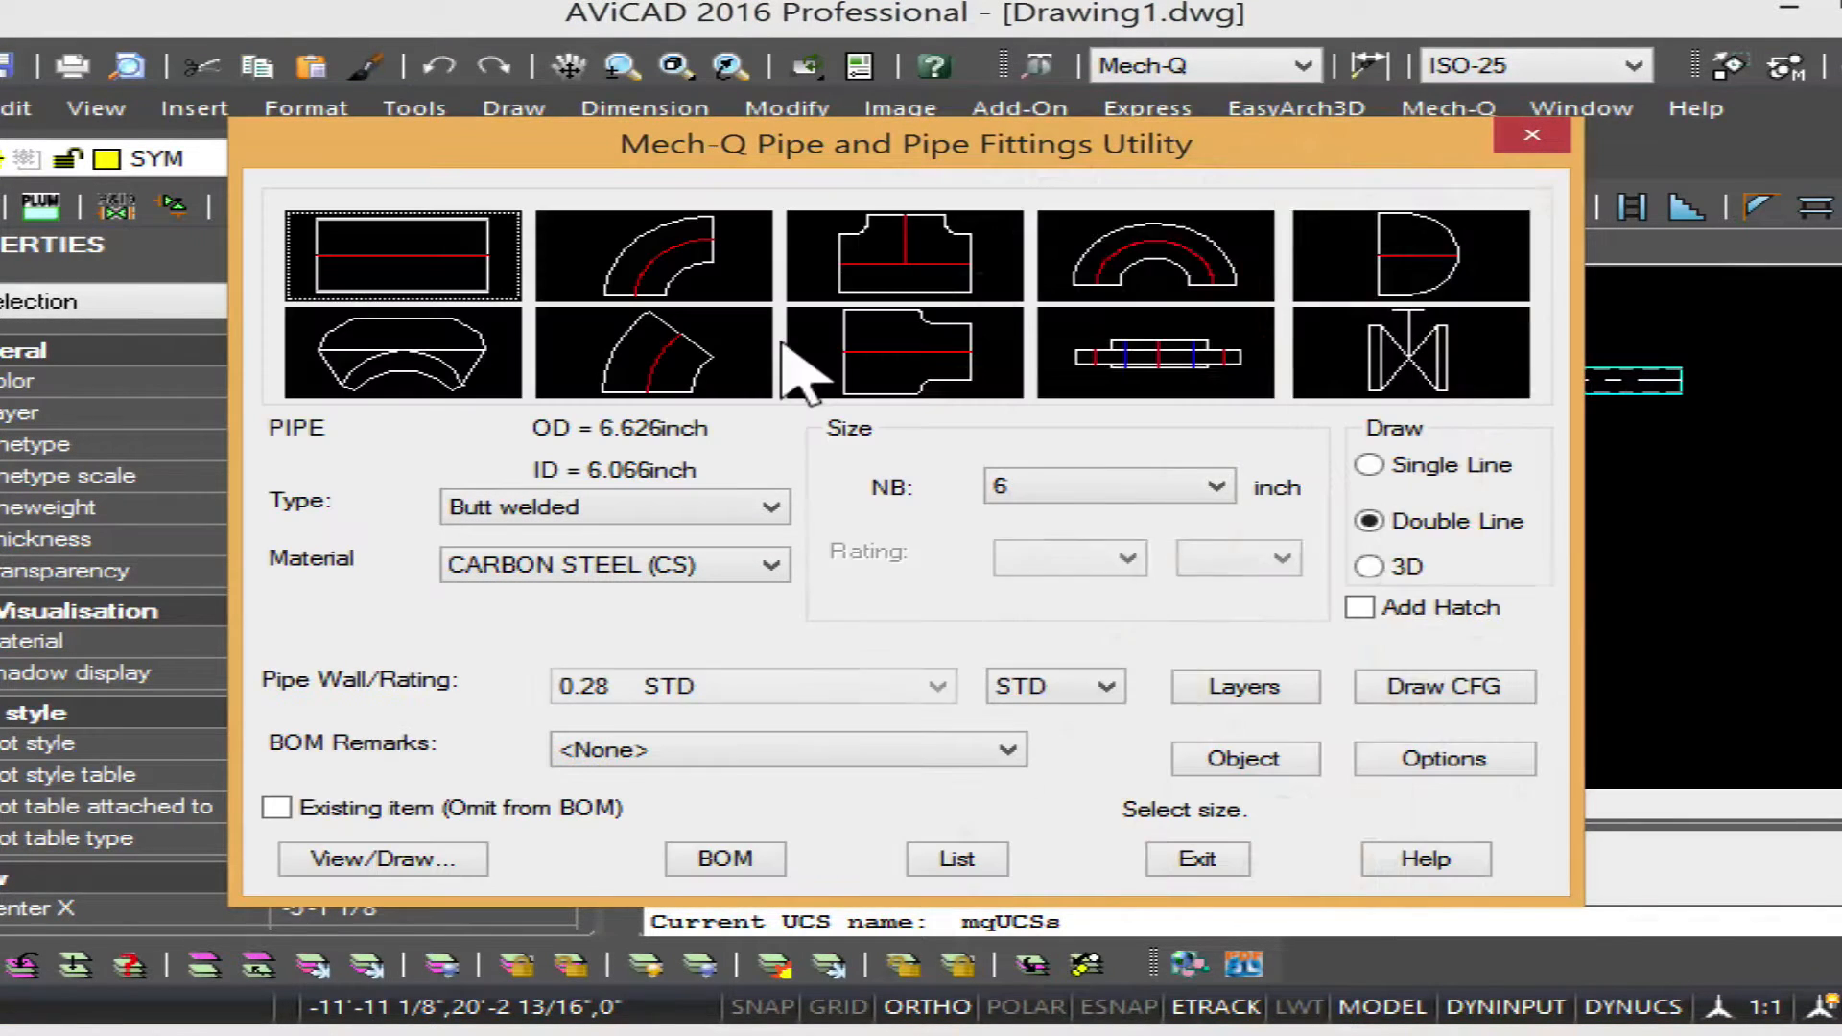
mouse_move(1245, 758)
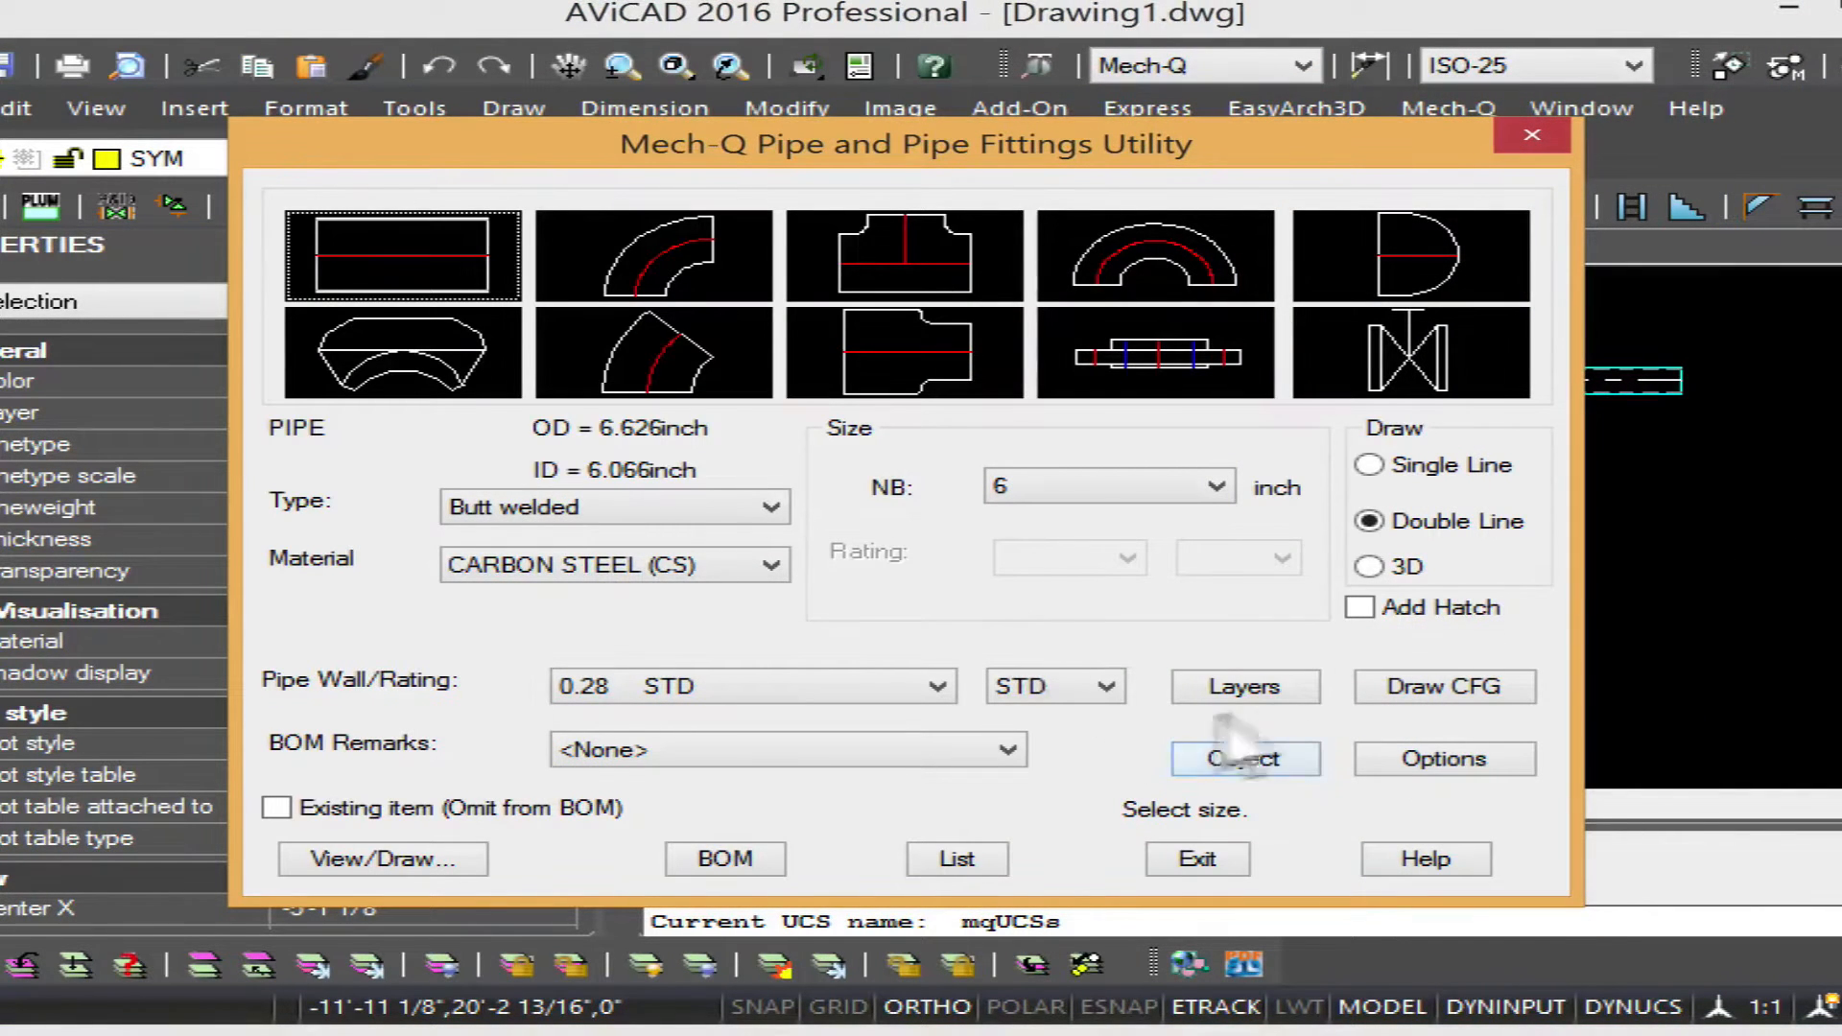
Step: Enable Add Type to Description in the piping BOM configuration
left_click(1441, 758)
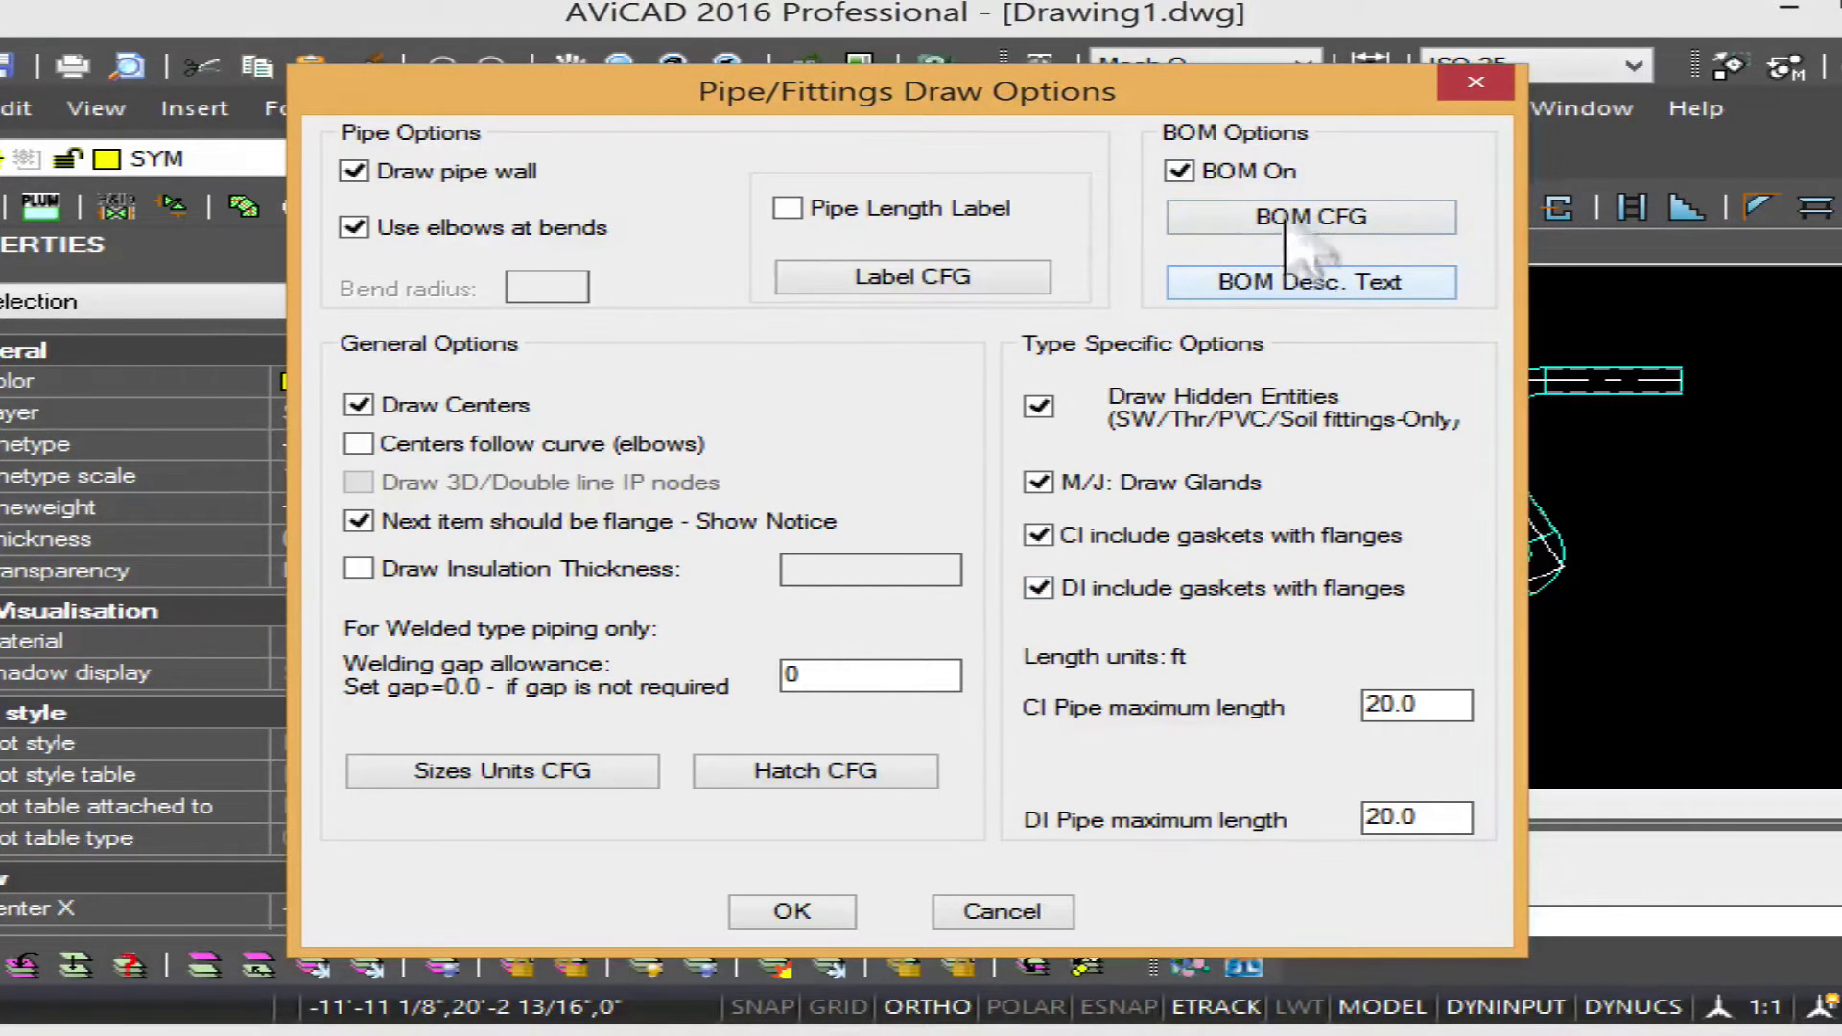
left_click(1308, 218)
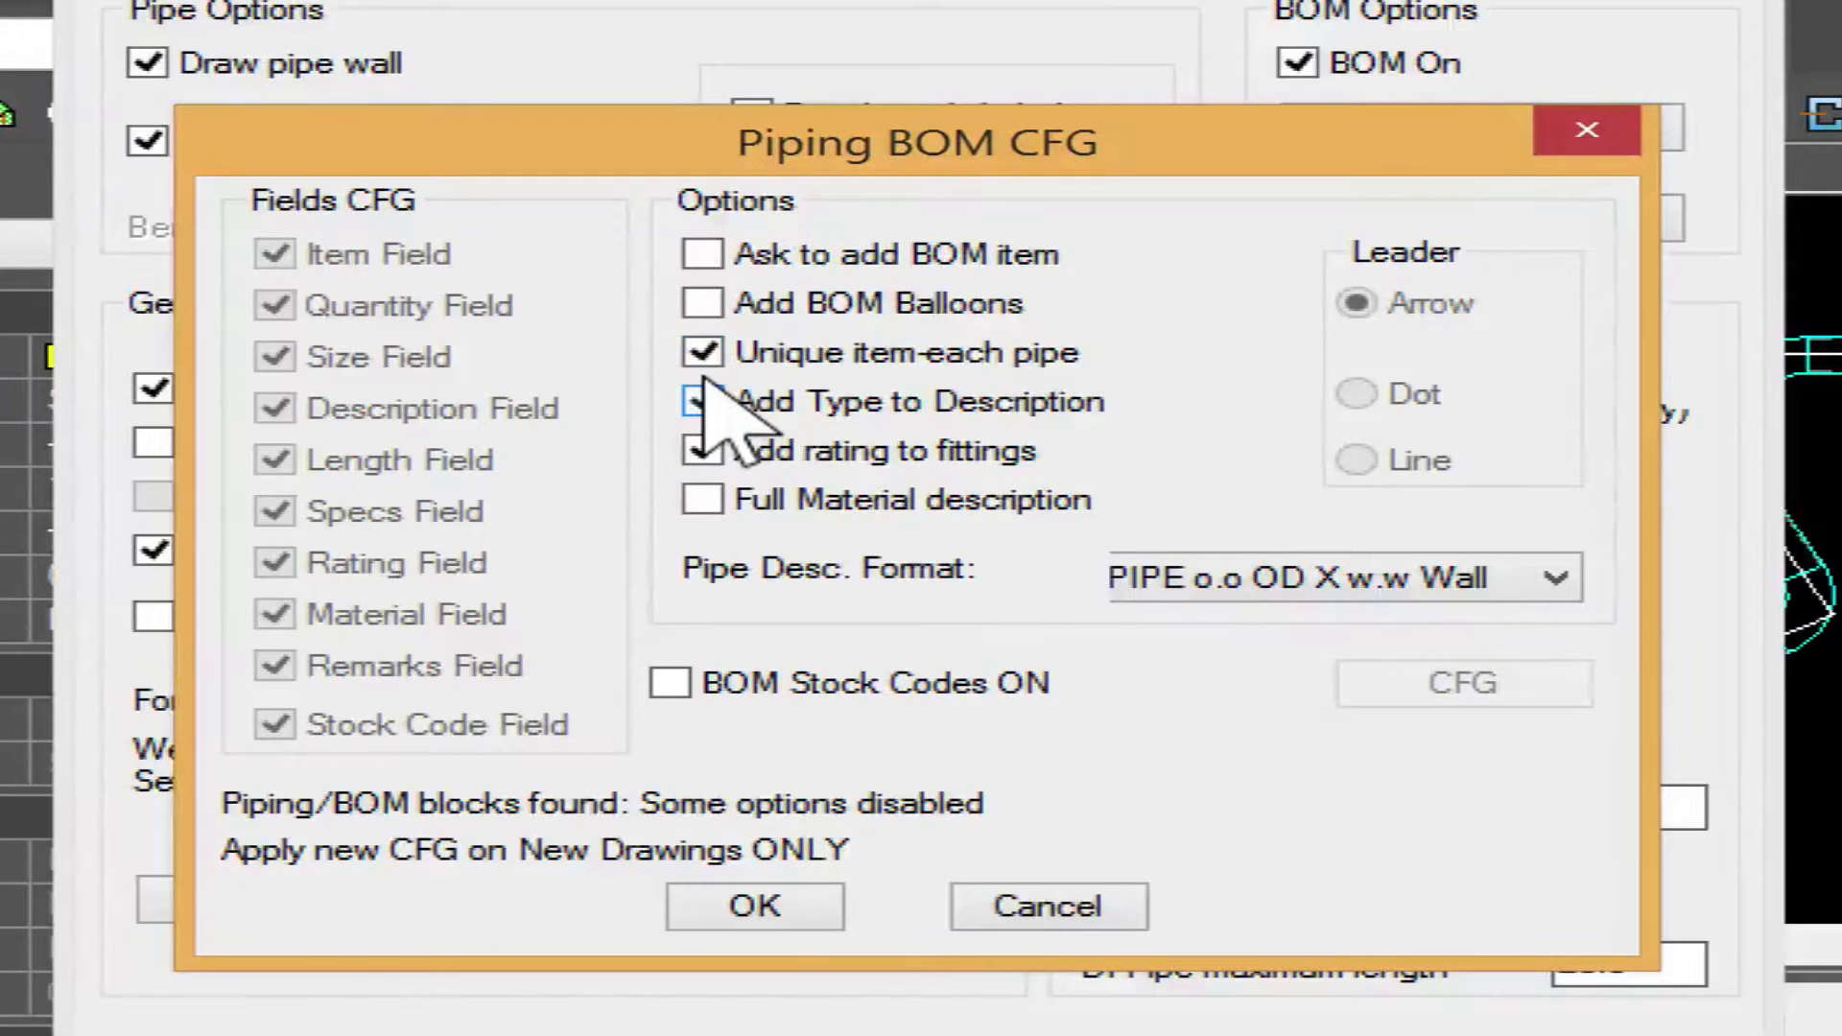
left_click(701, 401)
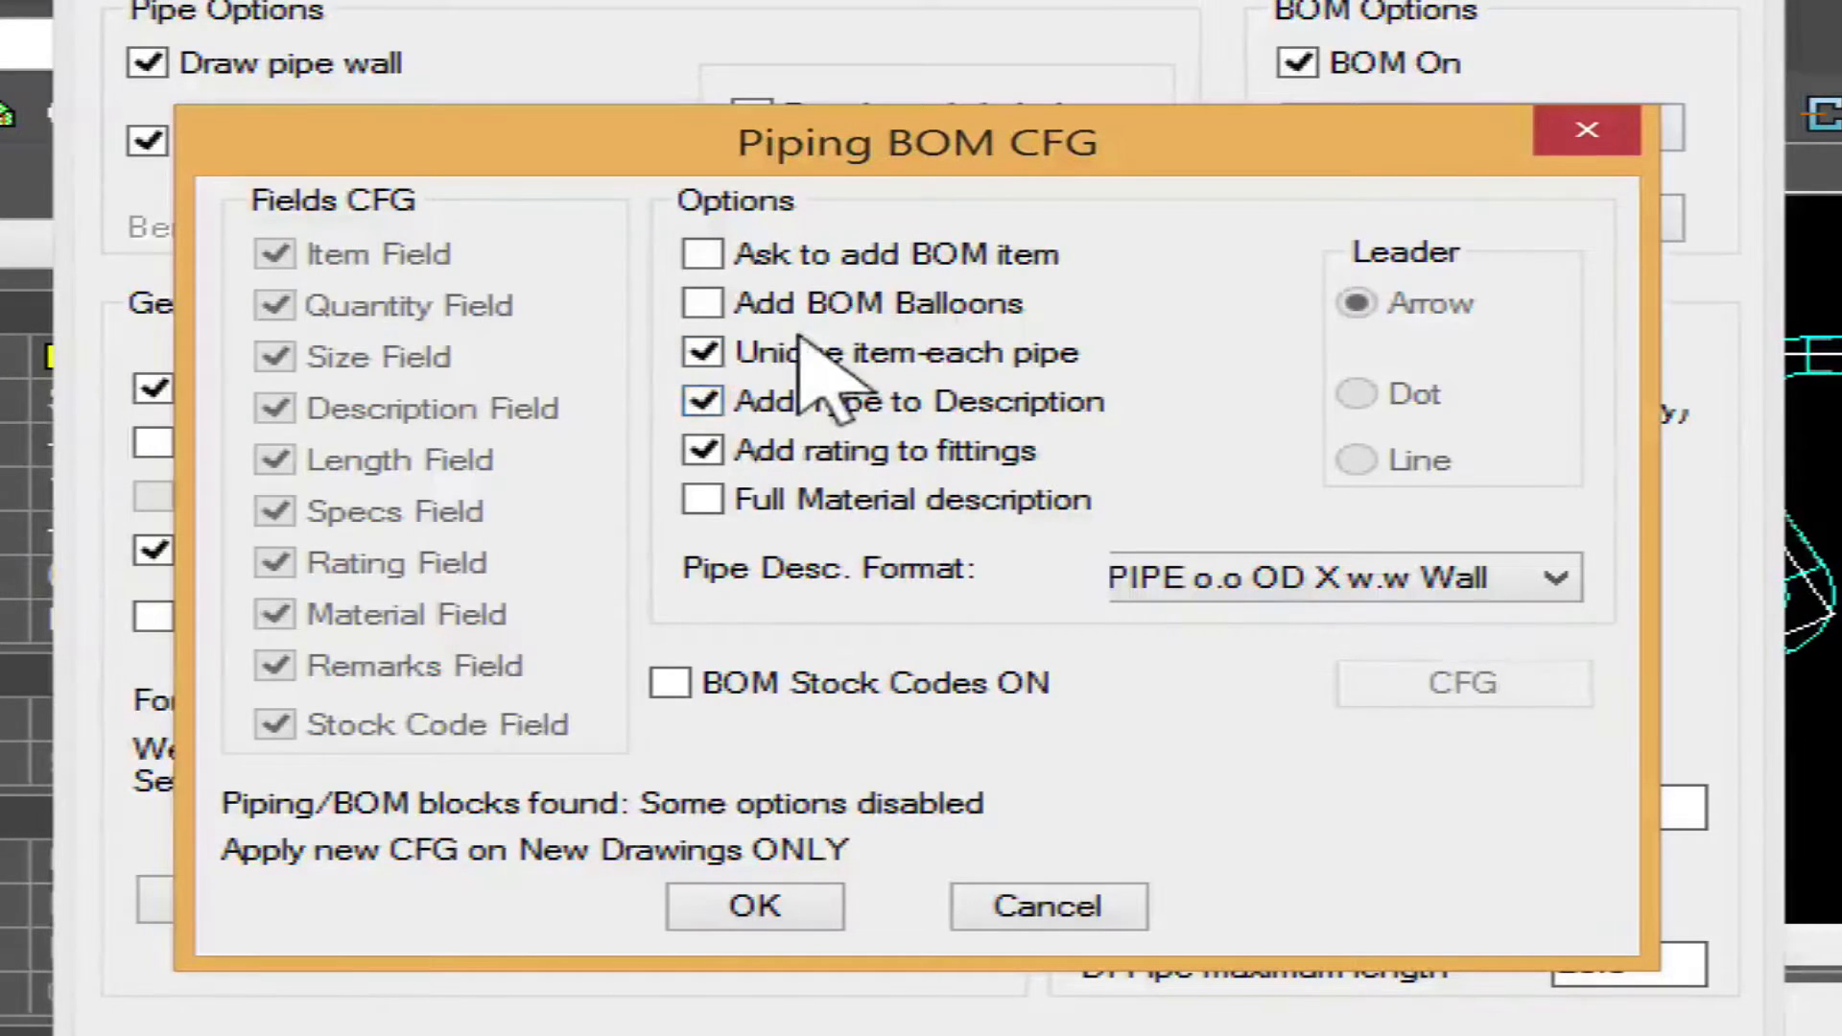
mouse_move(1563, 152)
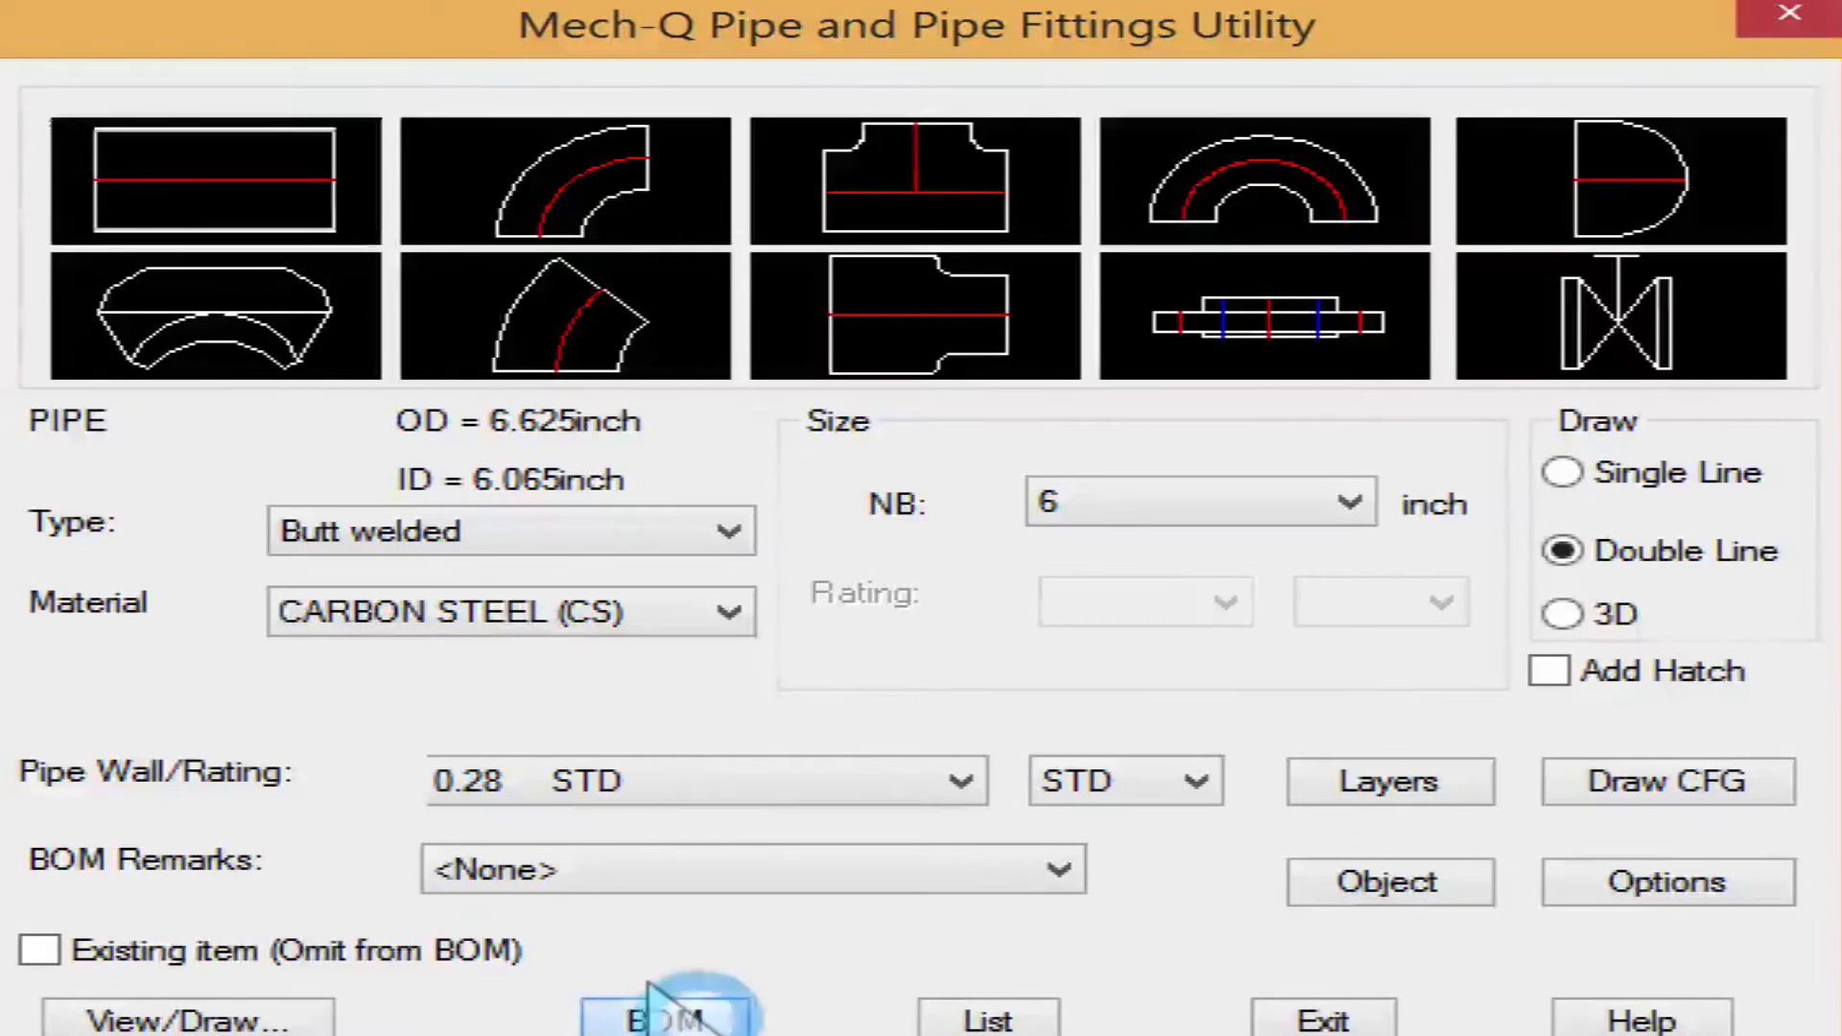
Step: Switch the BOM Table output from the drawing to a comma-delimited file with header
left_click(665, 1016)
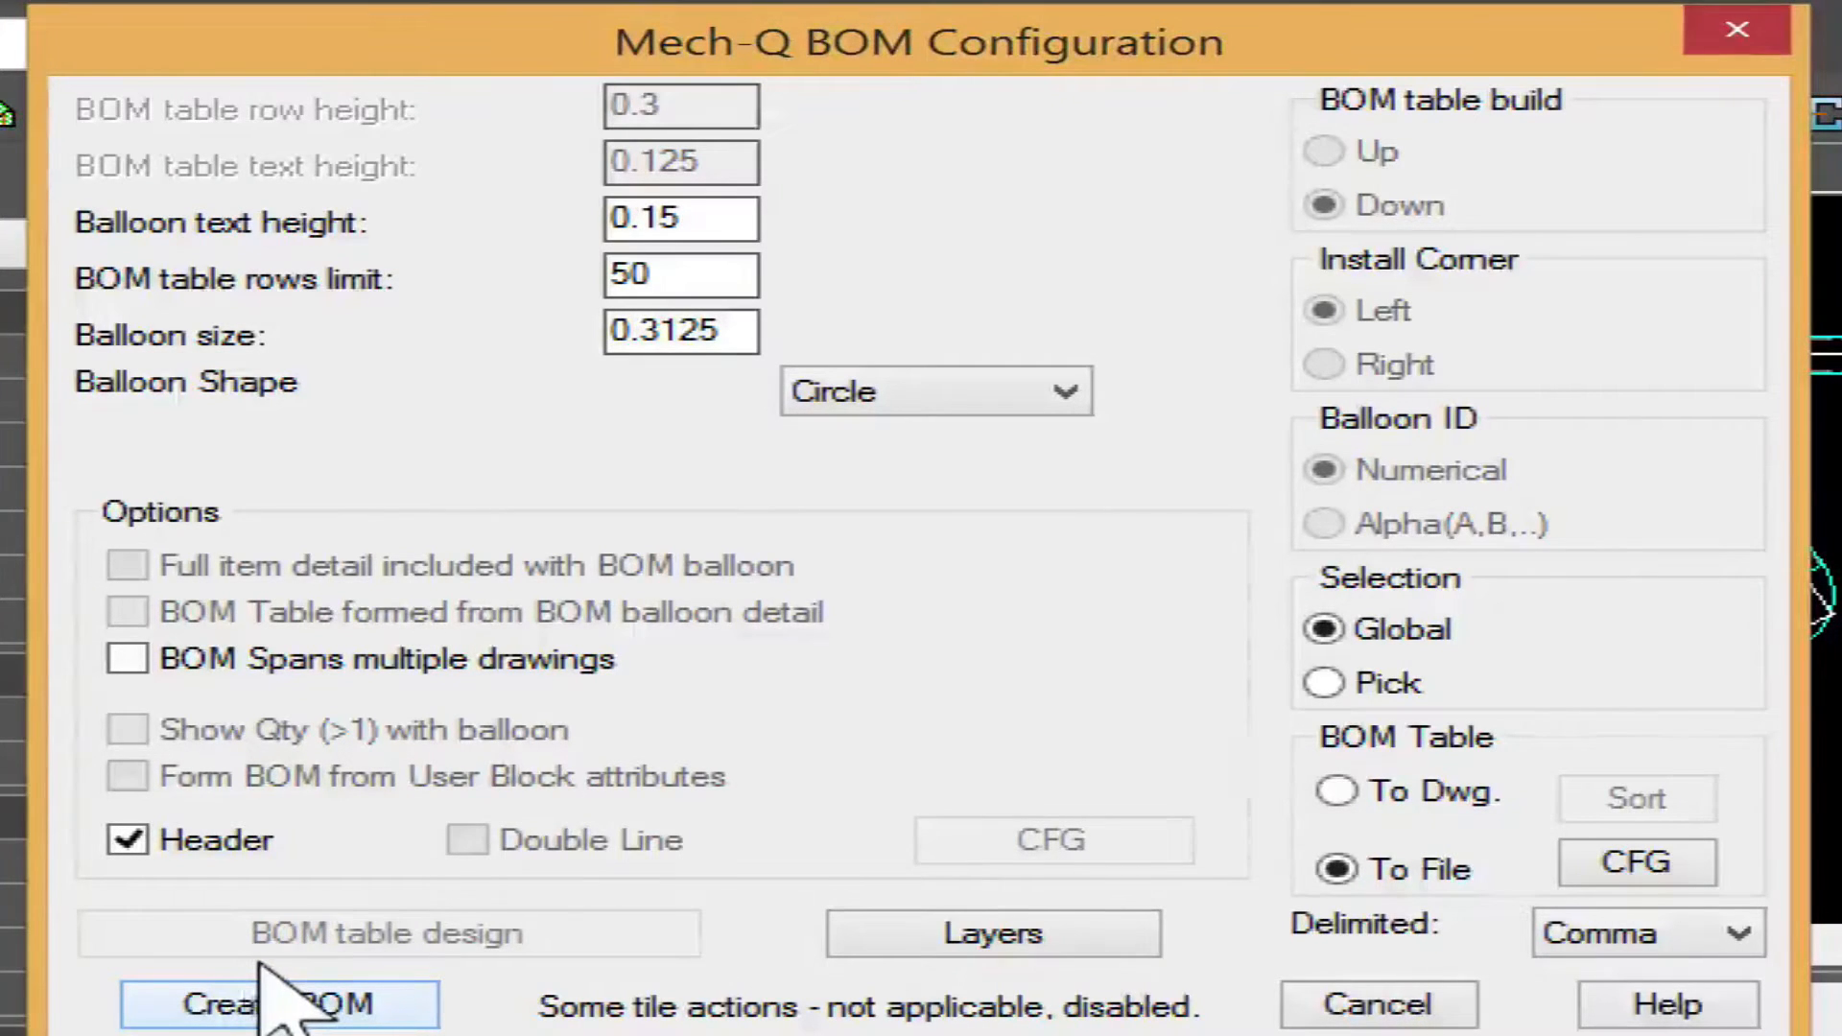
mouse_move(1303, 869)
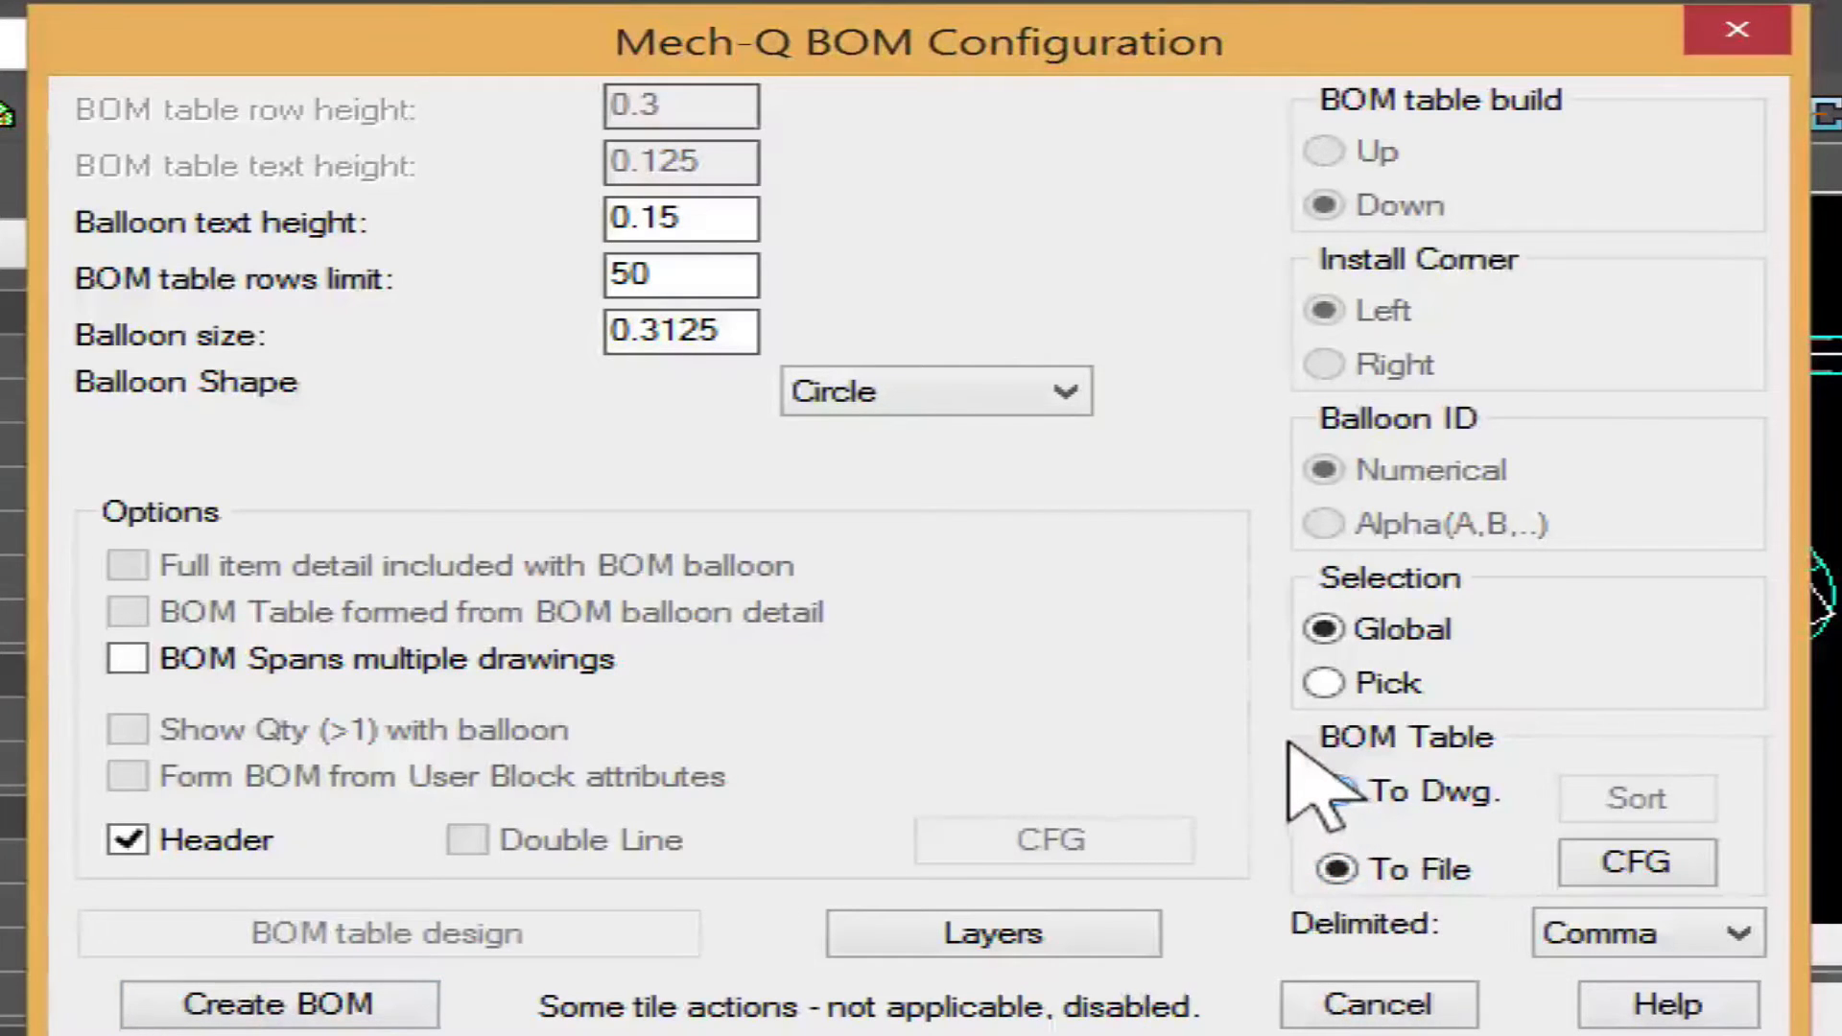
left_click(1324, 791)
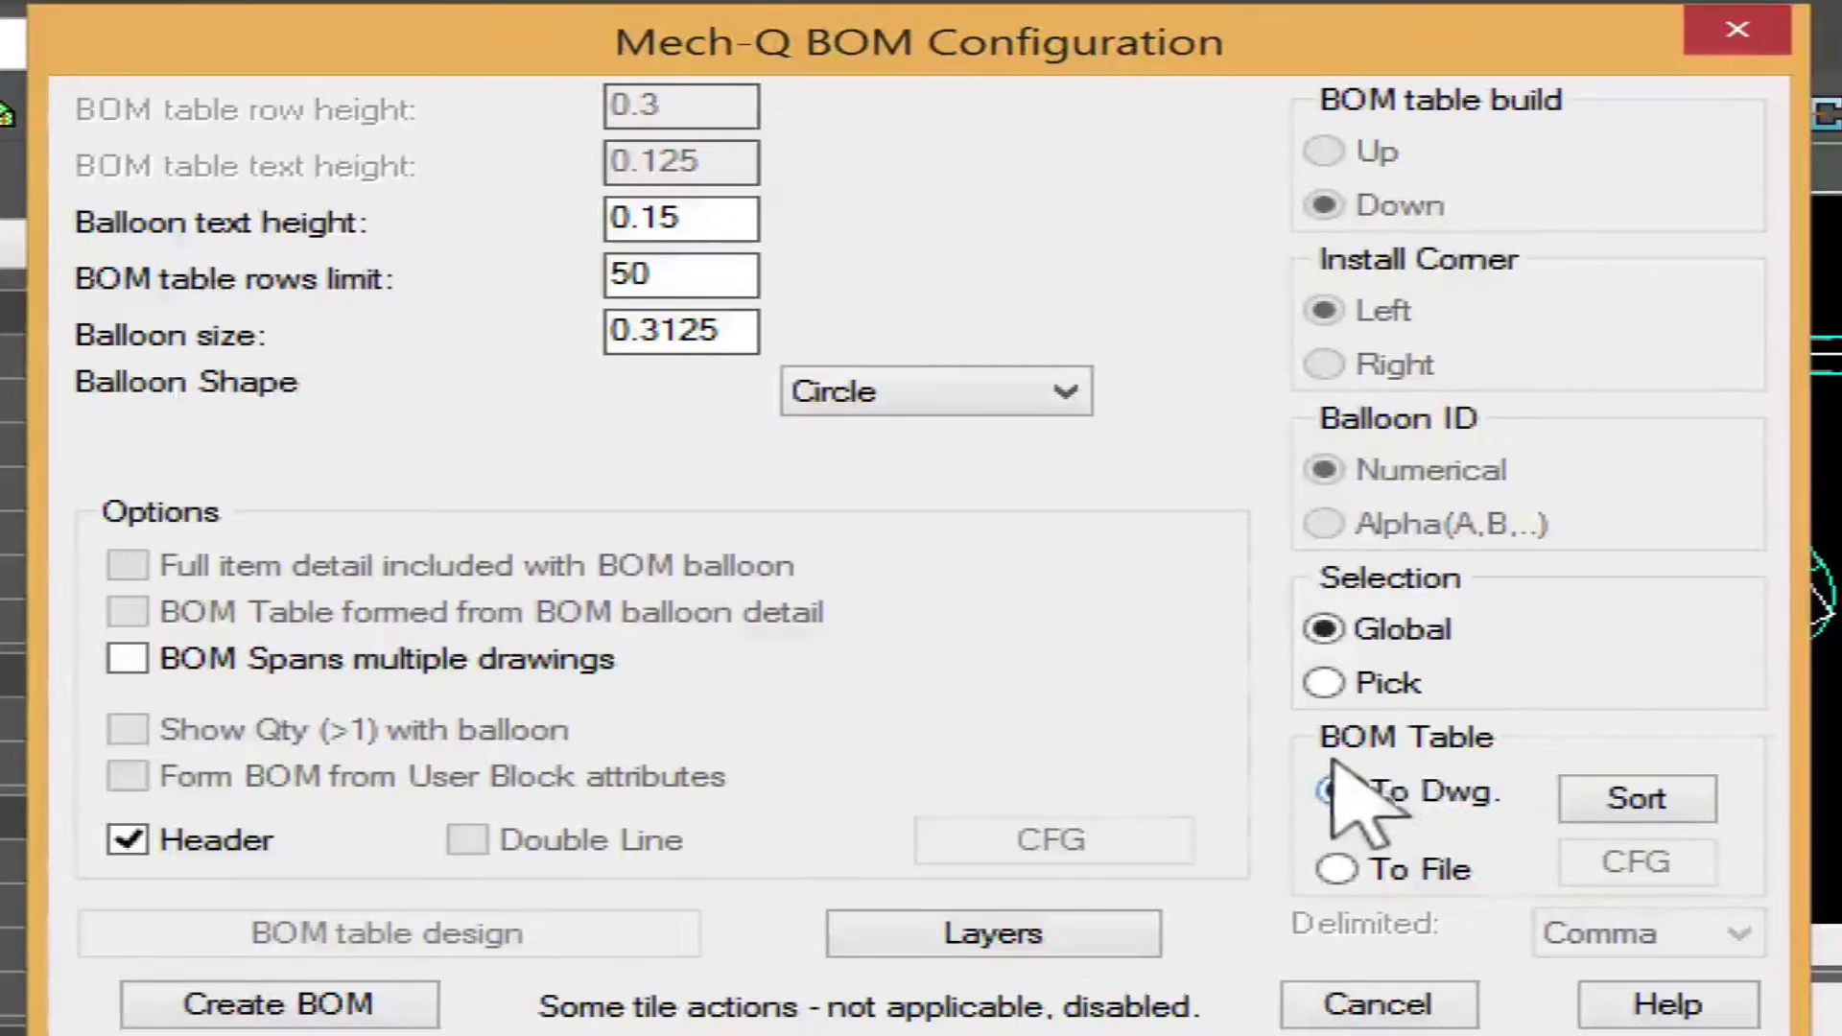
left_click(1333, 791)
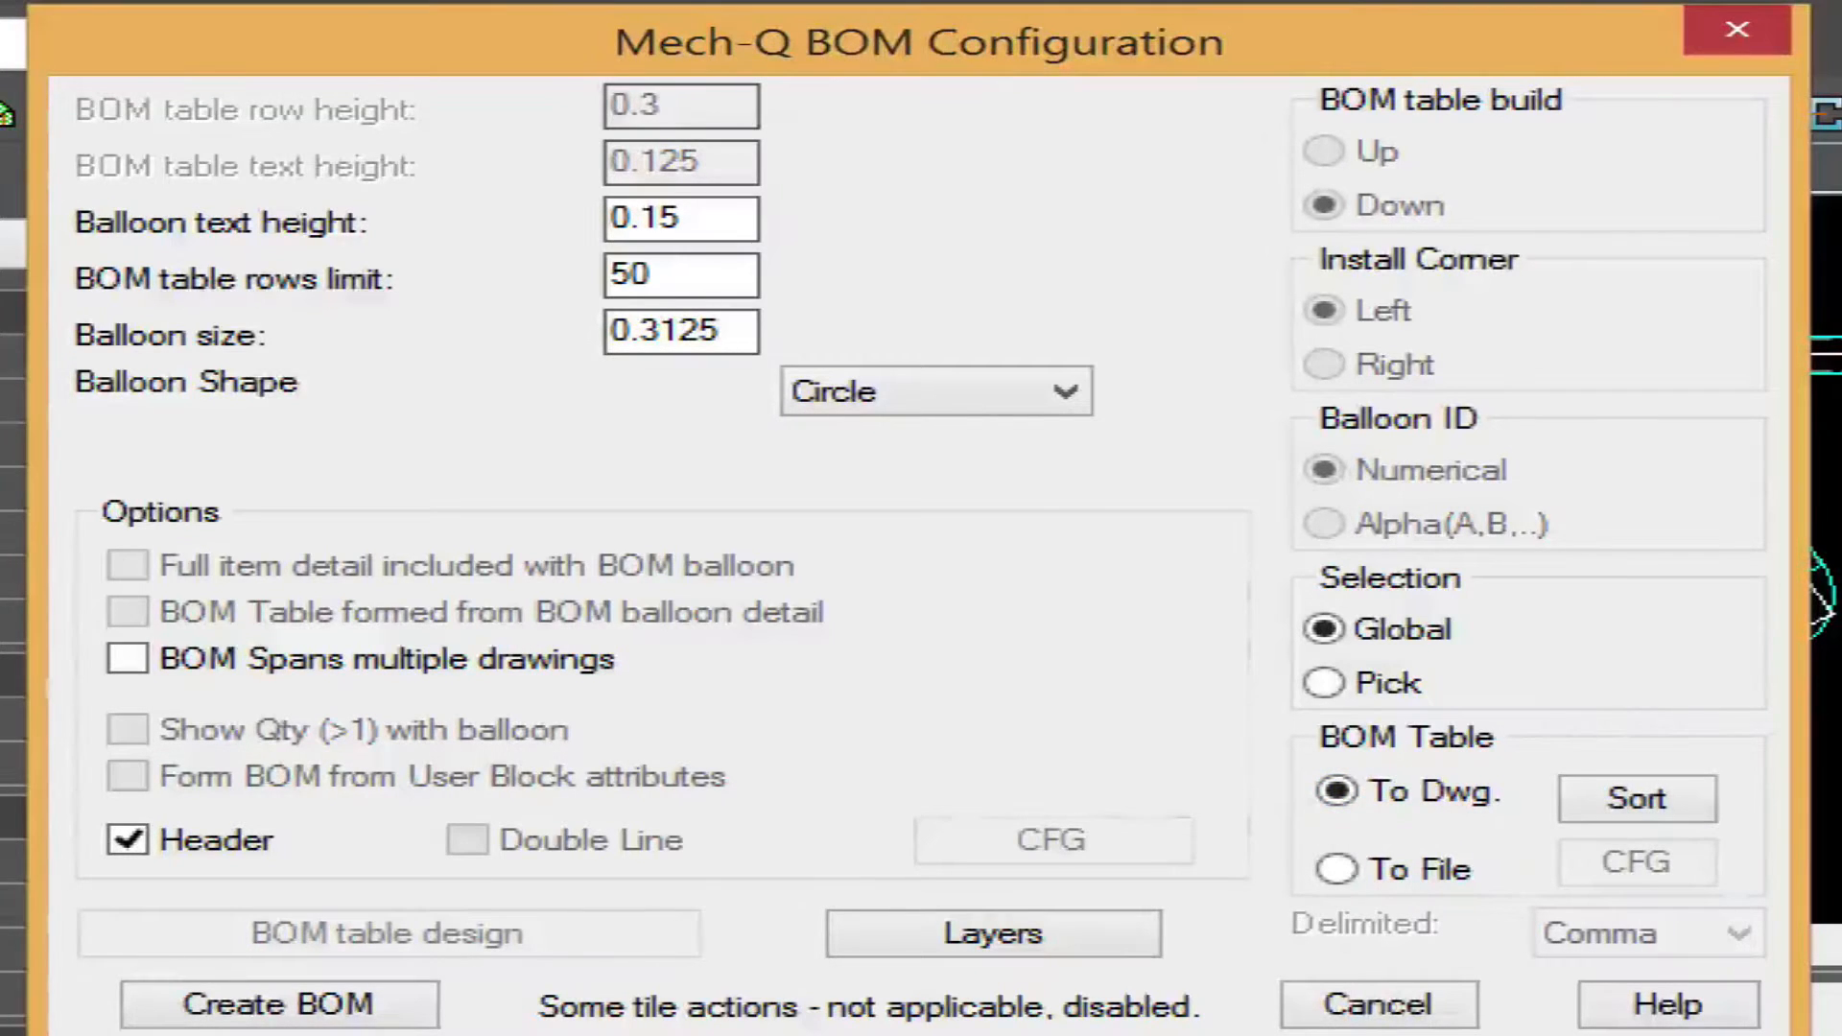
mouse_move(1334, 791)
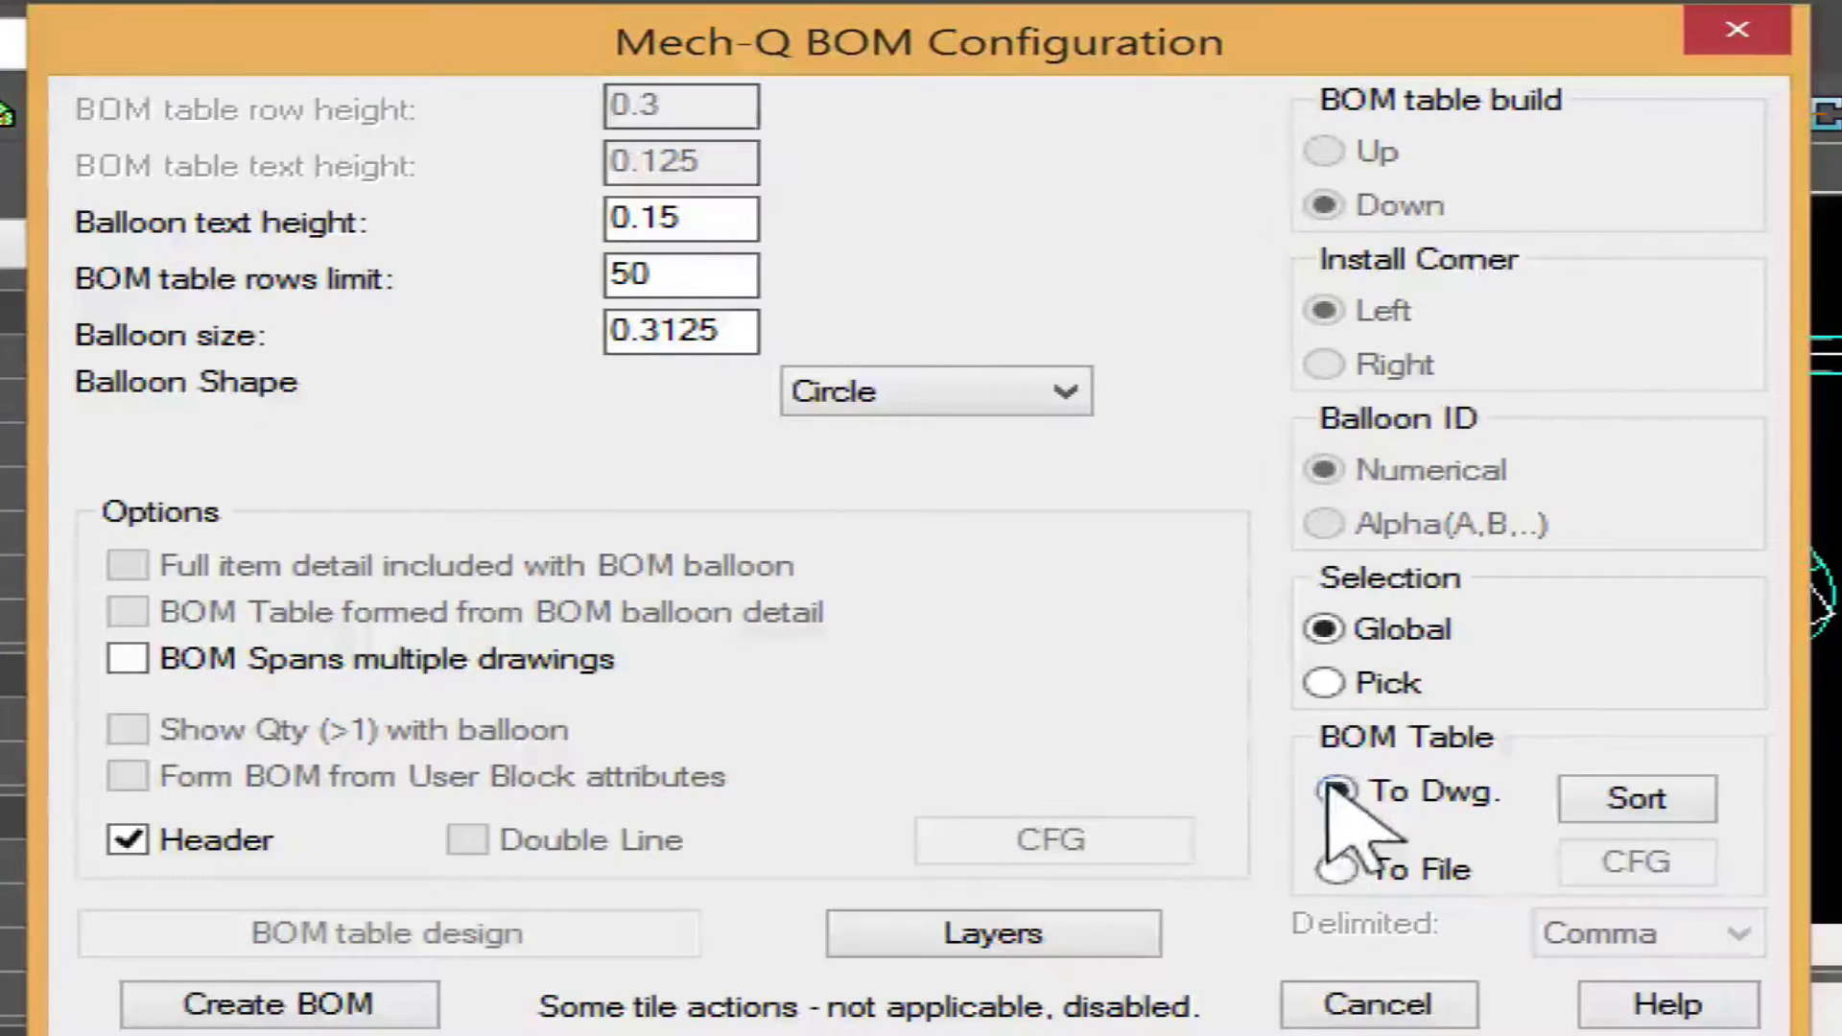
left_click(1324, 791)
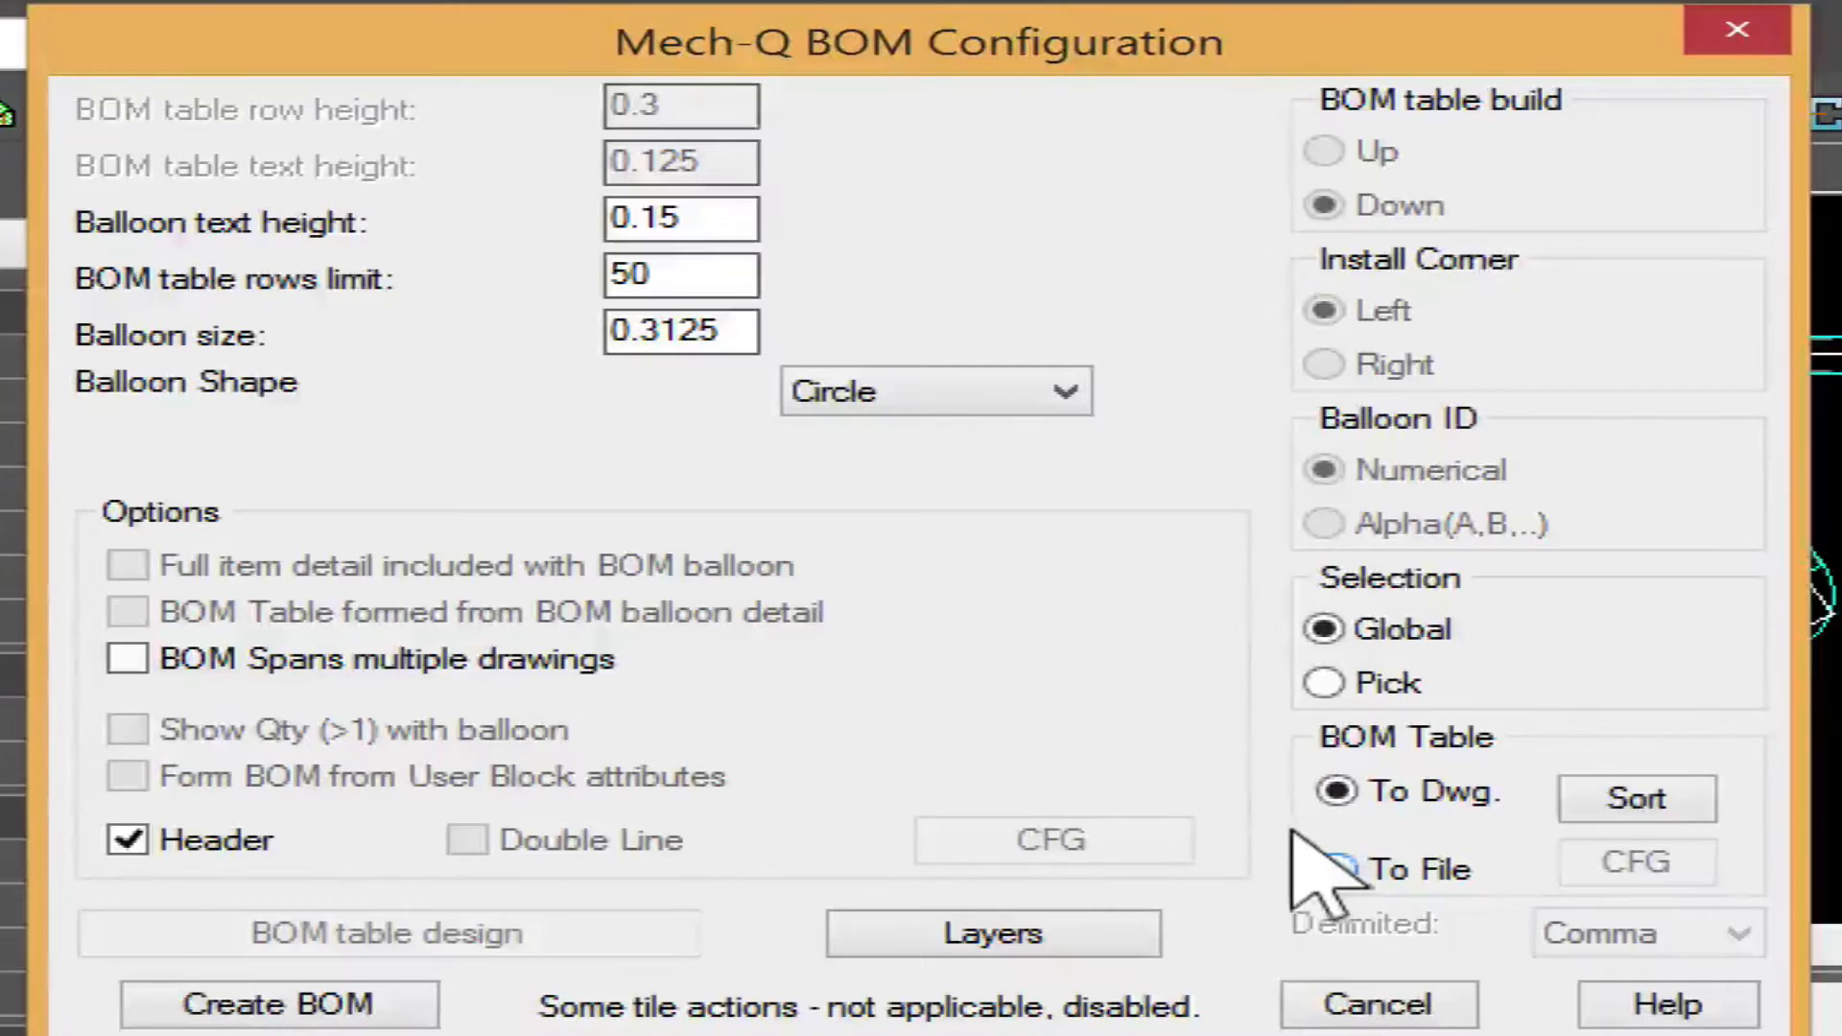
left_click(1335, 869)
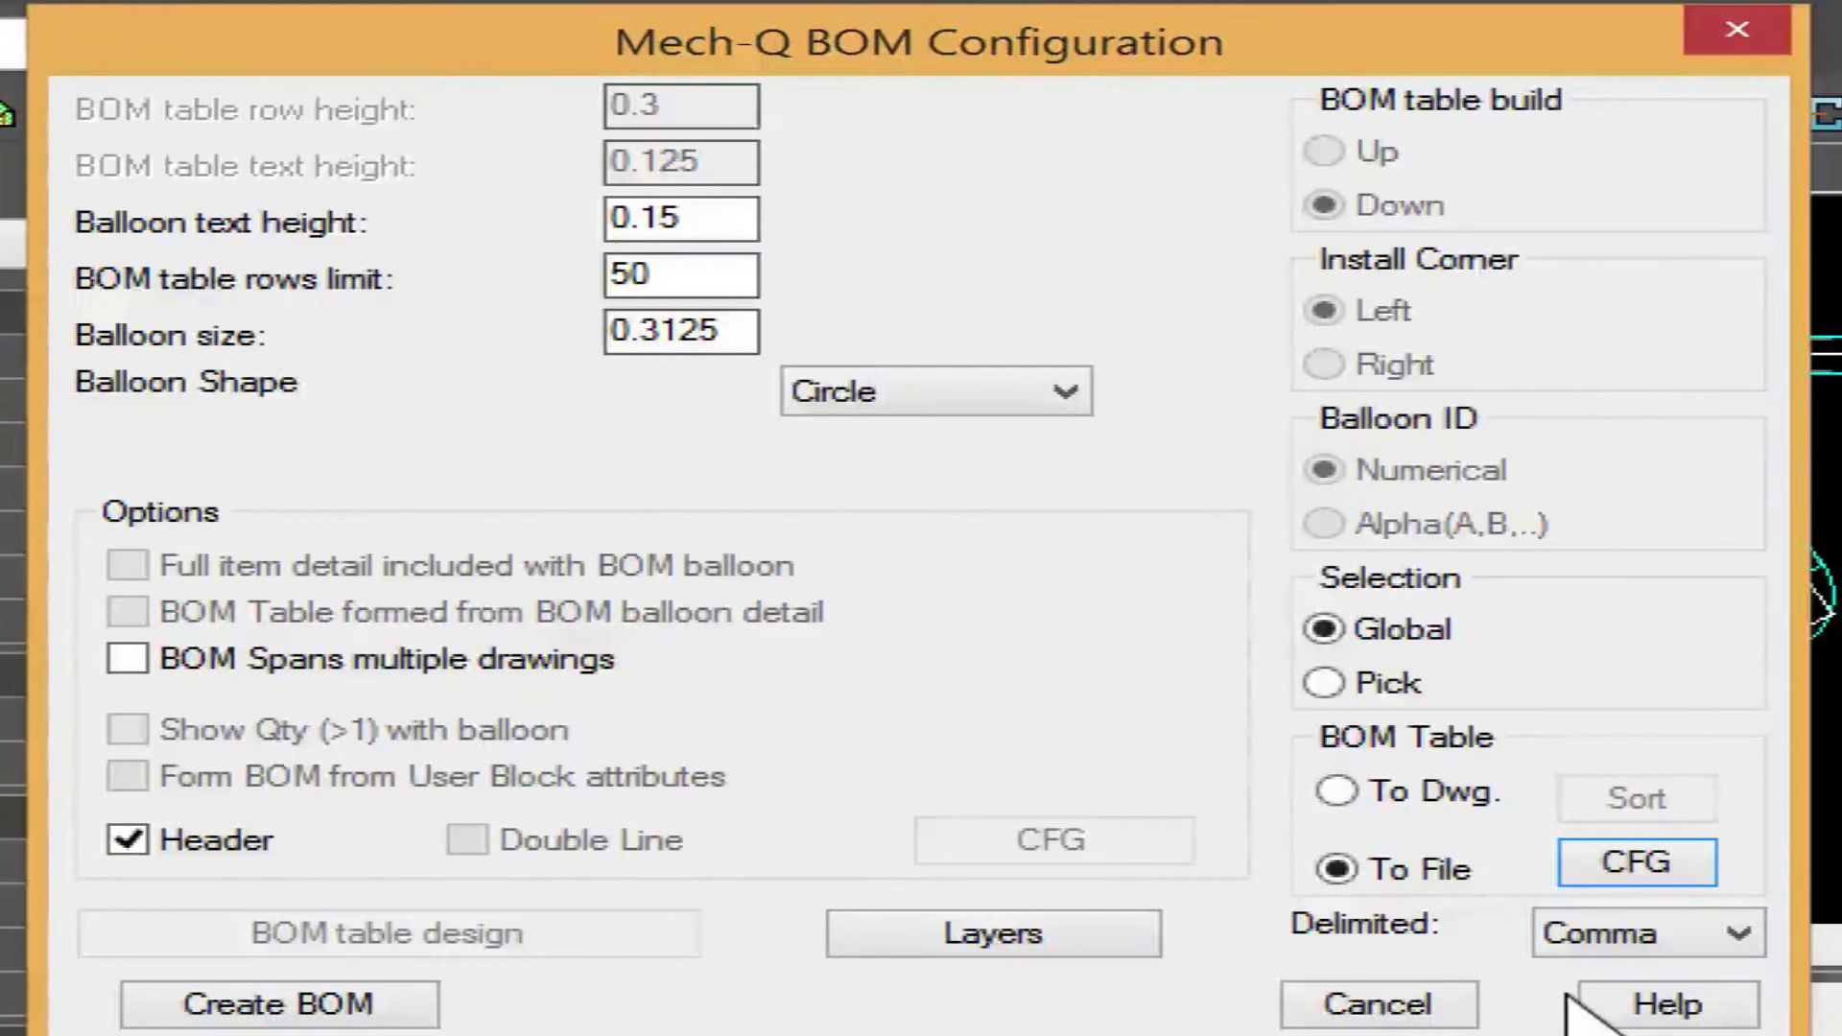
mouse_move(459, 869)
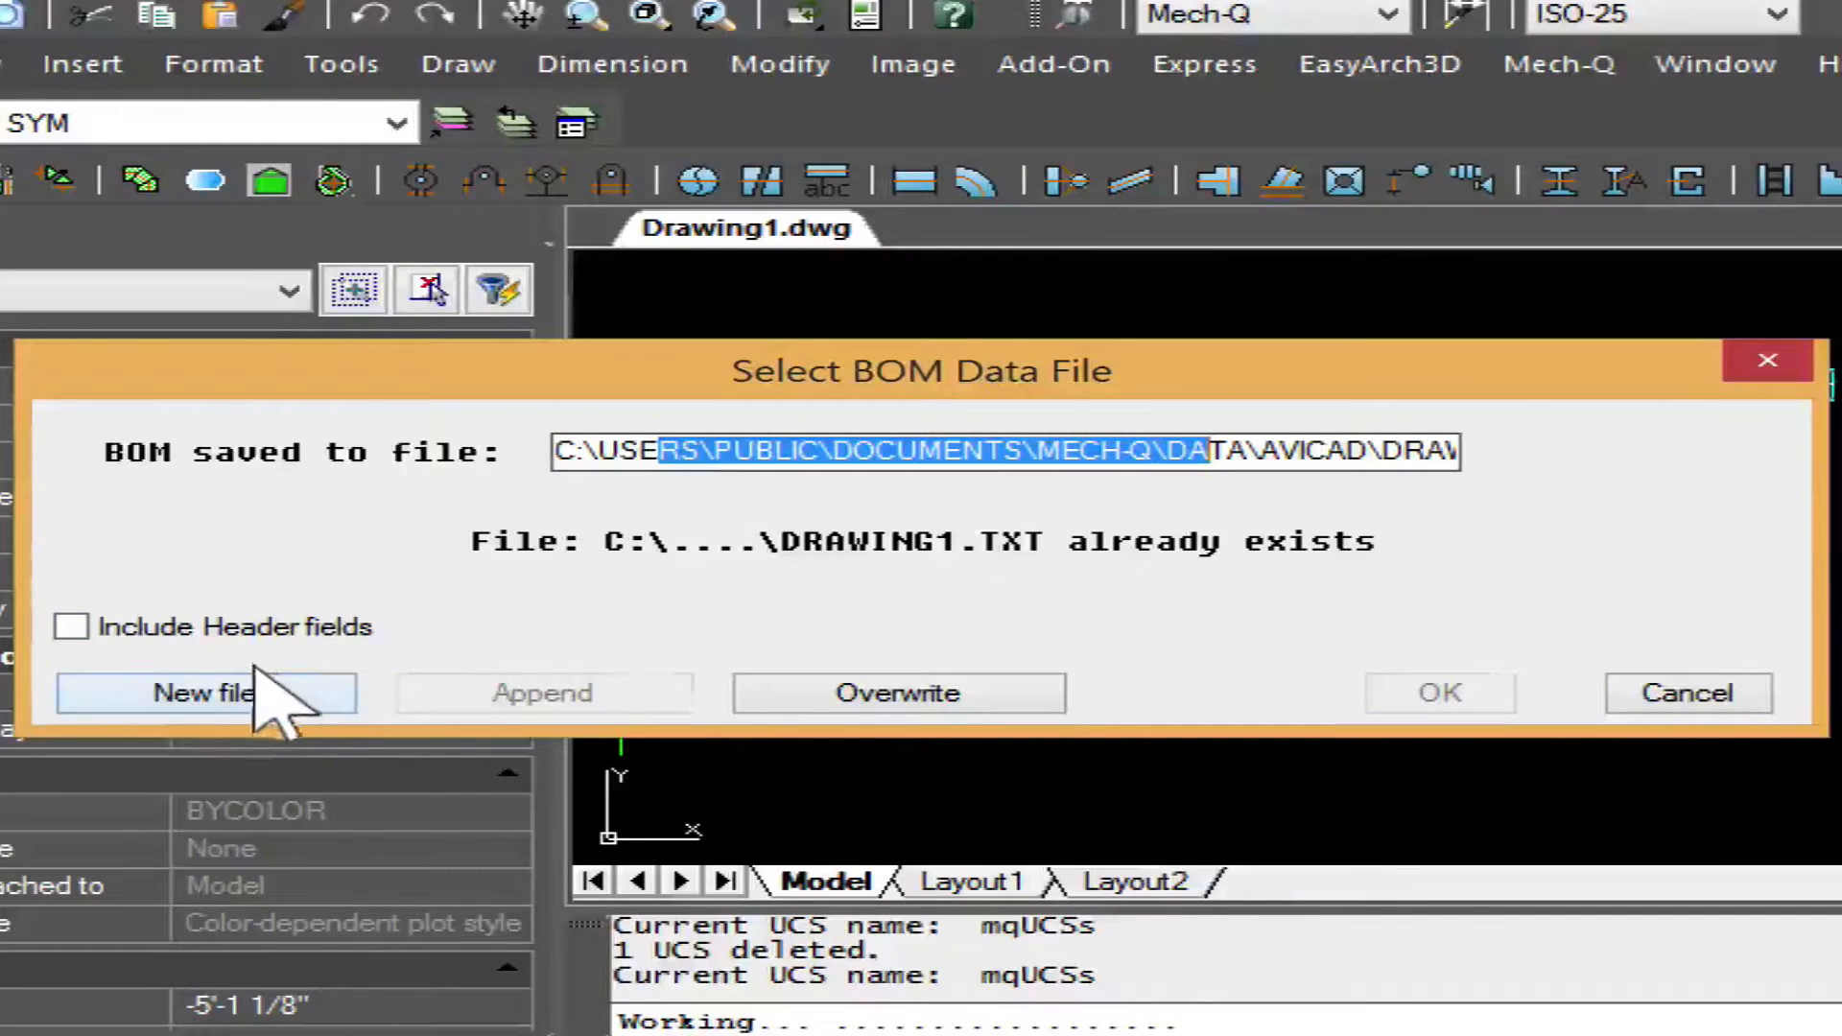
Step: Save the BOM as bom.csv on the Desktop, replacing the existing file
left_click(209, 693)
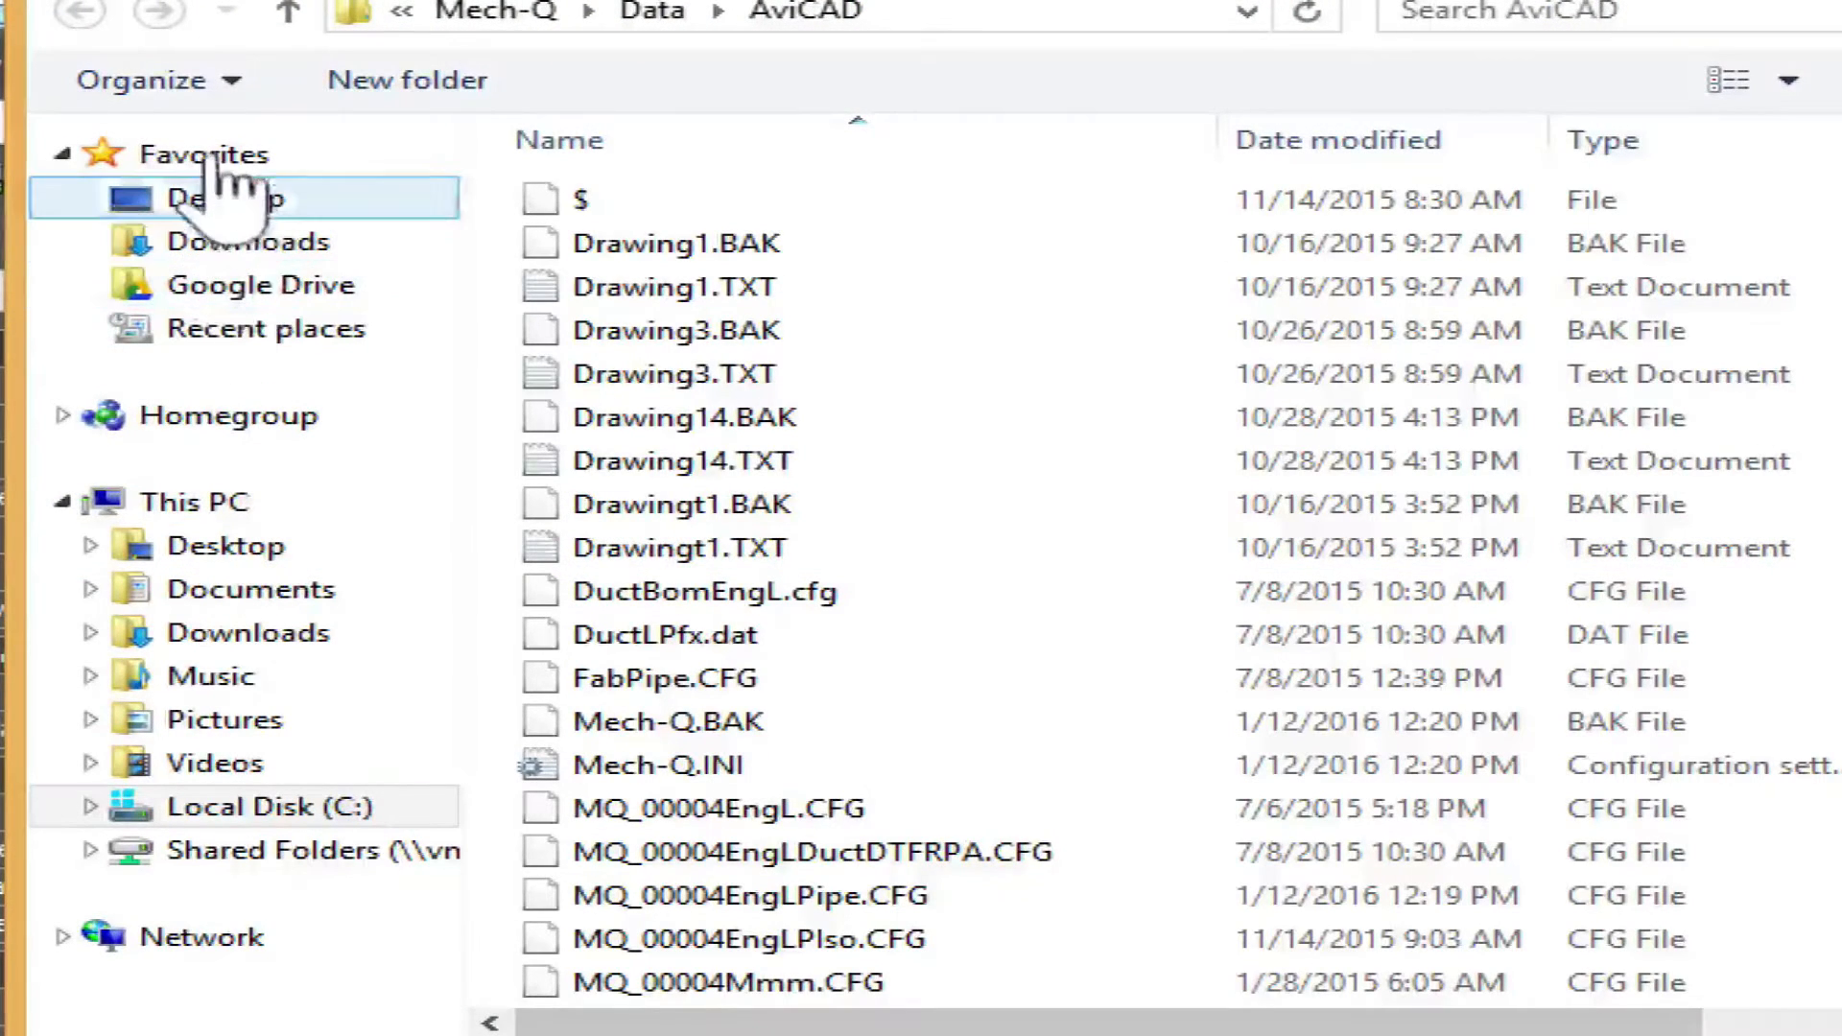
left_click(226, 197)
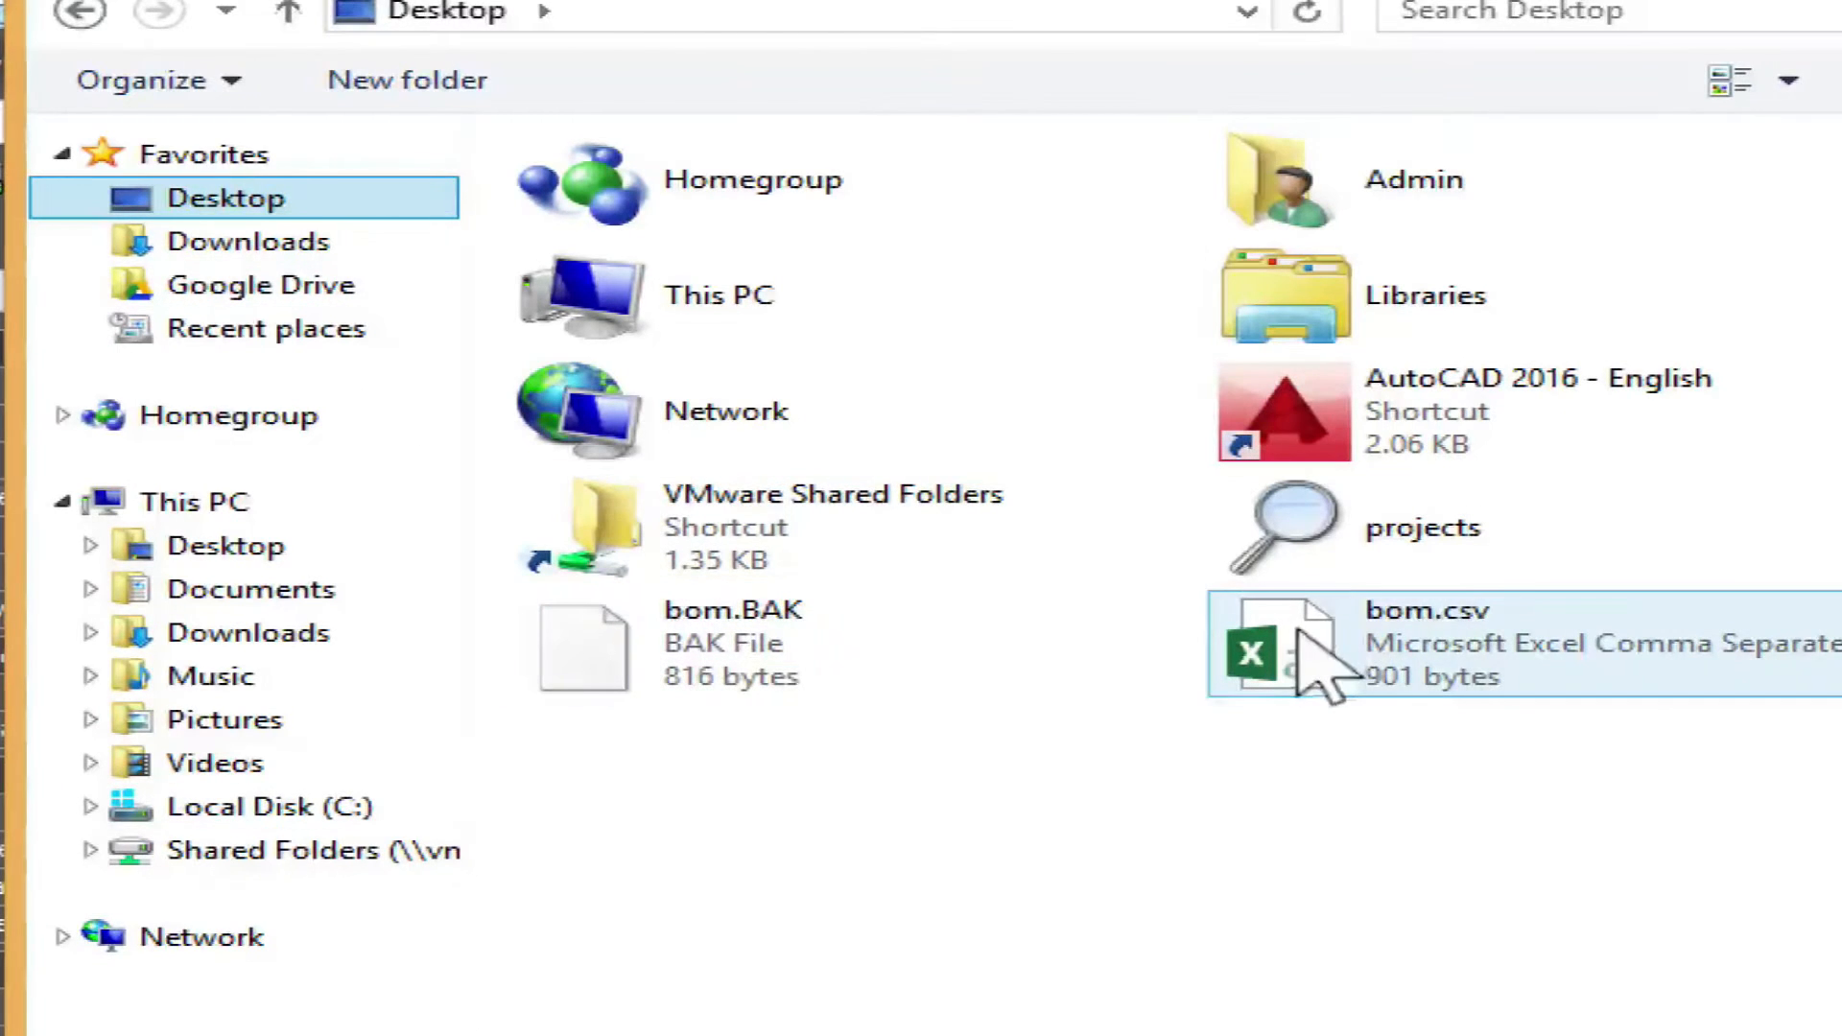
mouse_move(1328, 658)
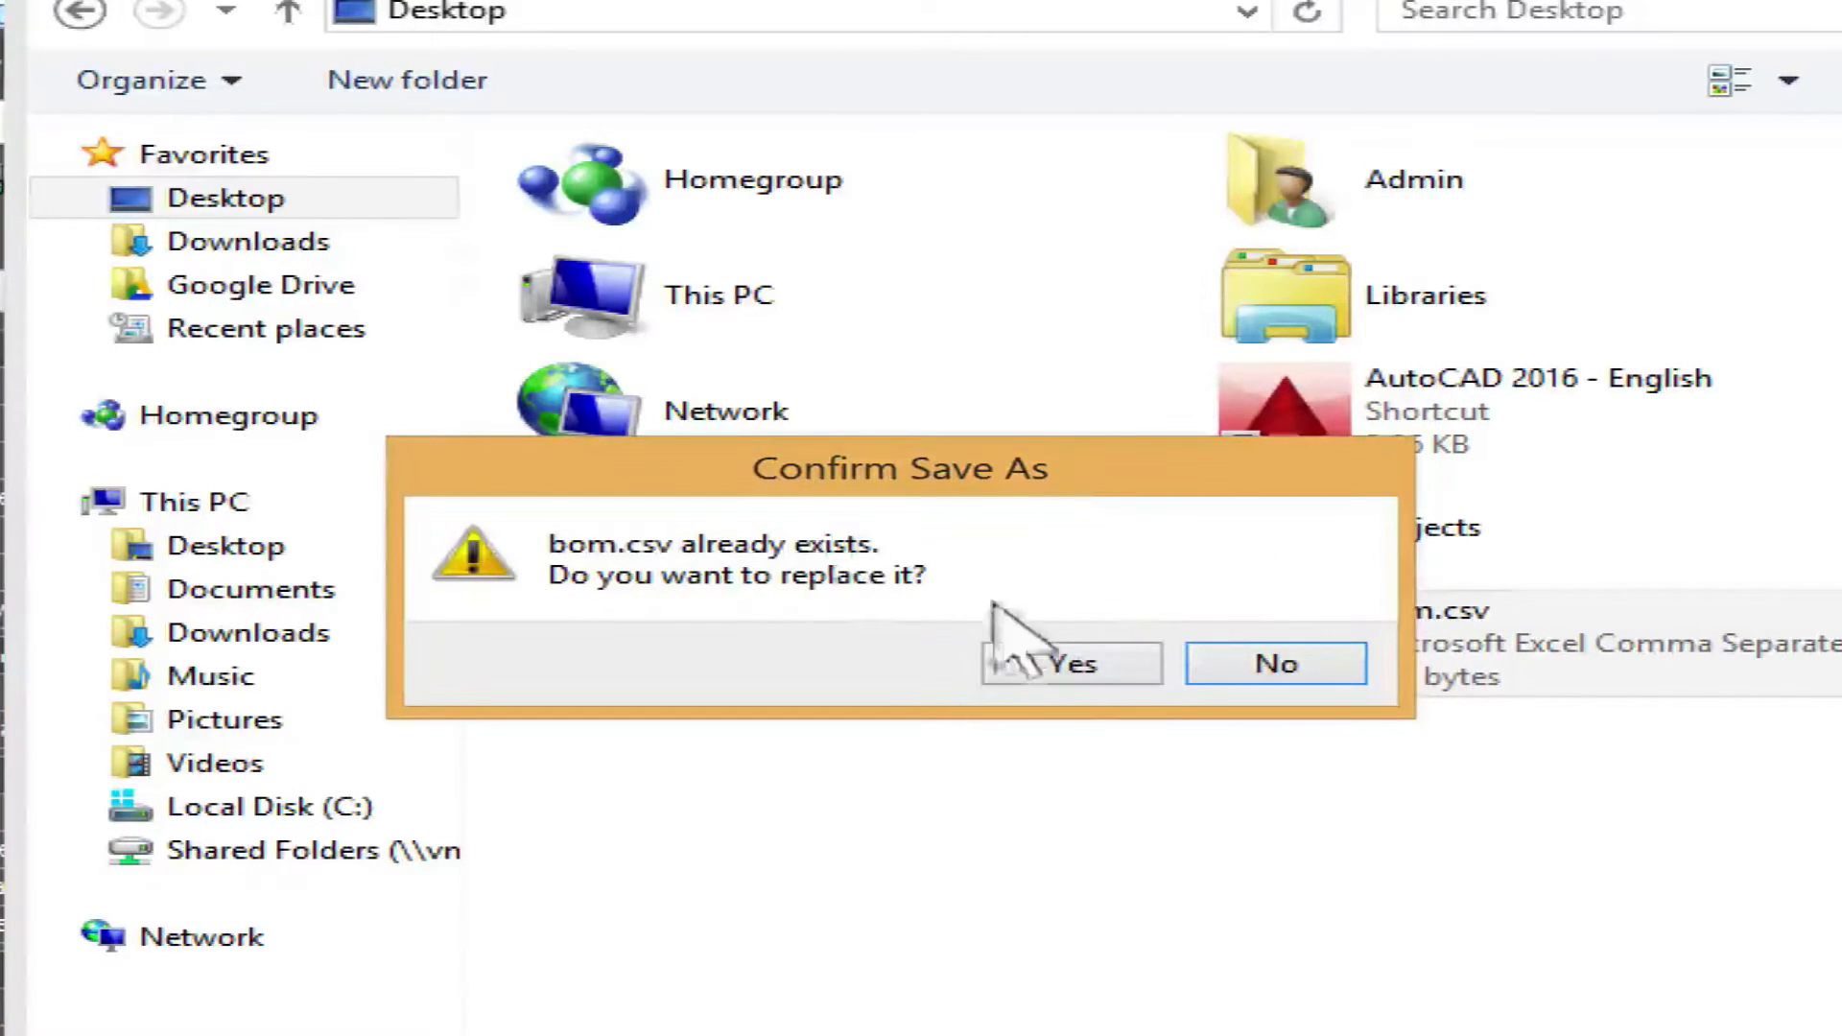
left_click(1067, 664)
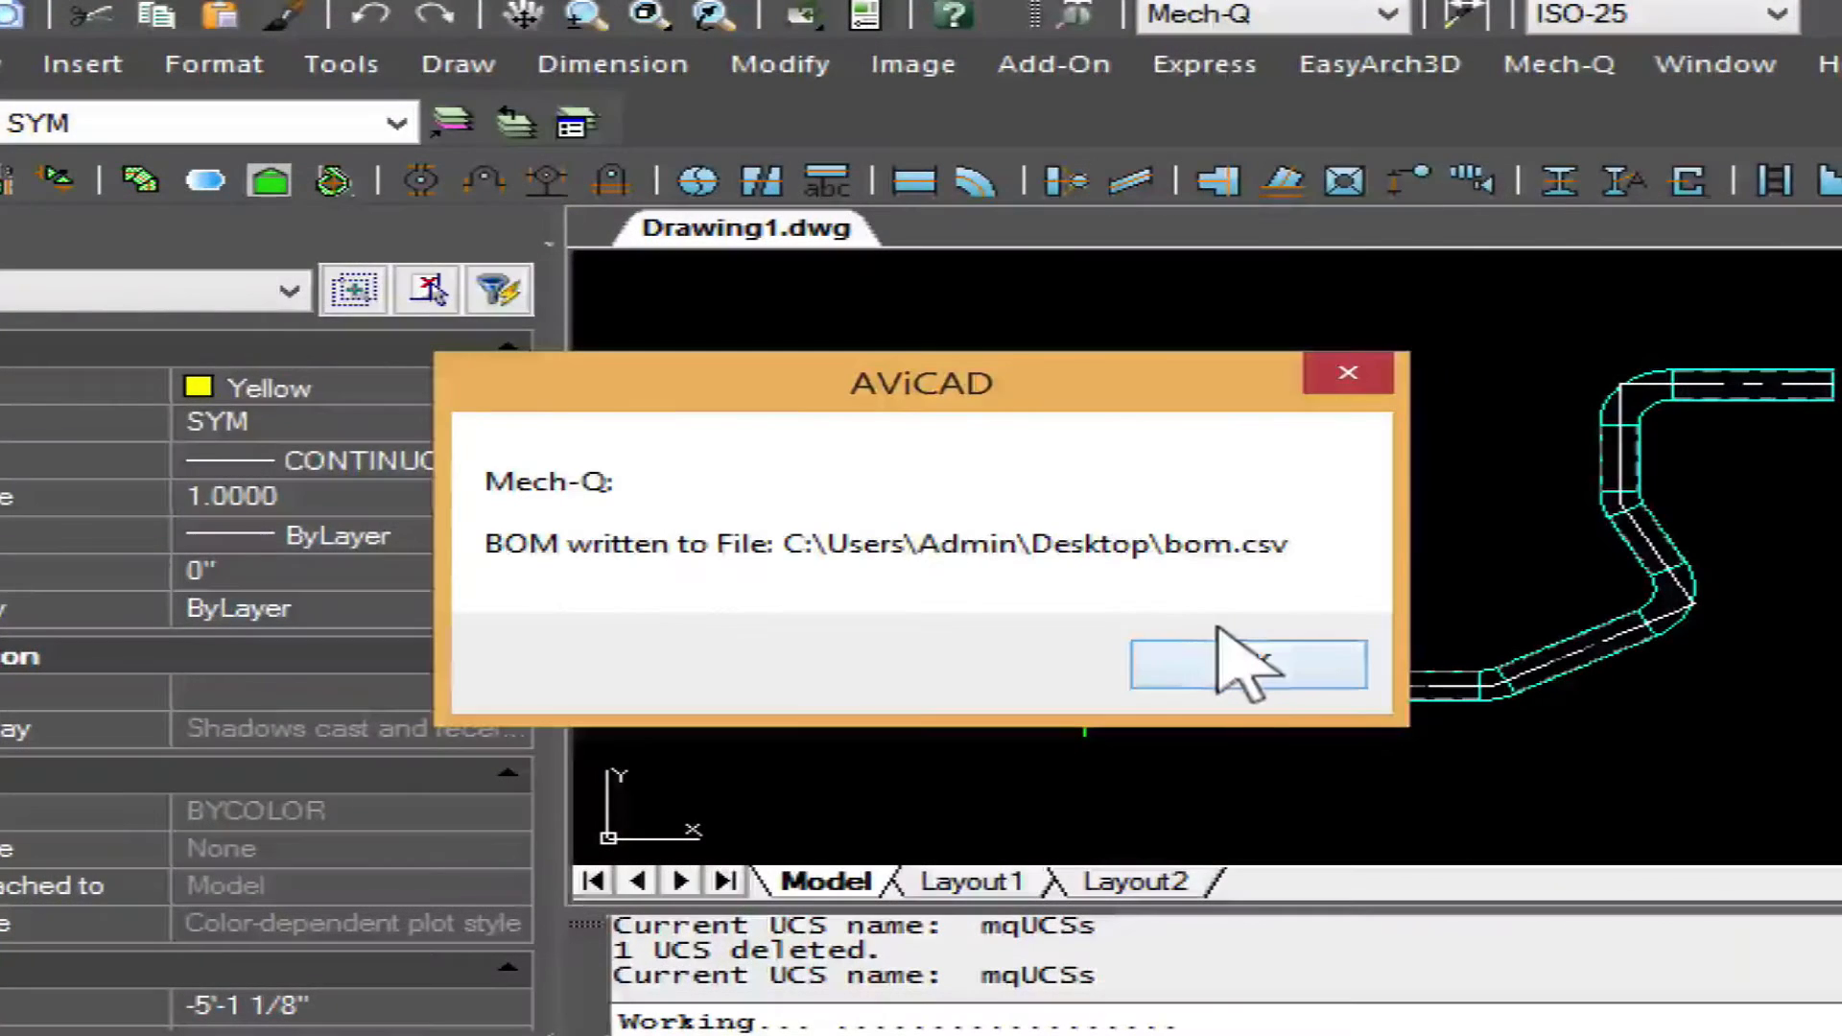
left_click(1247, 664)
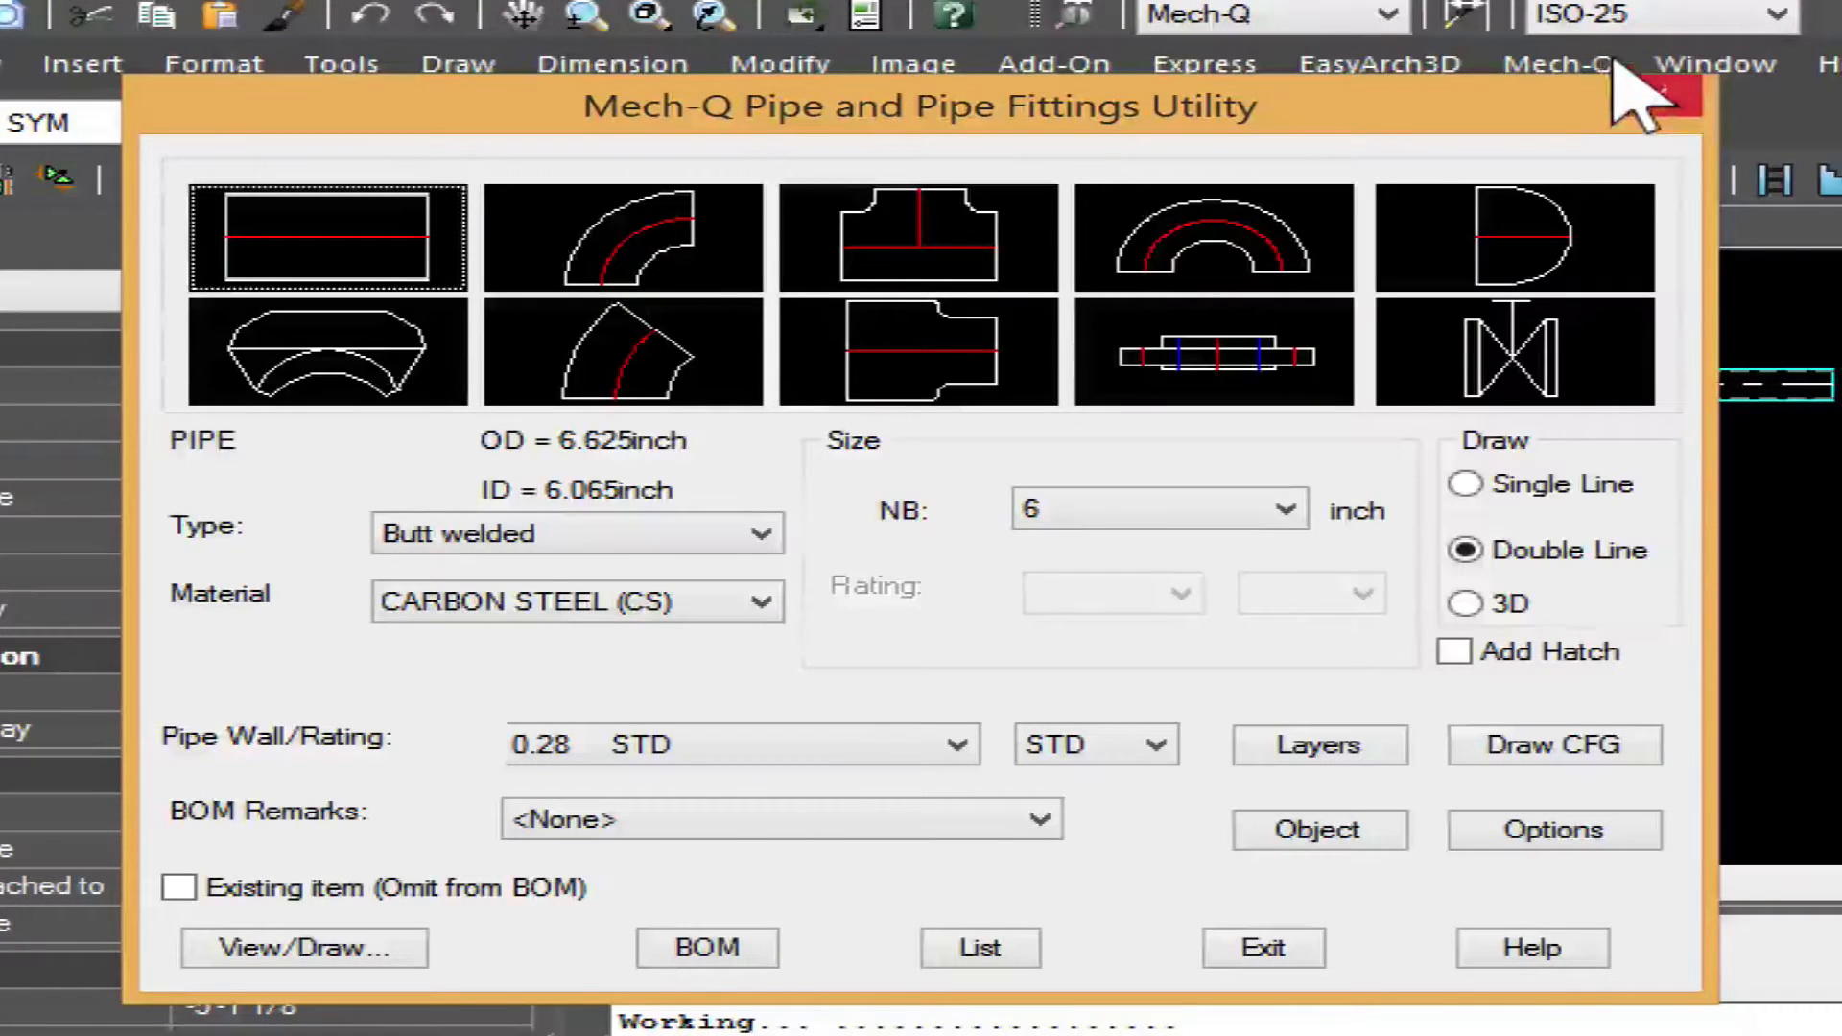
left_click(1261, 948)
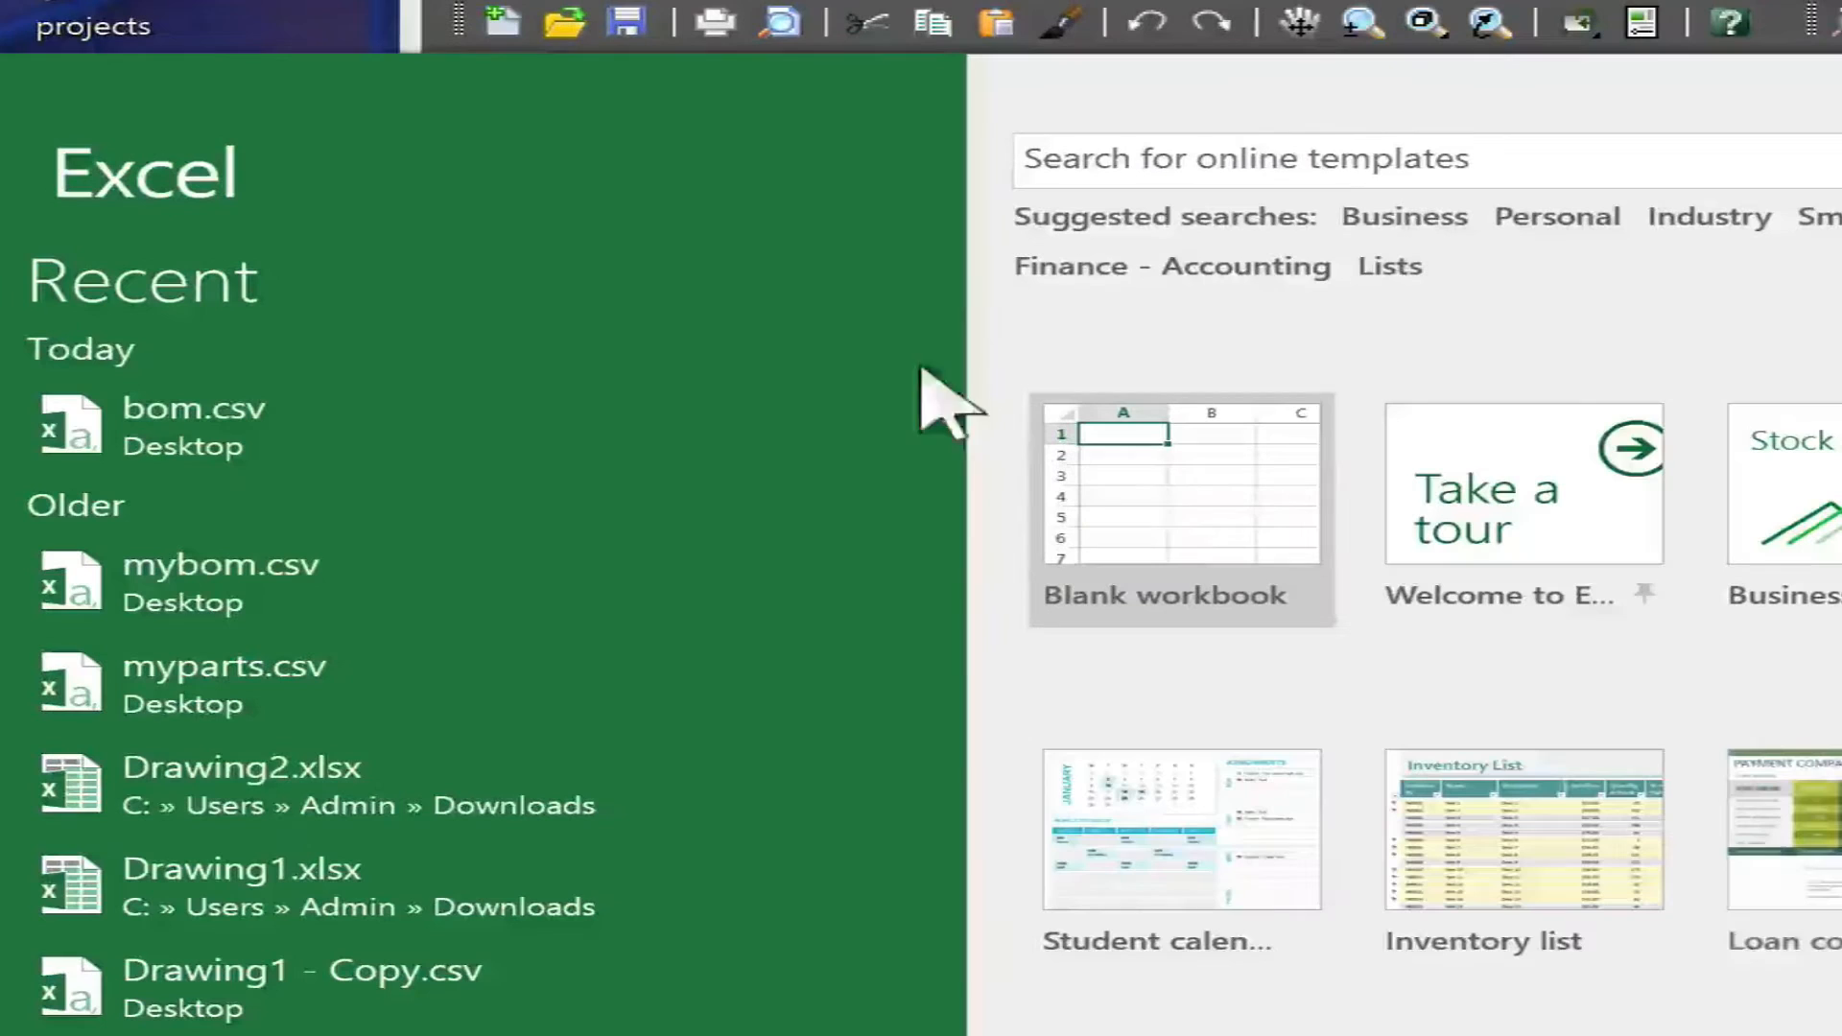
mouse_move(194, 426)
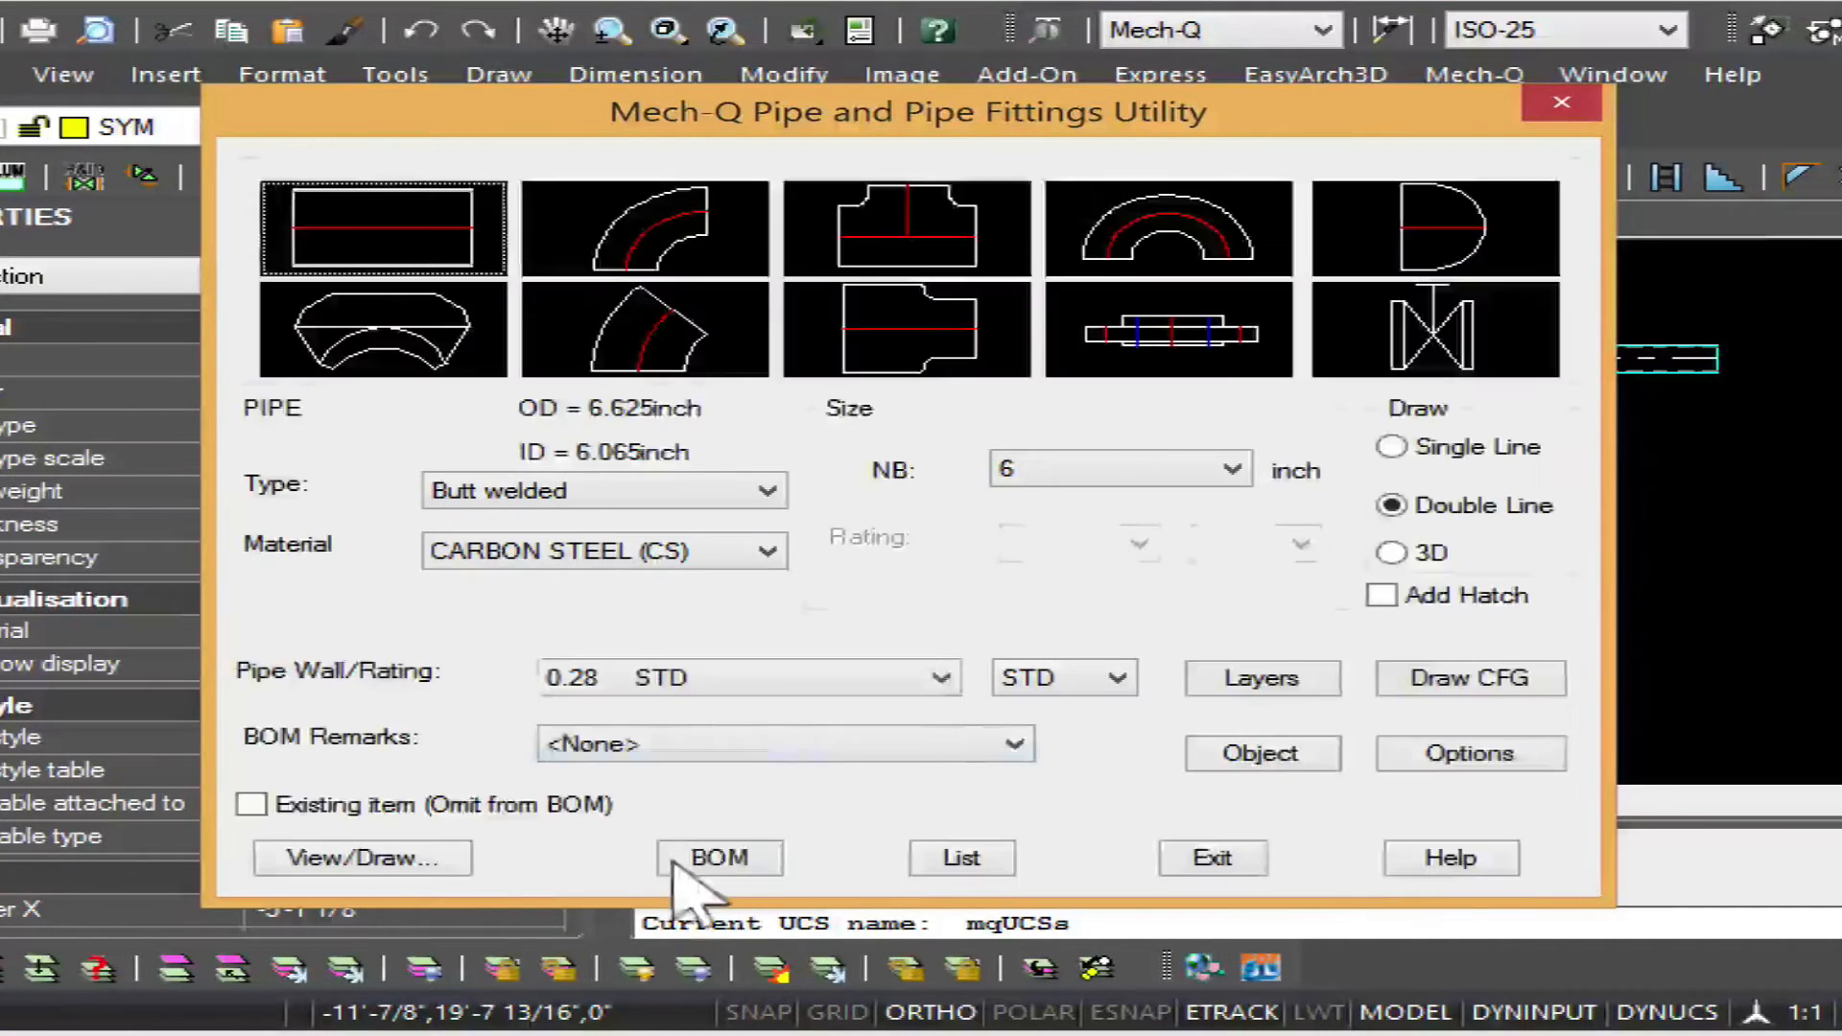
Step: Regenerate the BOM with header fields, overwriting BOM.CSV on the Desktop
left_click(718, 857)
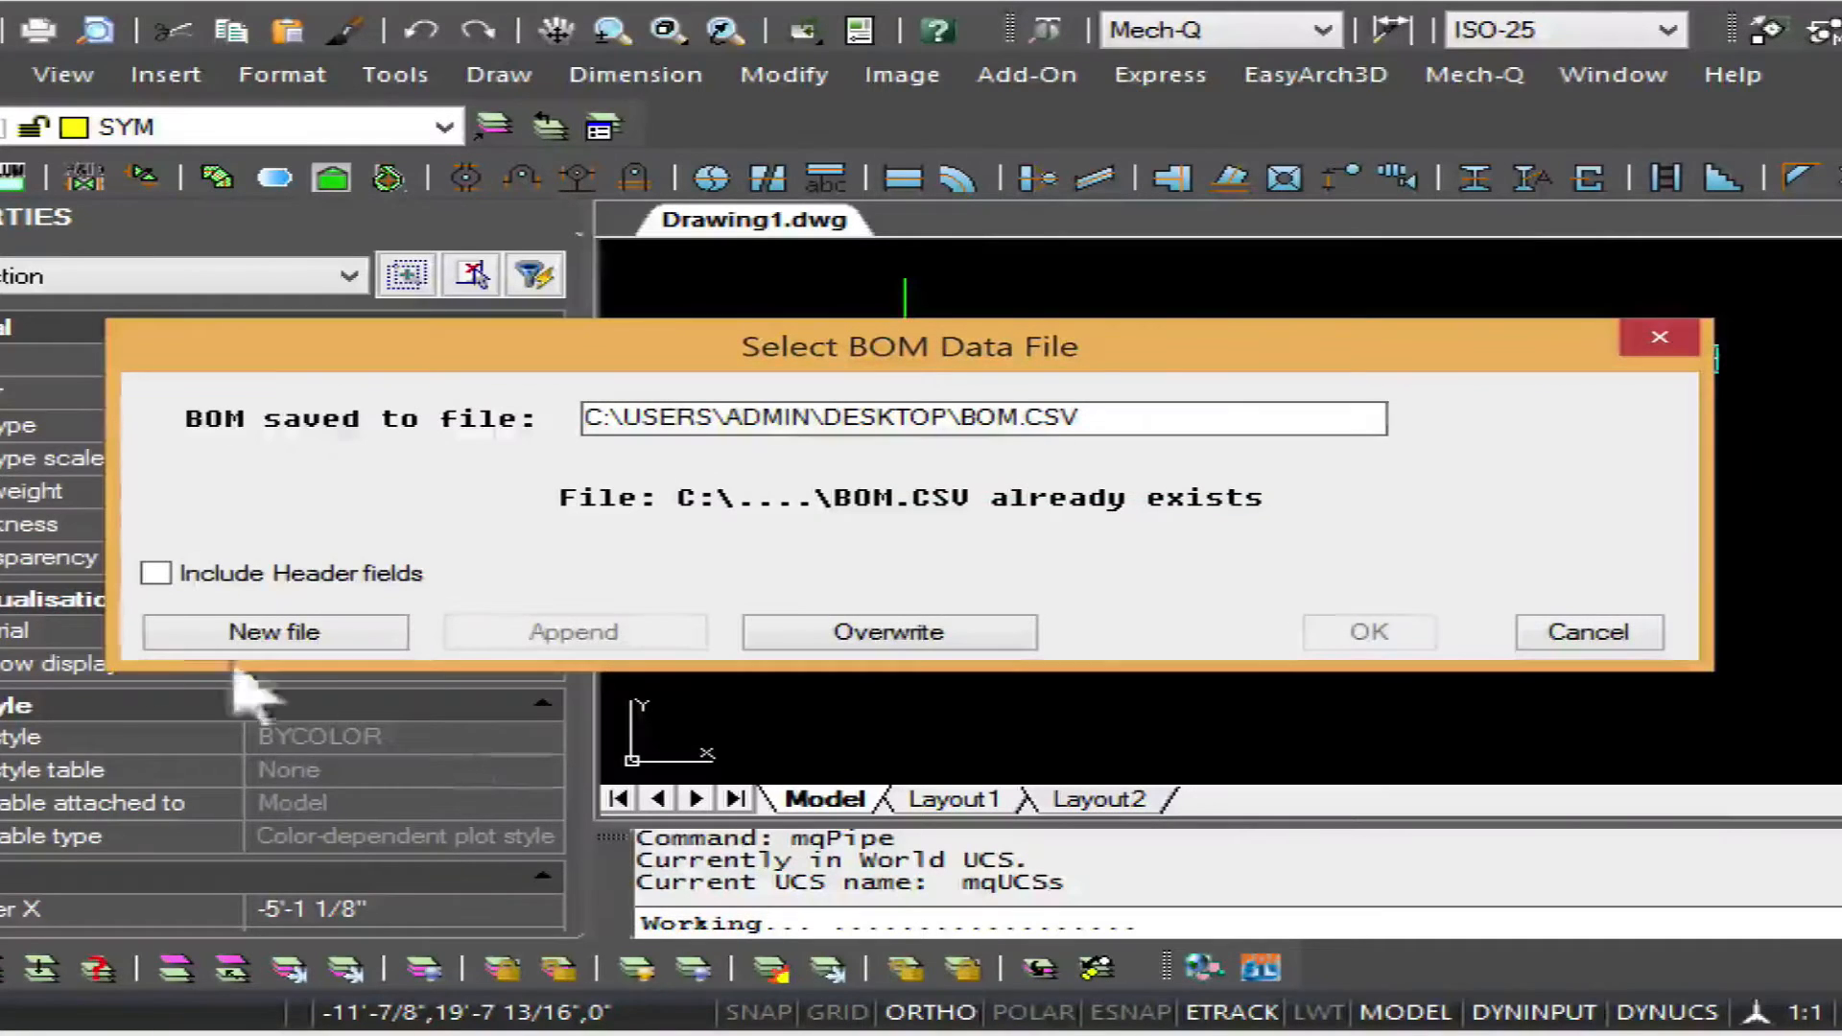
mouse_move(153, 576)
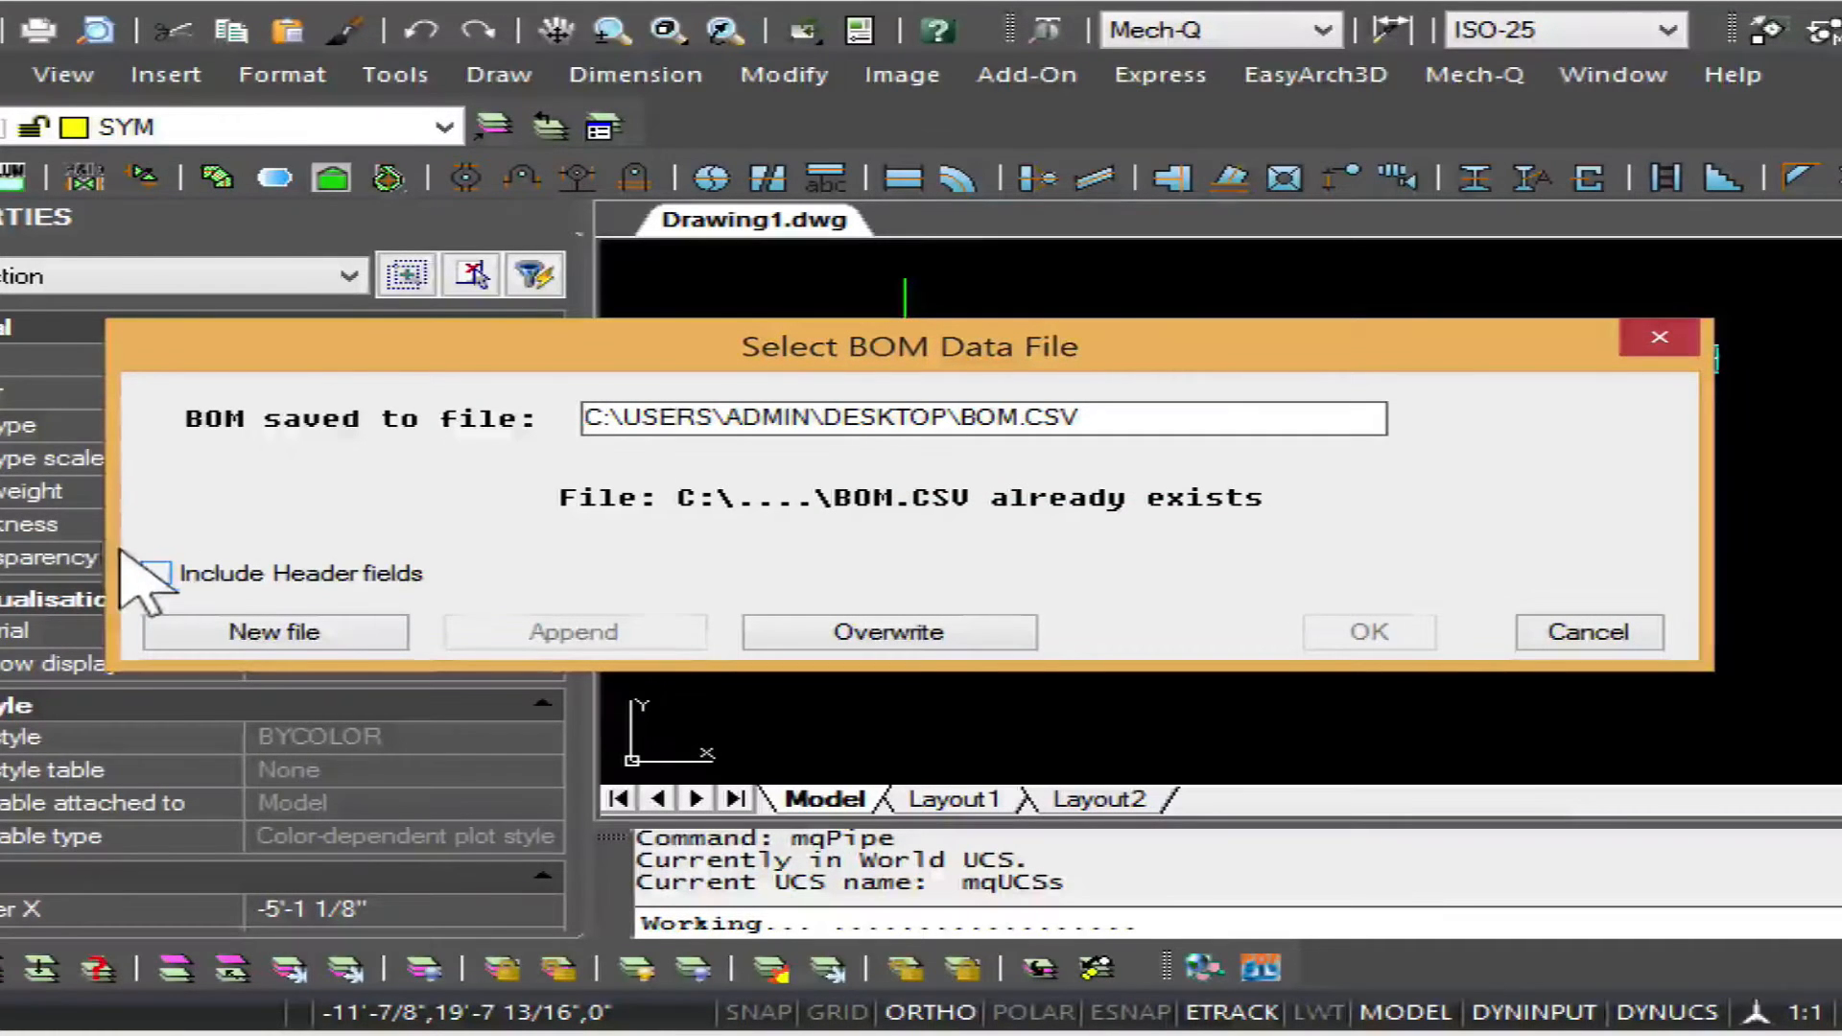
left_click(157, 574)
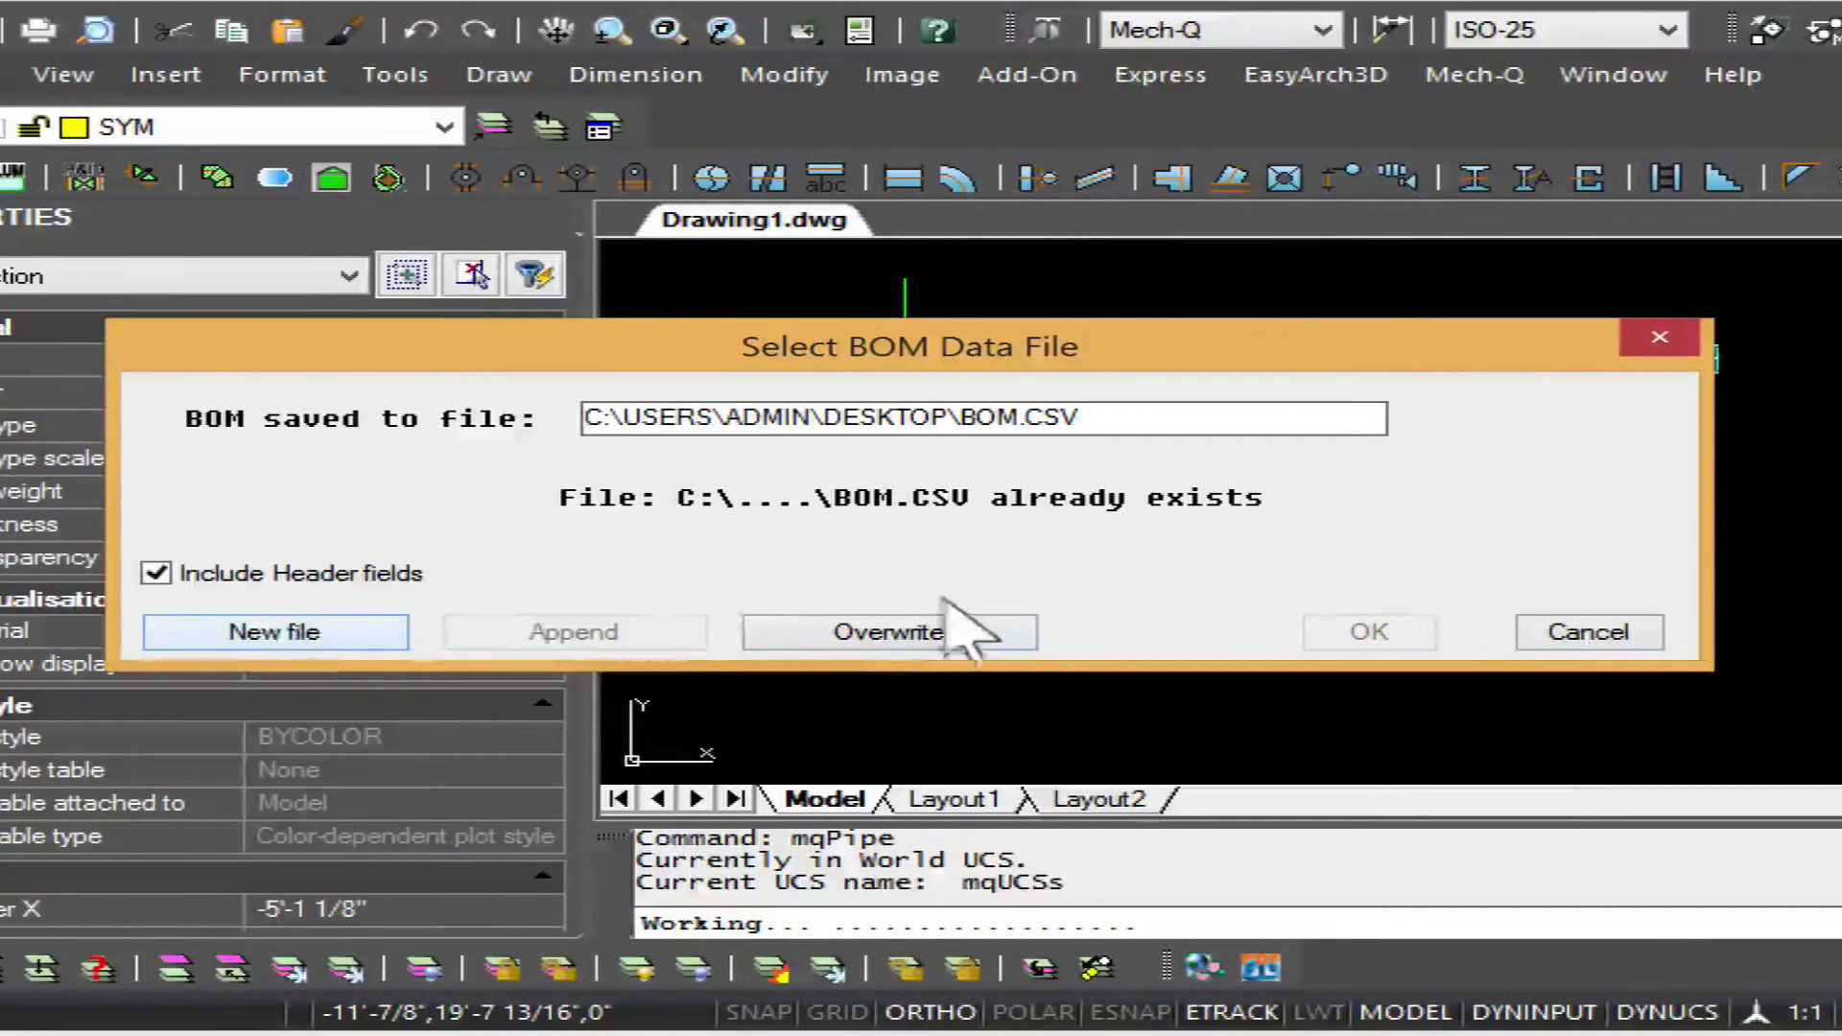
left_click(887, 633)
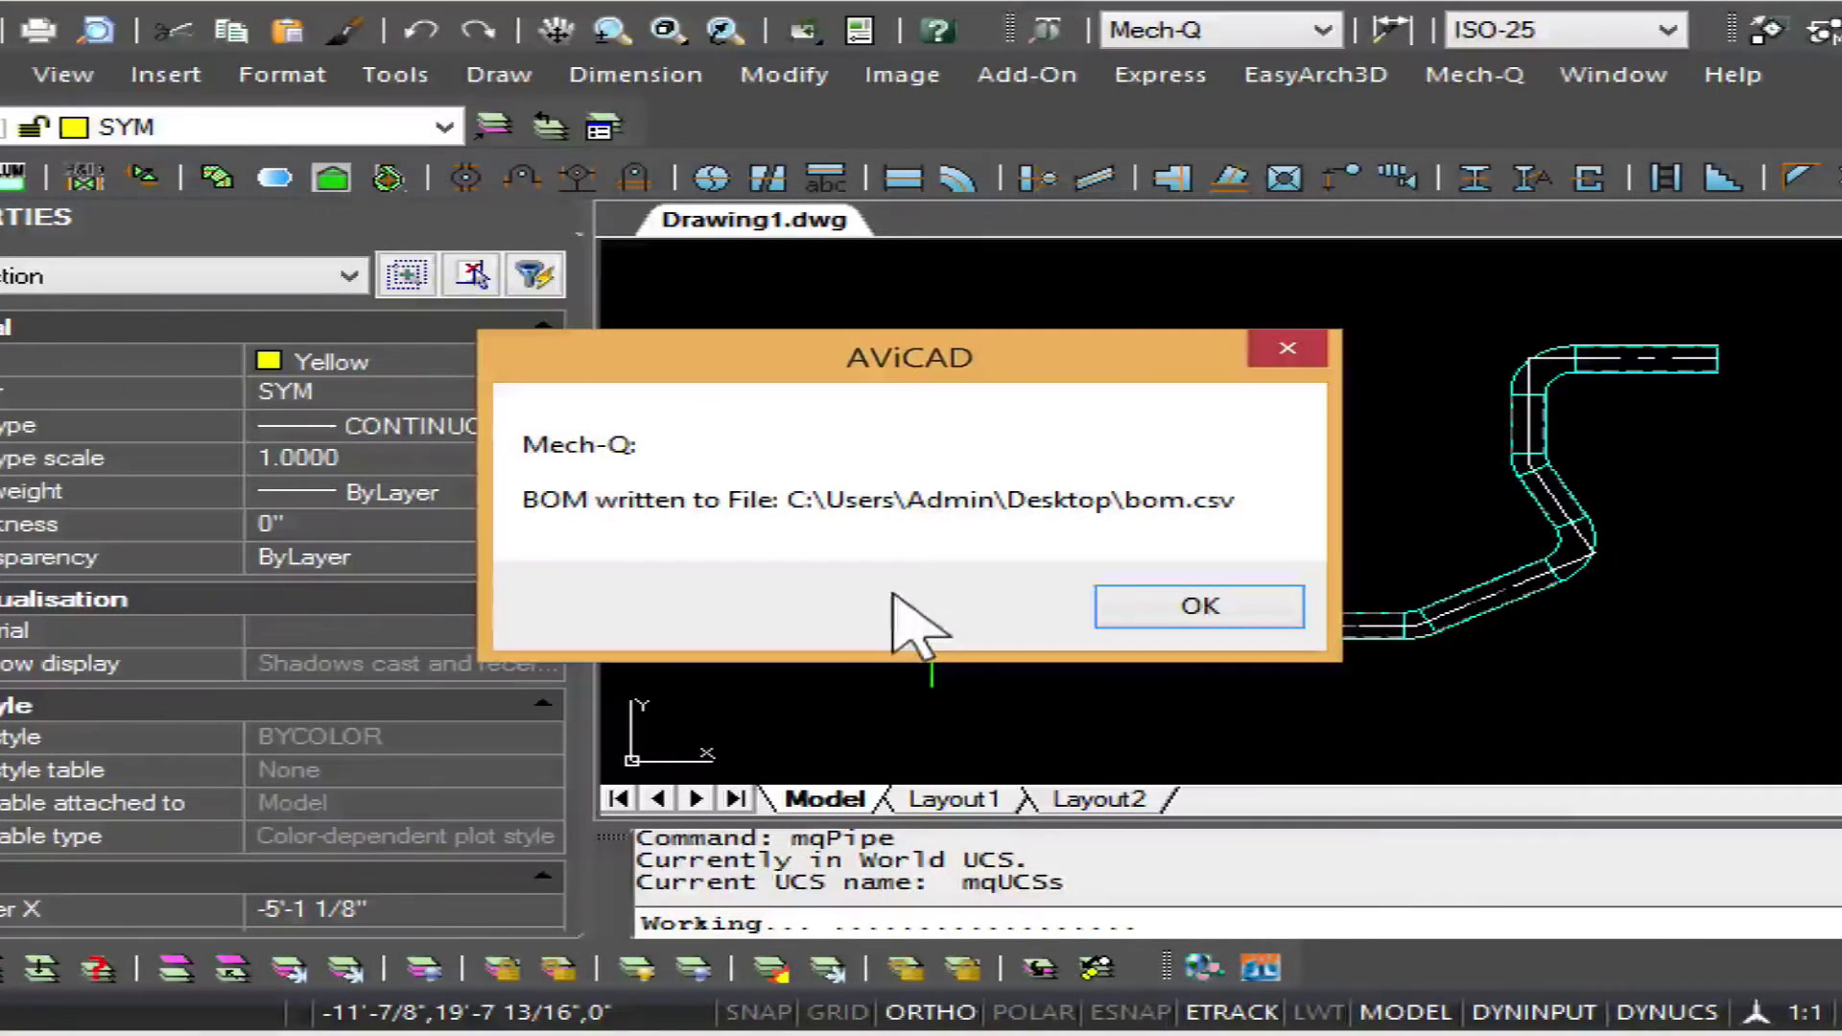
left_click(1197, 605)
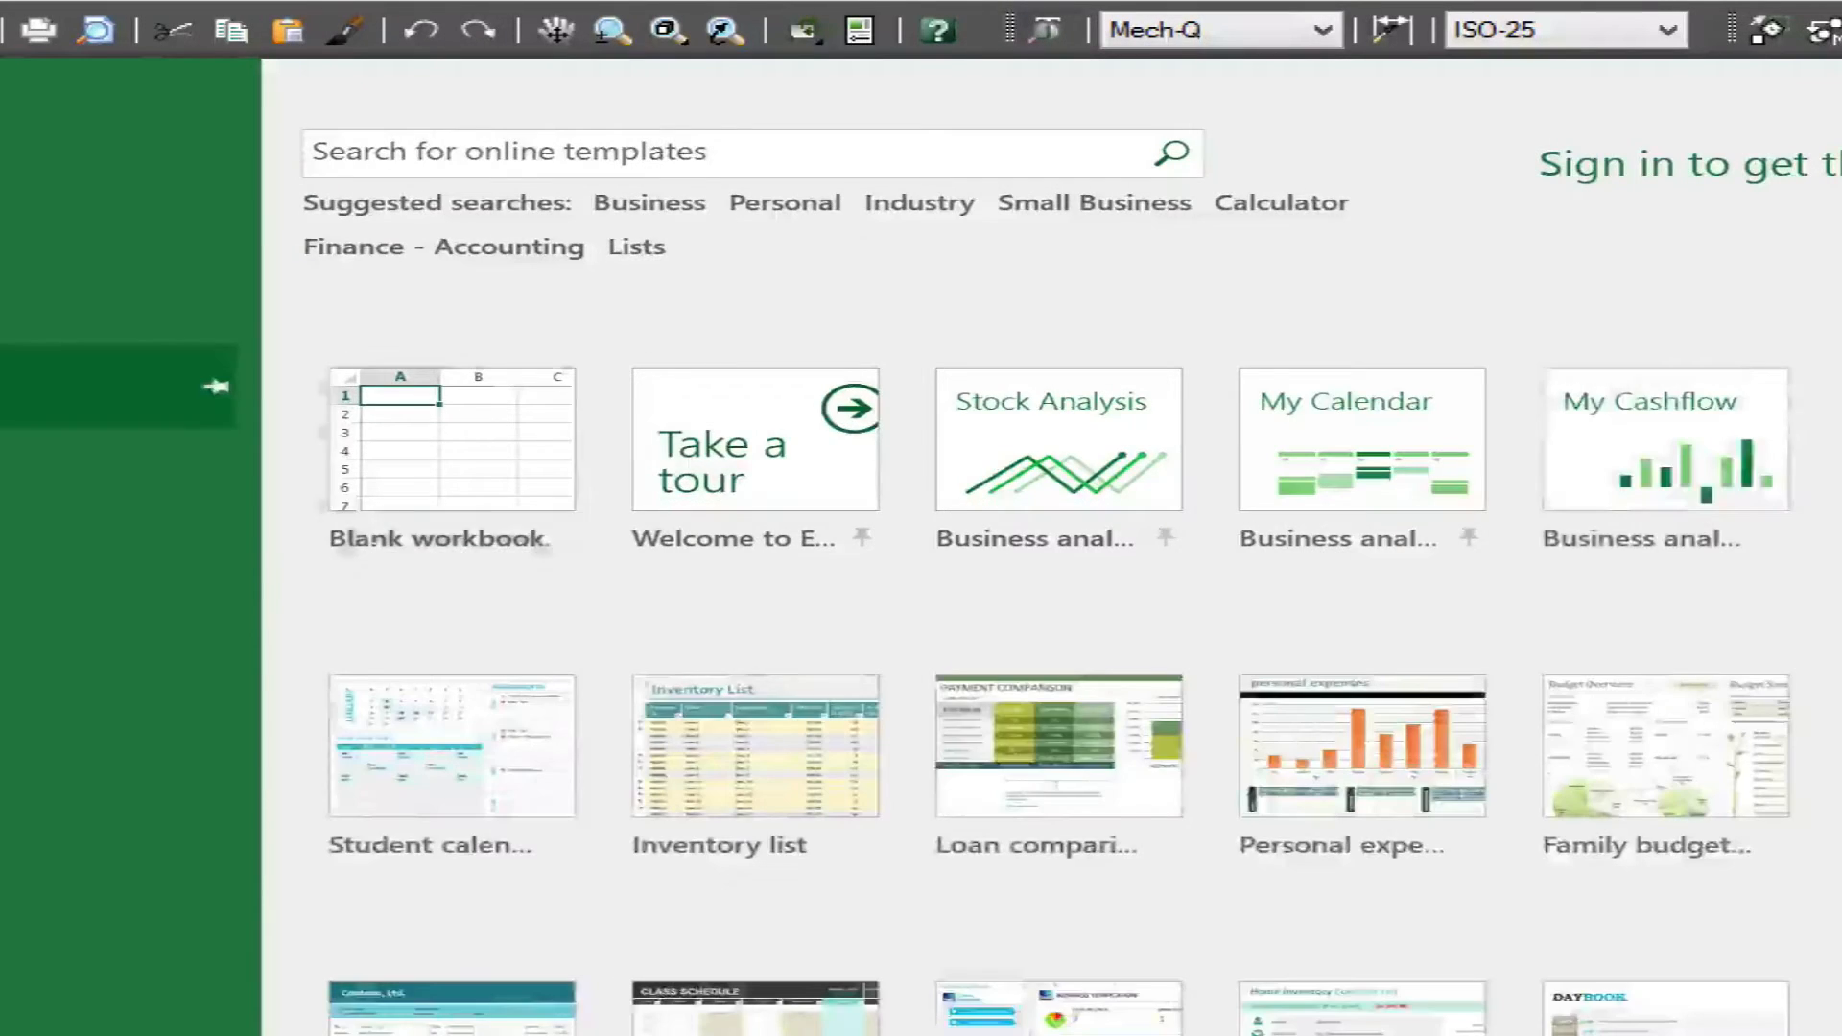
Step: Open bom.csv from Excel's start screen
left_click(450, 441)
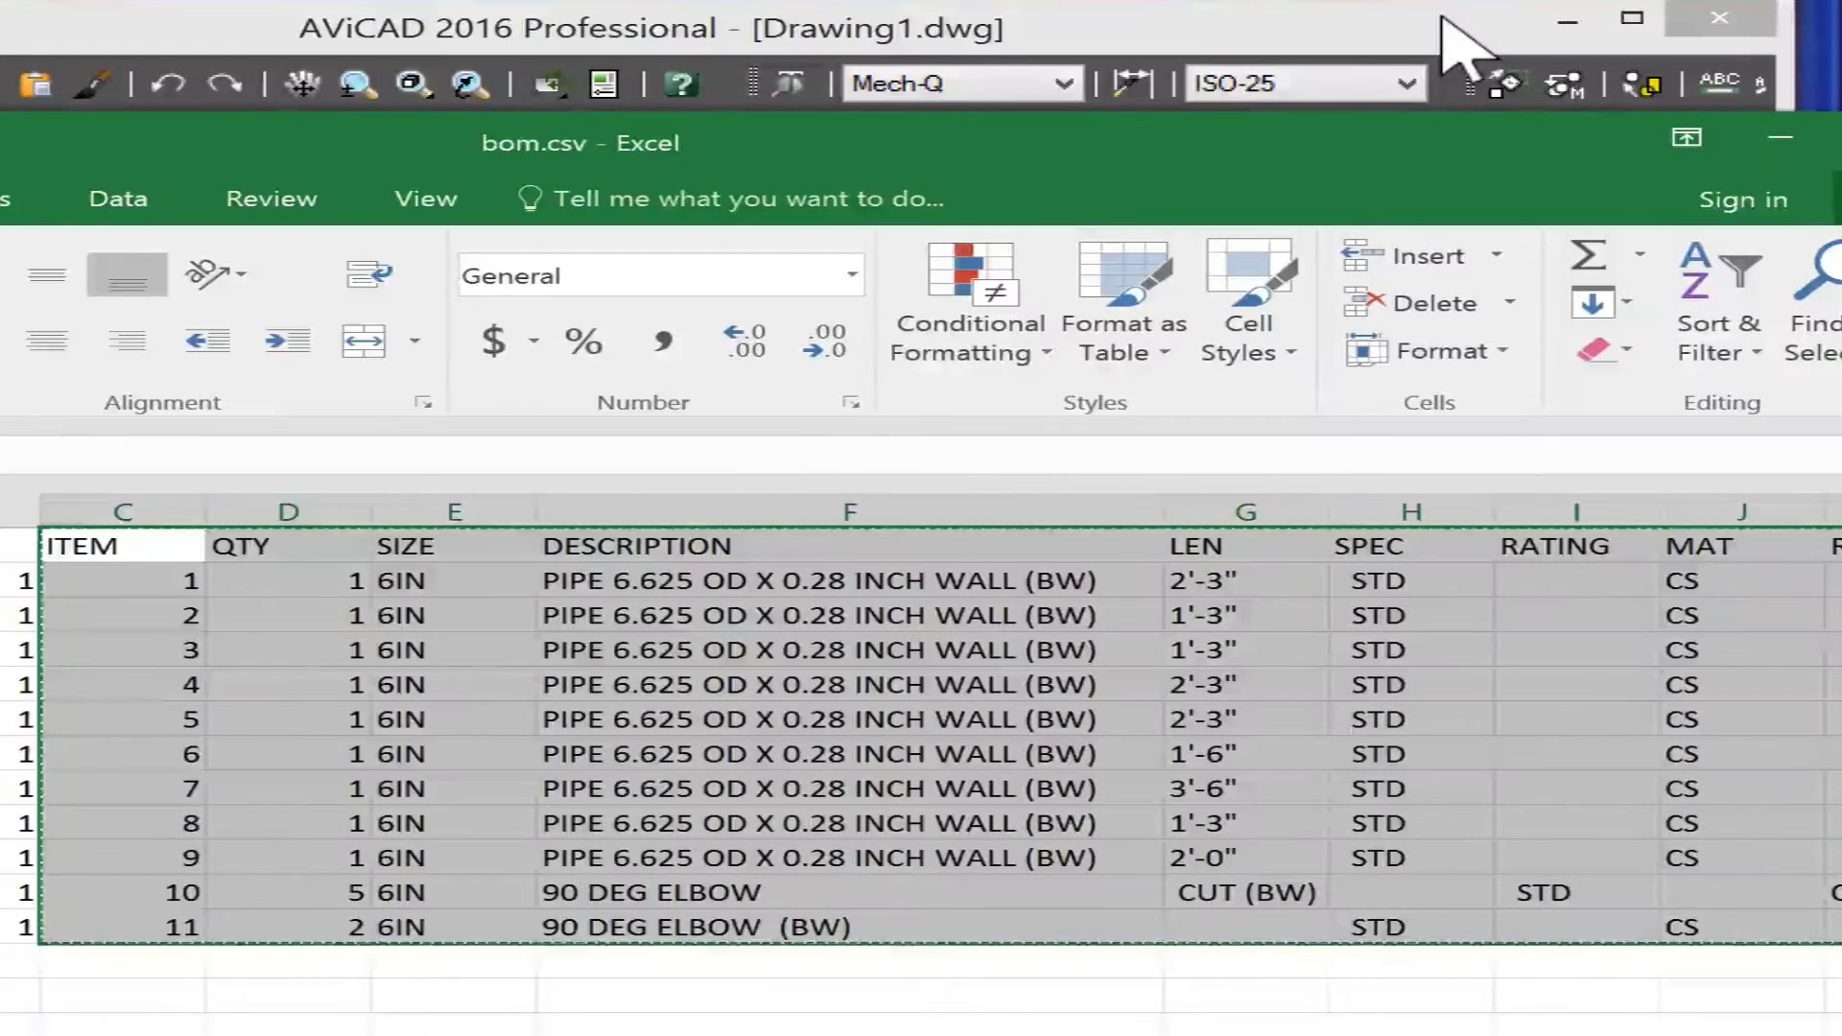
mouse_move(1292, 14)
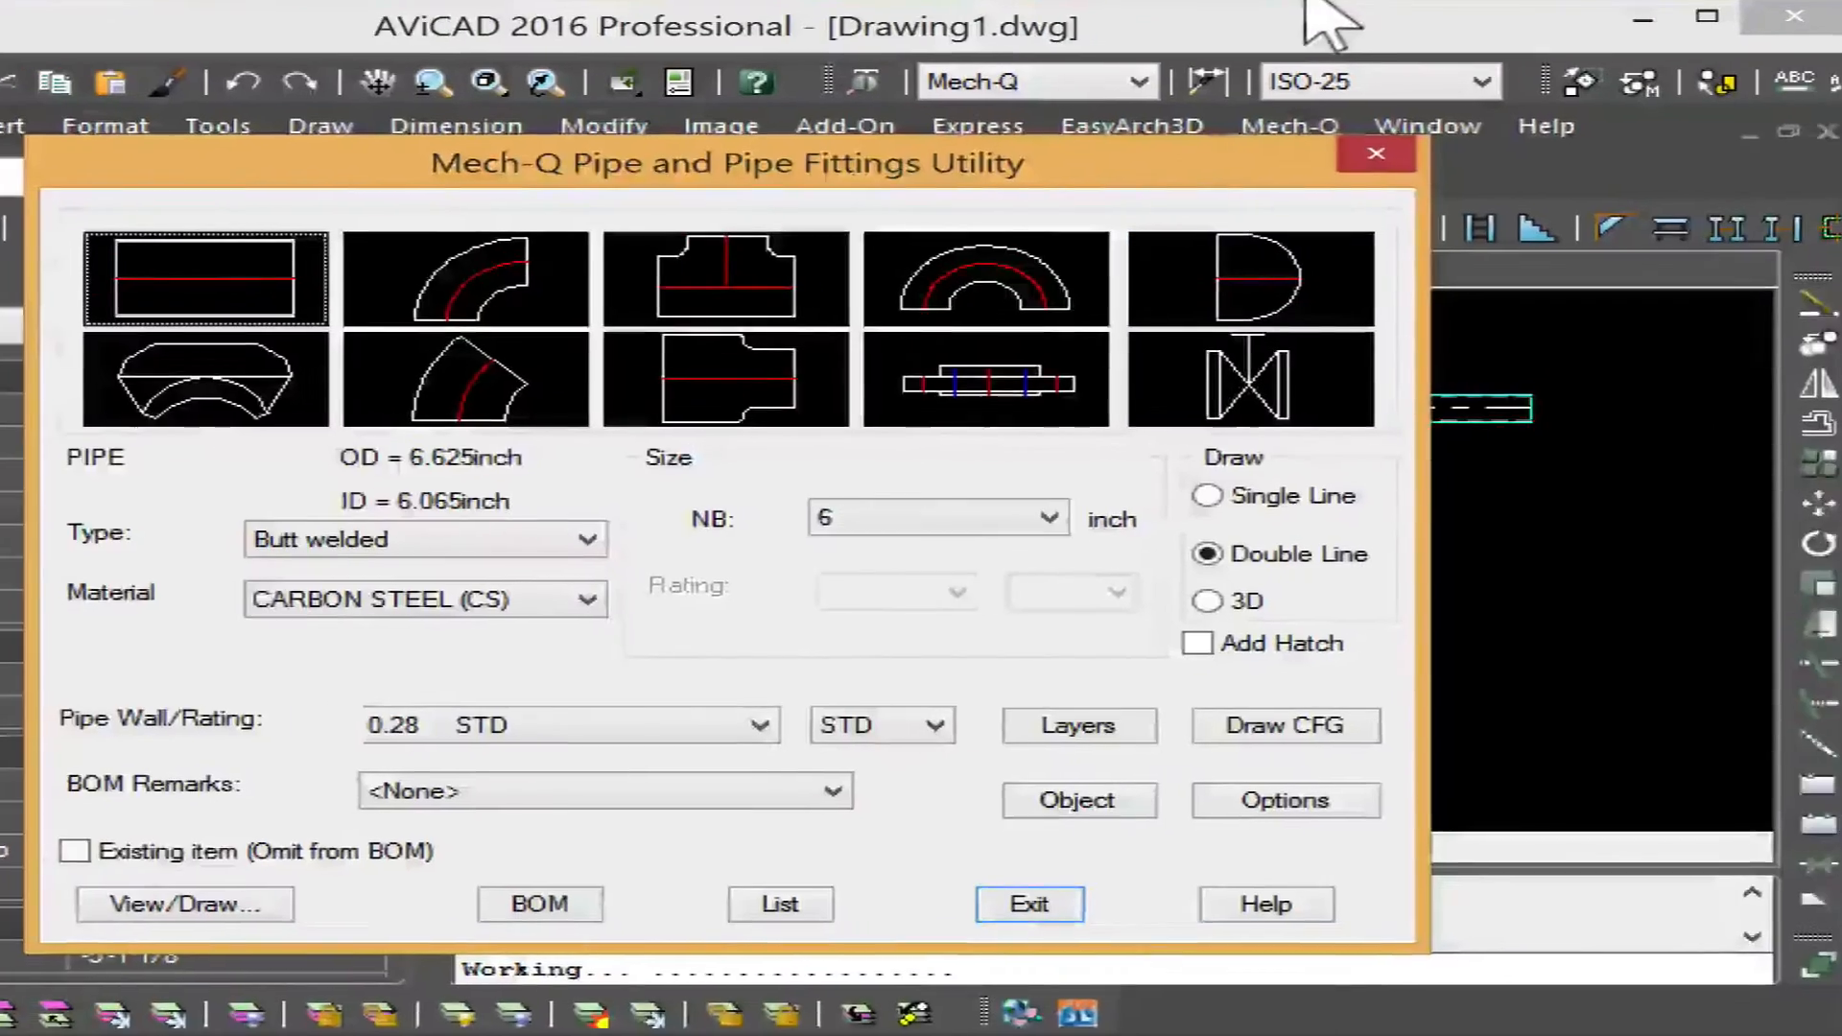
Step: Paste Link the copied BOM range as an Excel object below the piping
left_click(1027, 904)
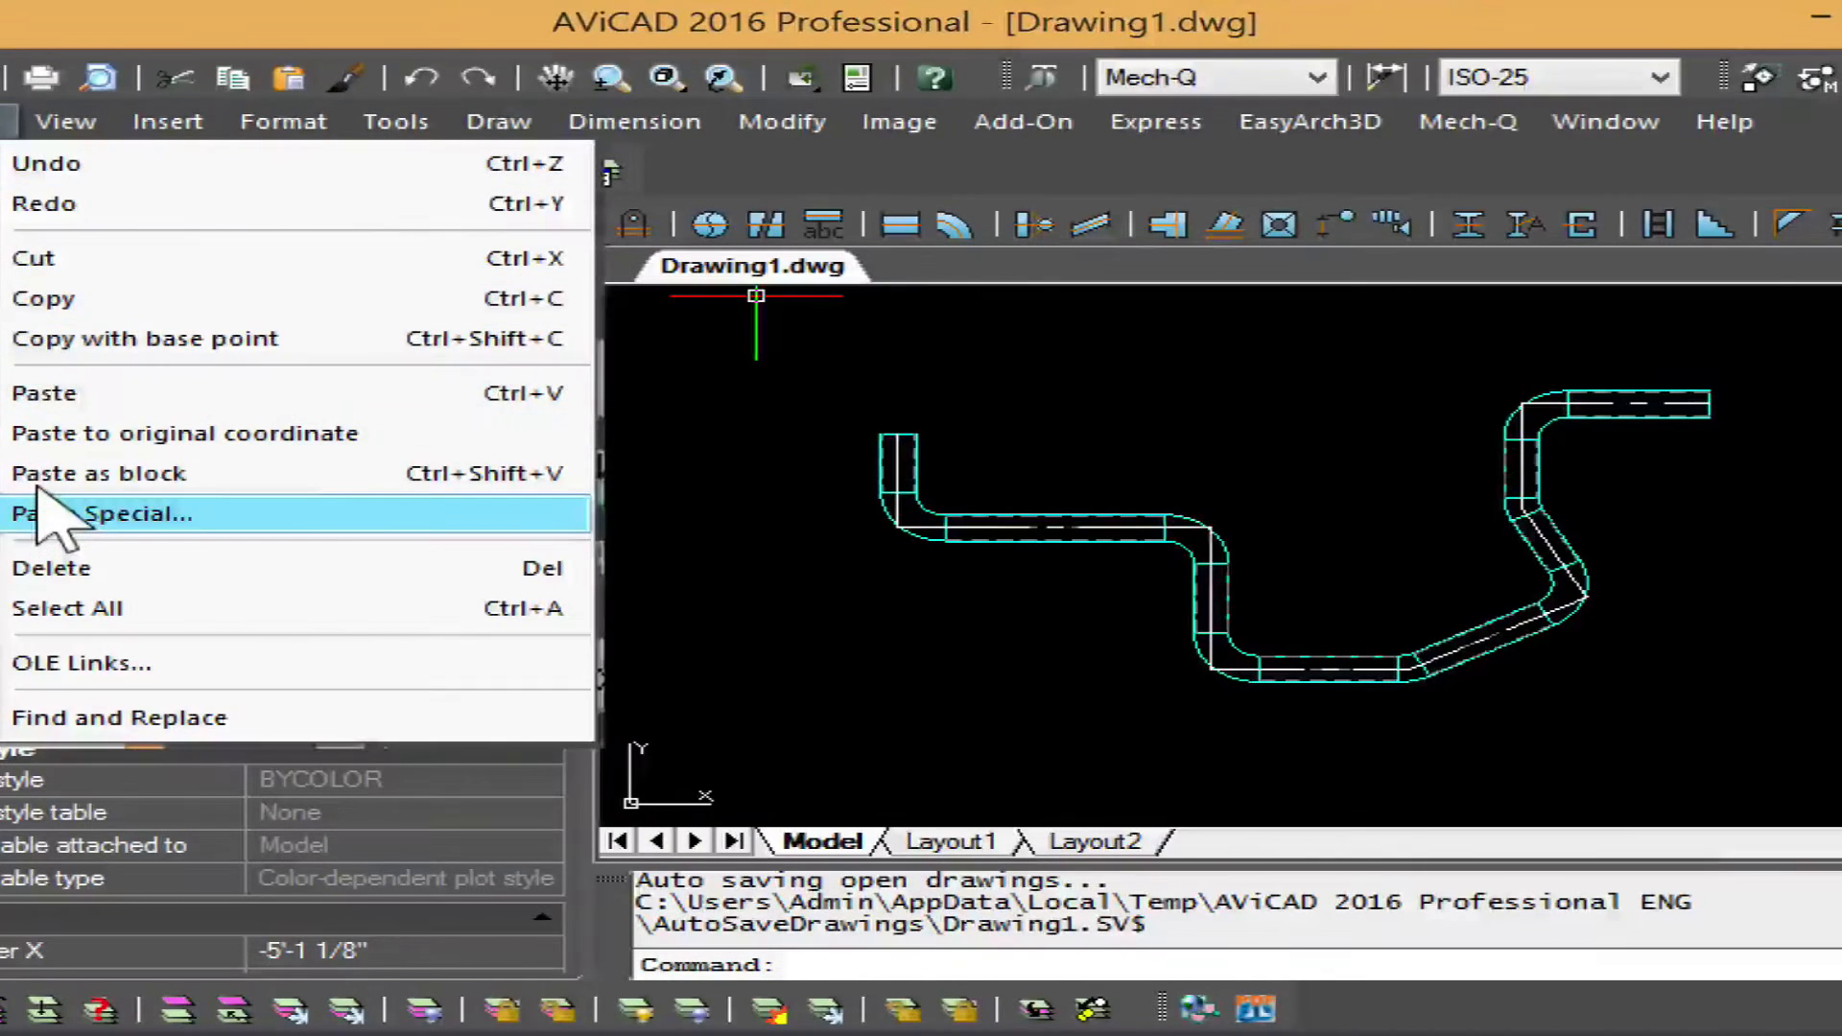
left_click(135, 513)
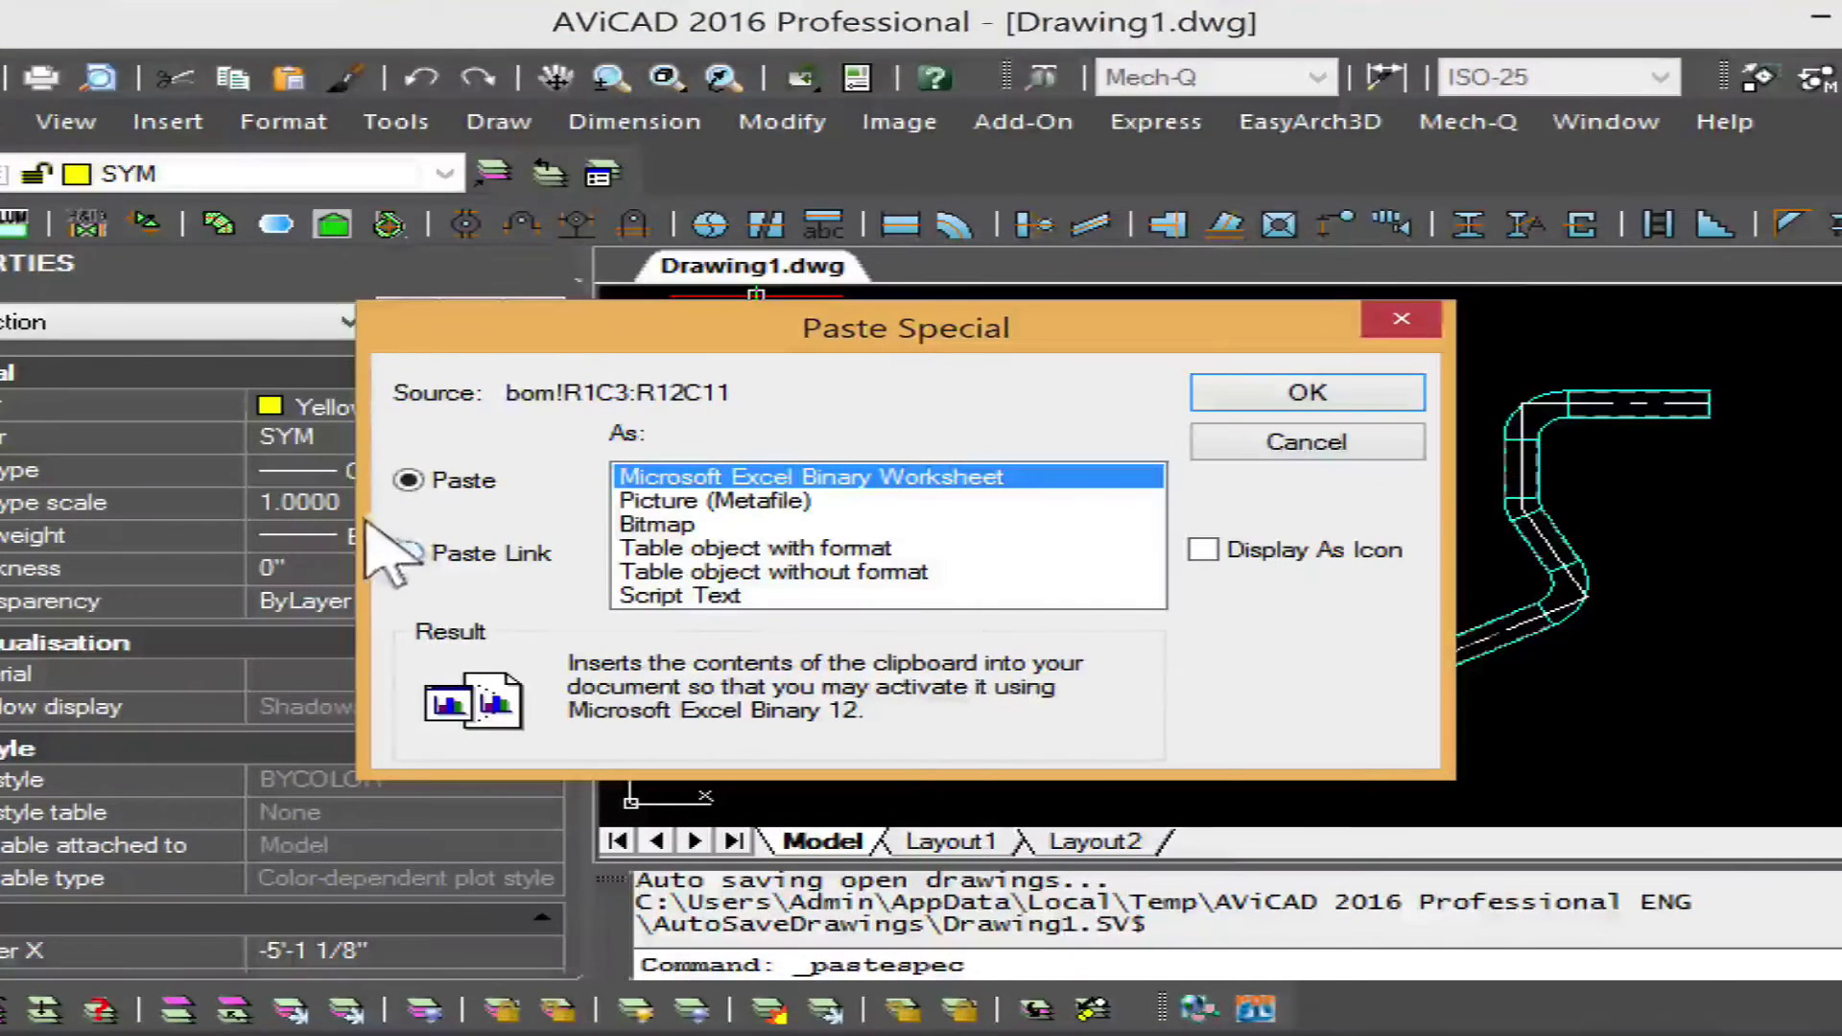
left_click(409, 552)
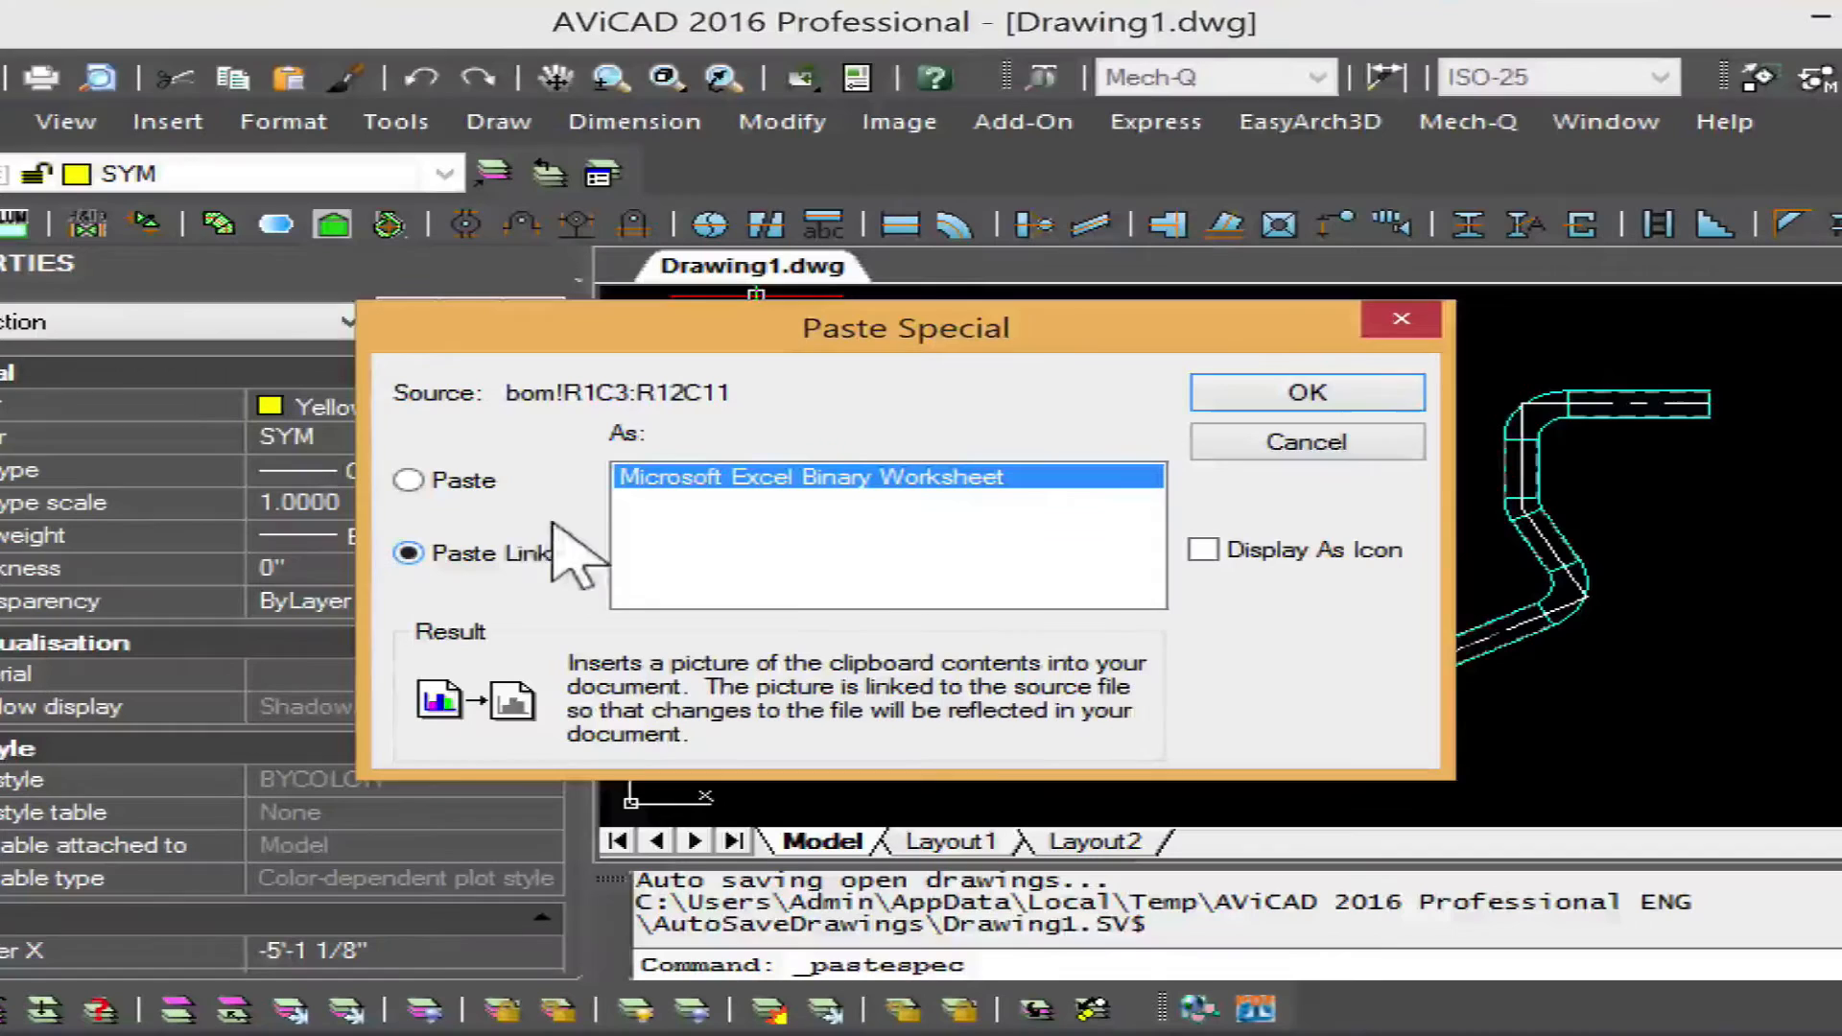
mouse_move(1246, 388)
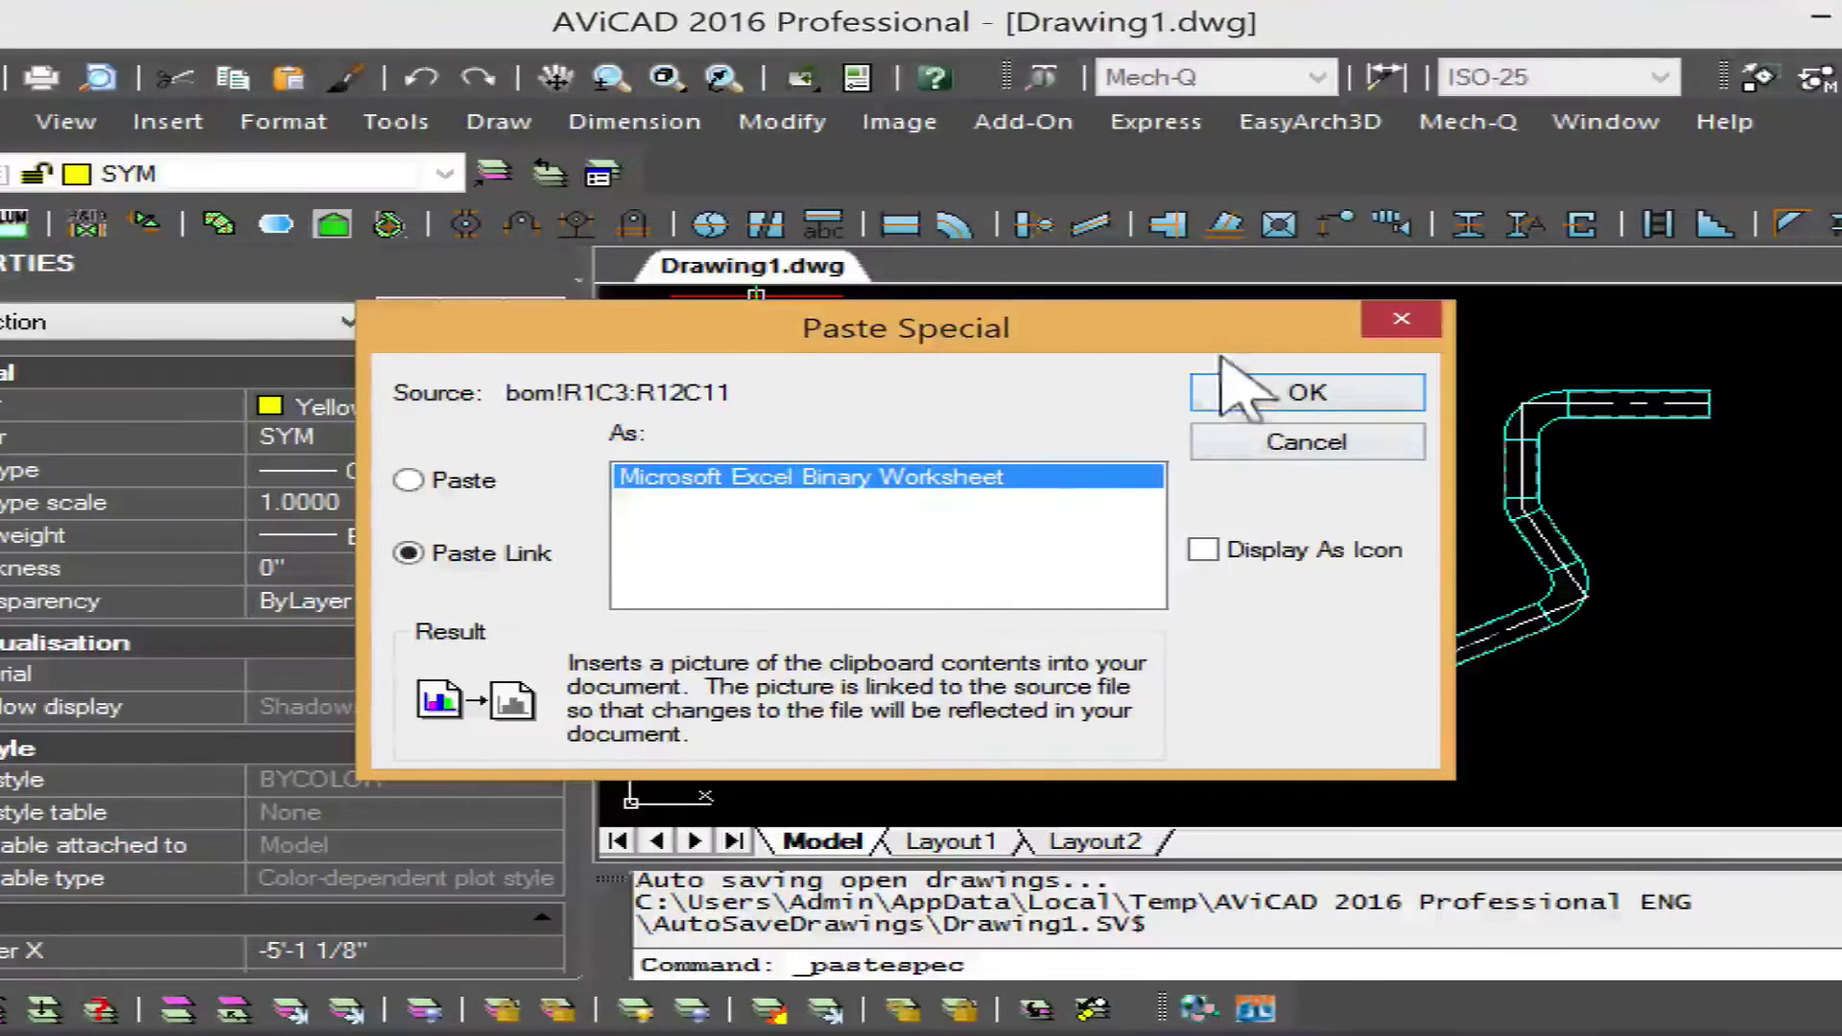
left_click(1307, 391)
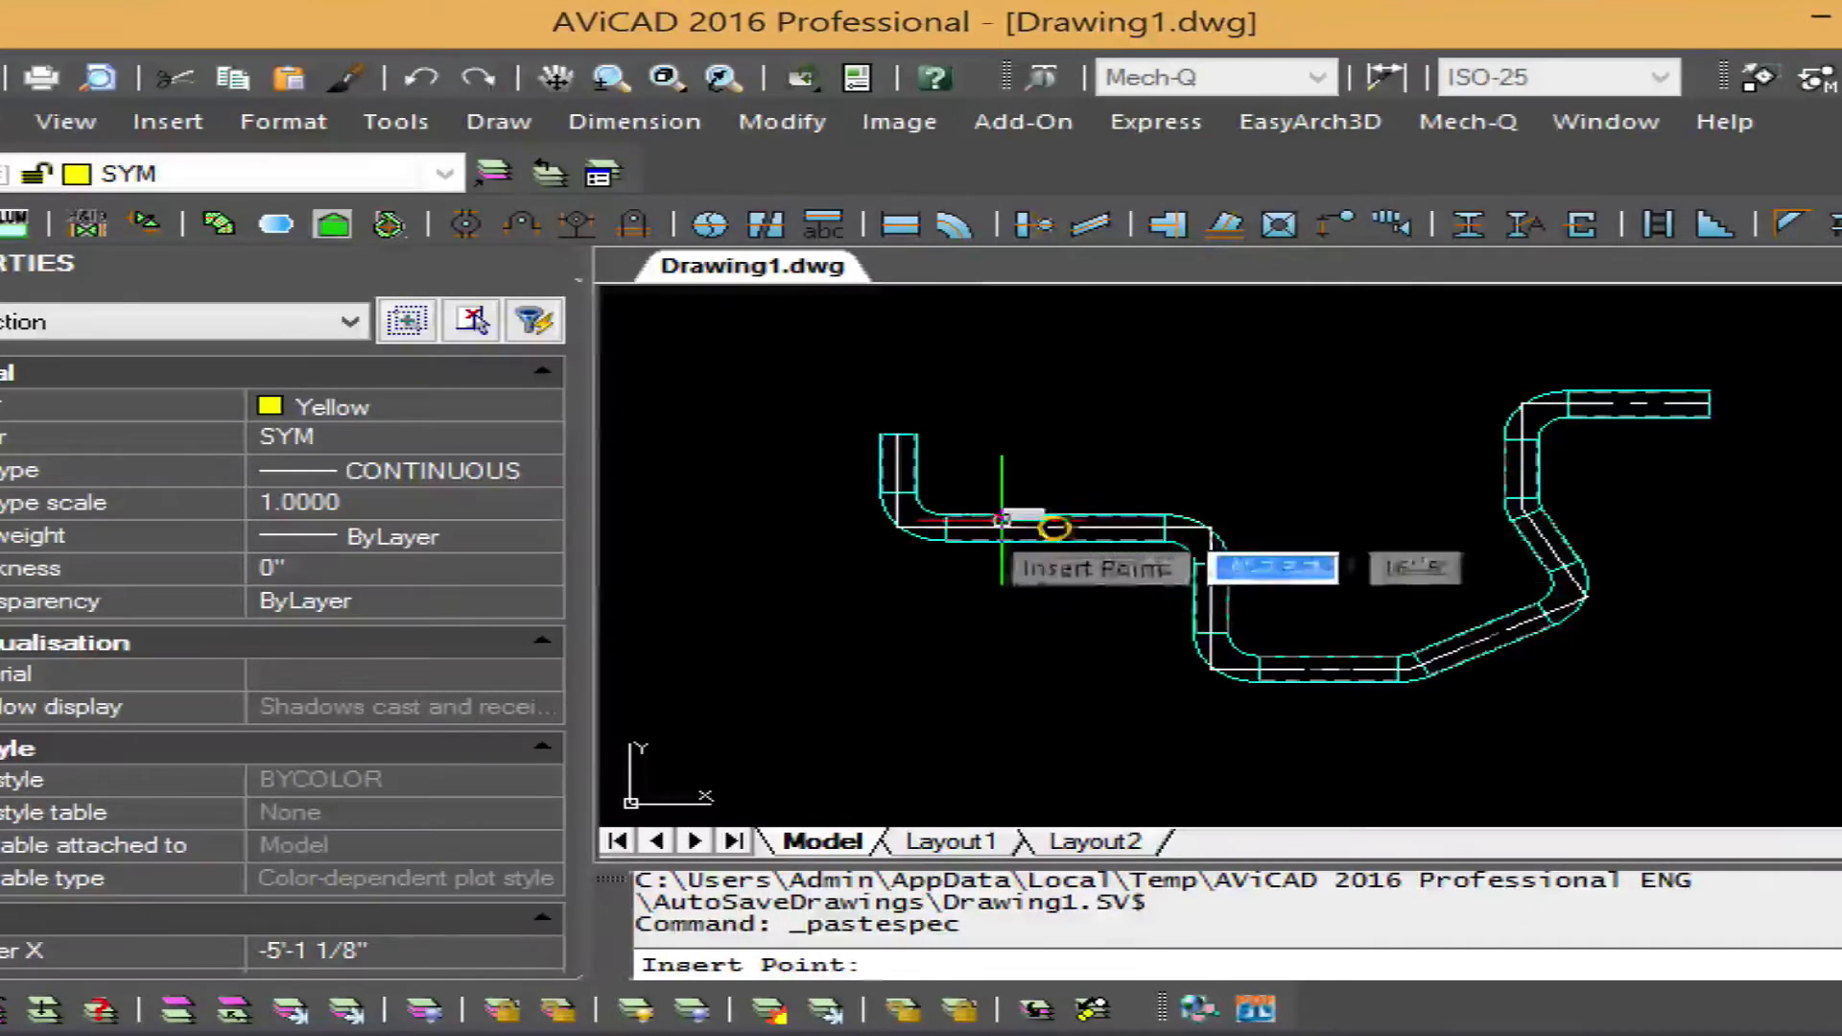
mouse_move(933, 778)
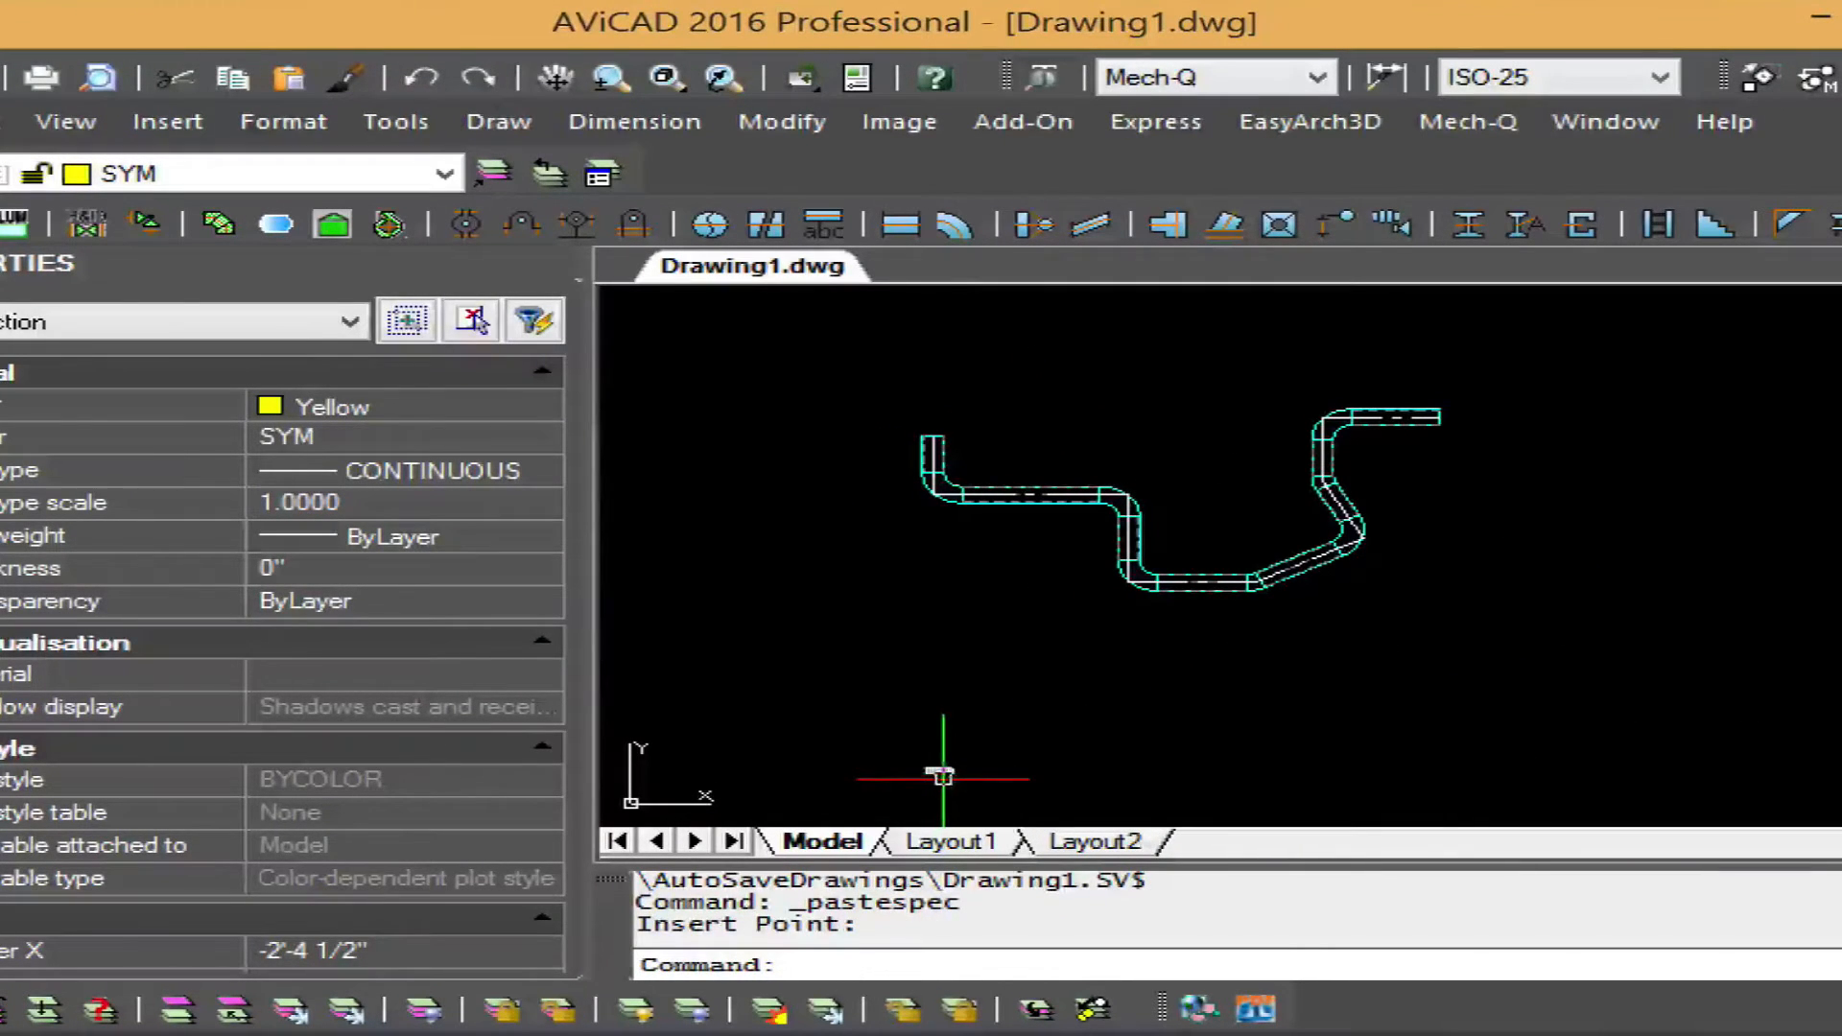
left_click(917, 738)
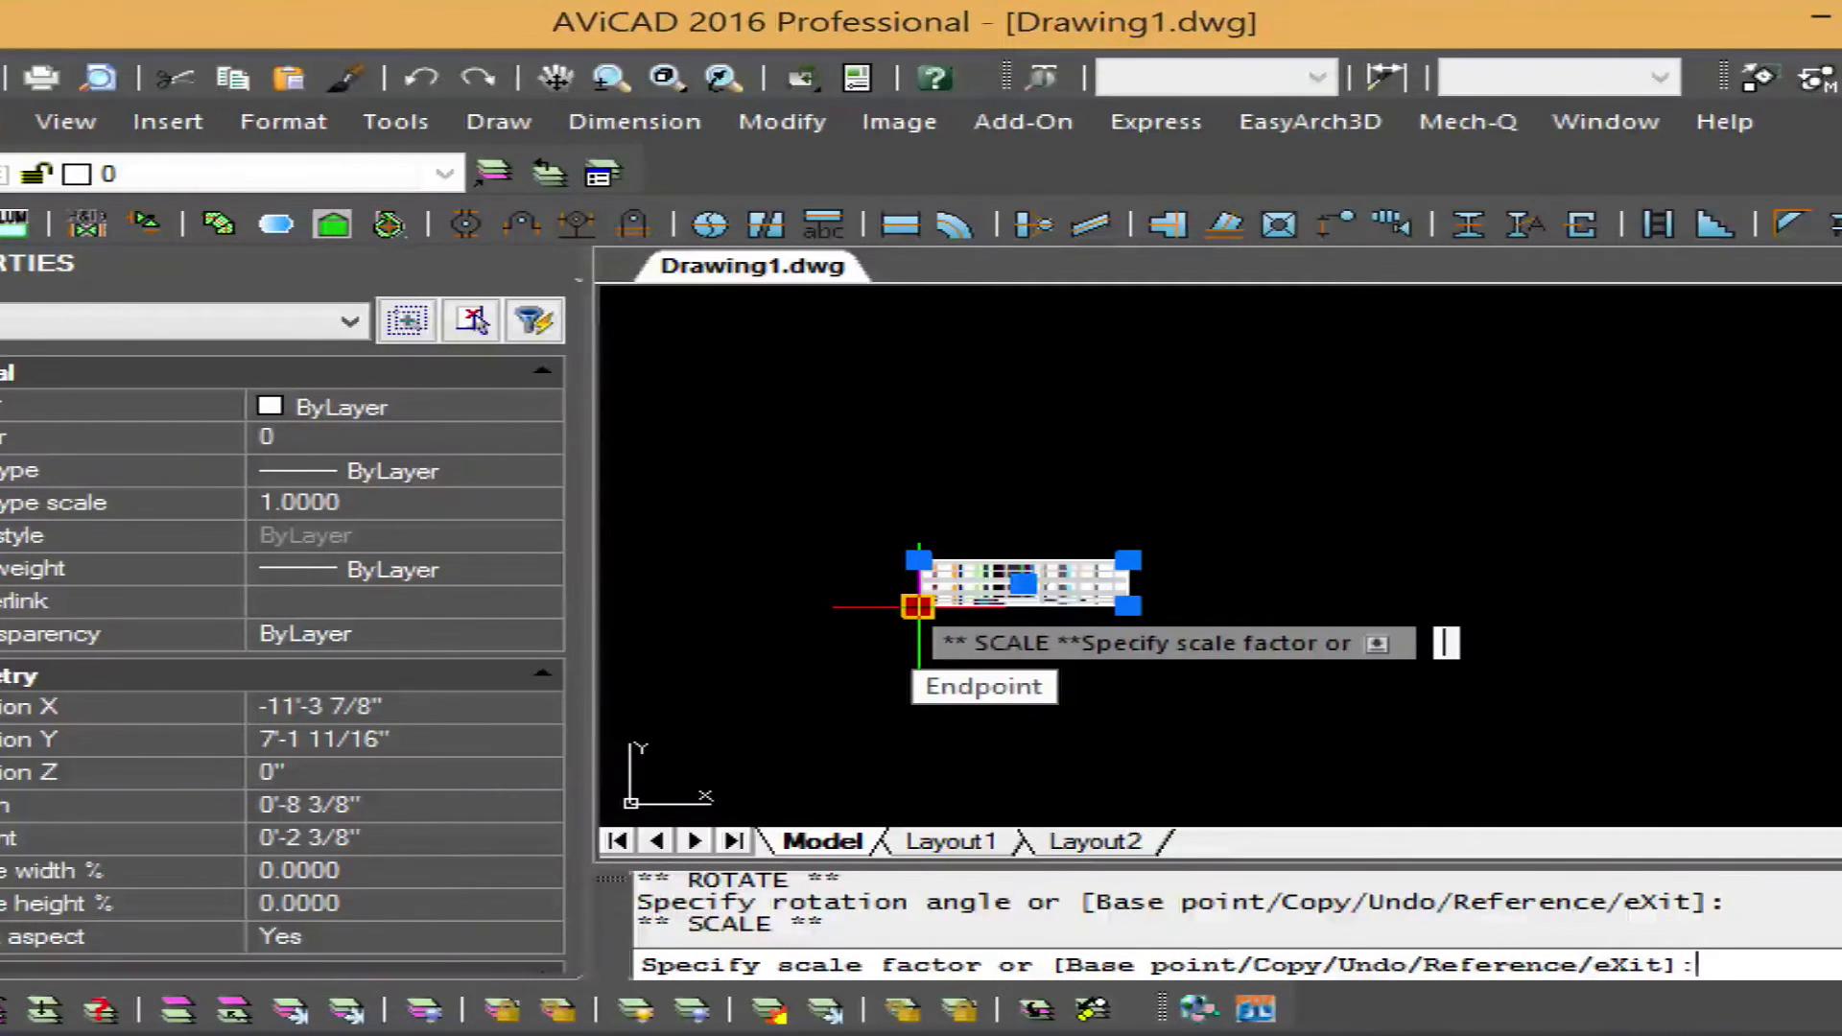
Step: Scale the linked BOM table by 48 and reposition it below the piping
type("48")
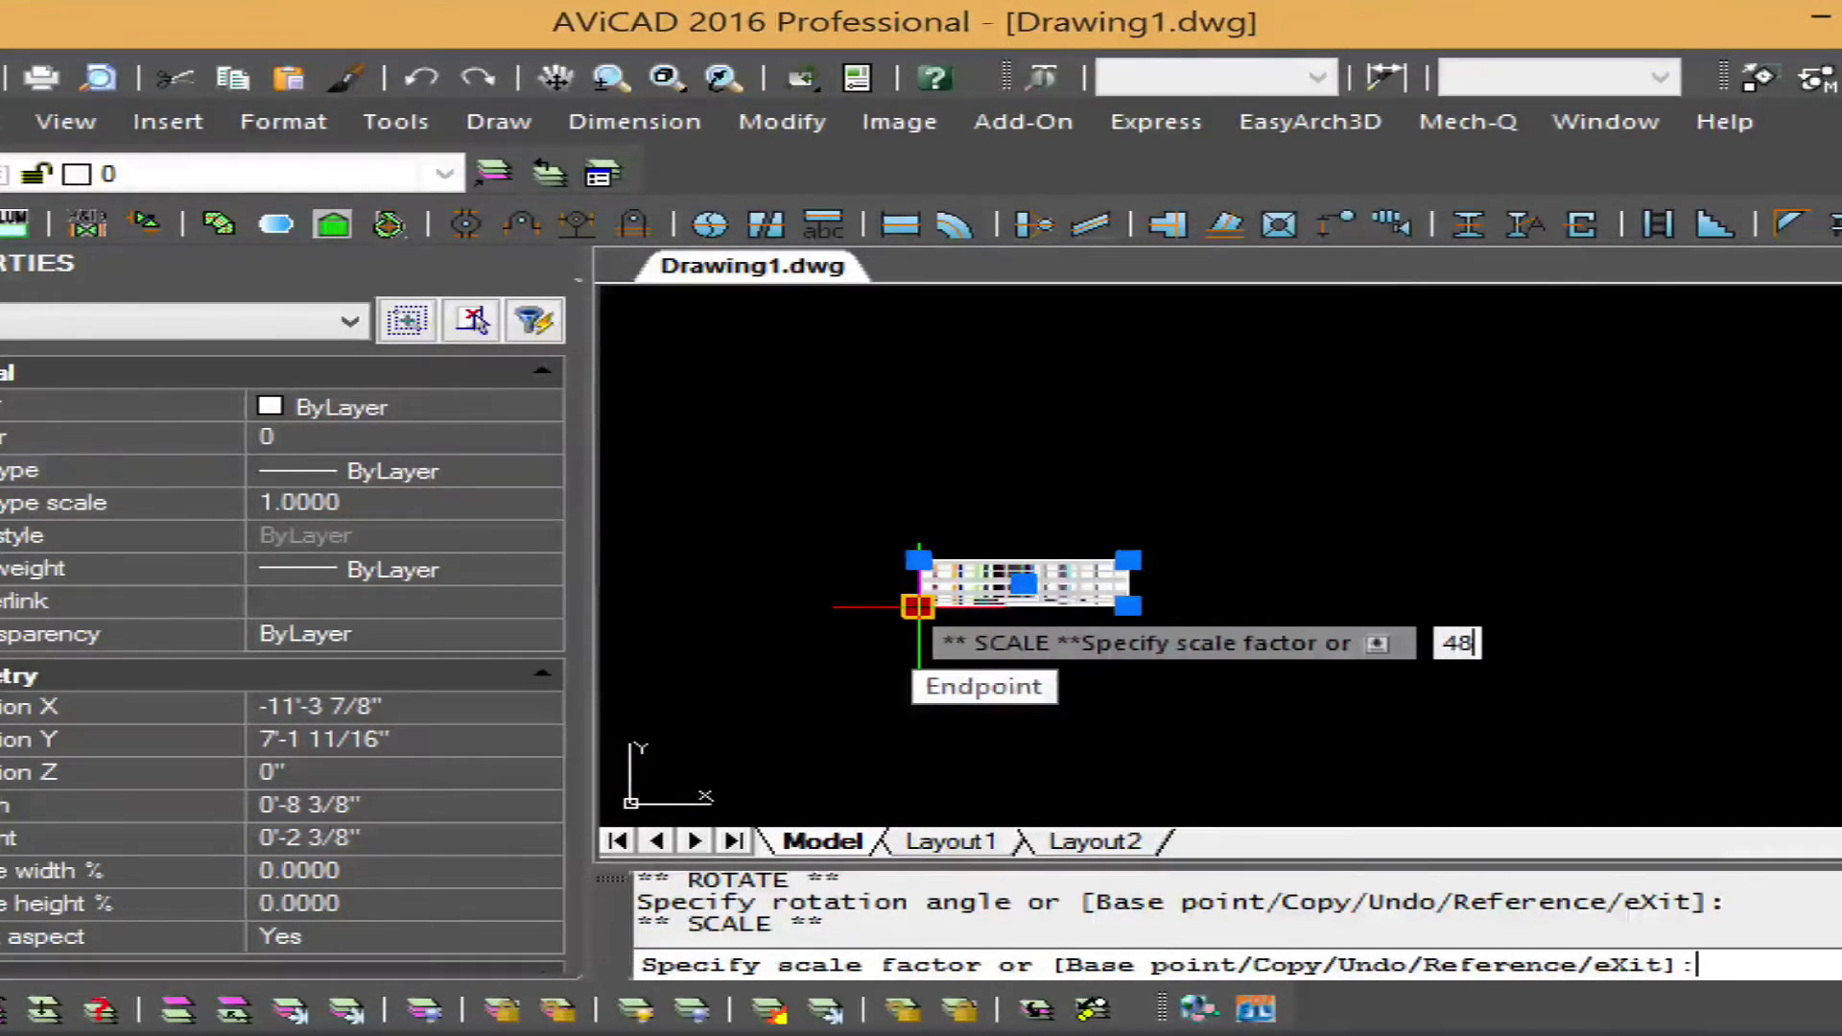
key("Return")
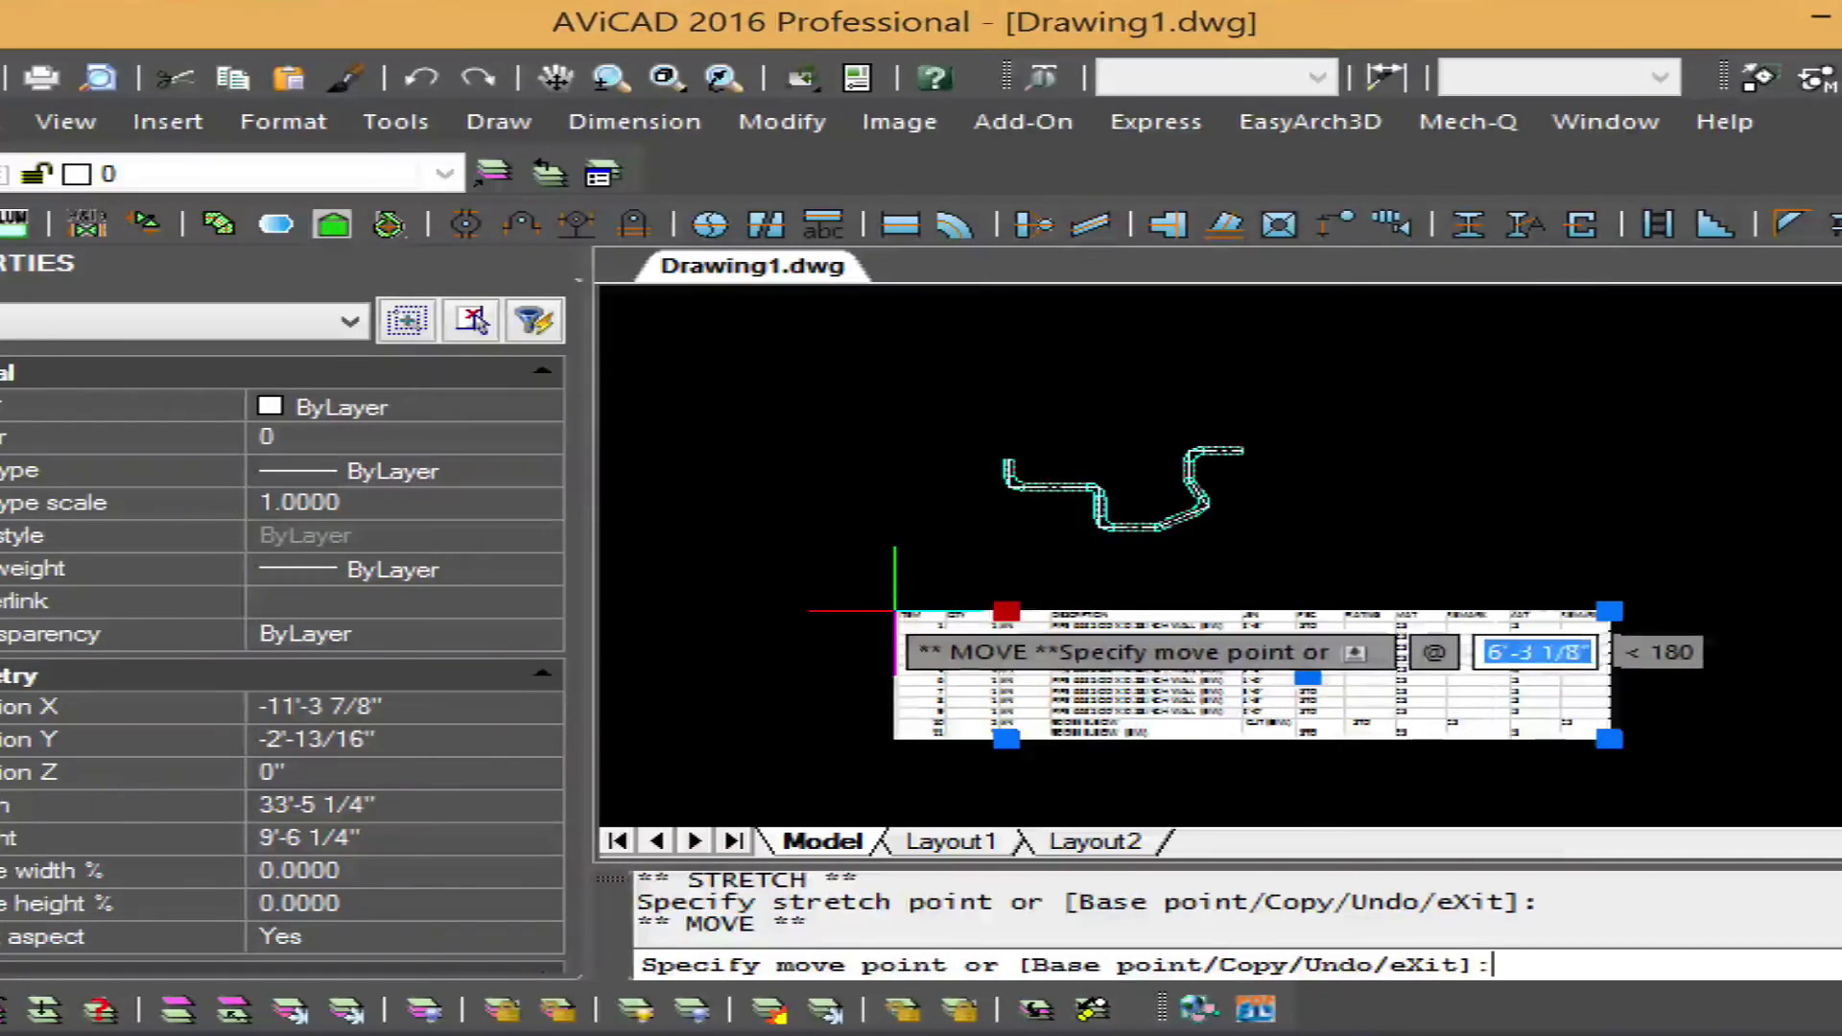
key("Escape")
type("RE")
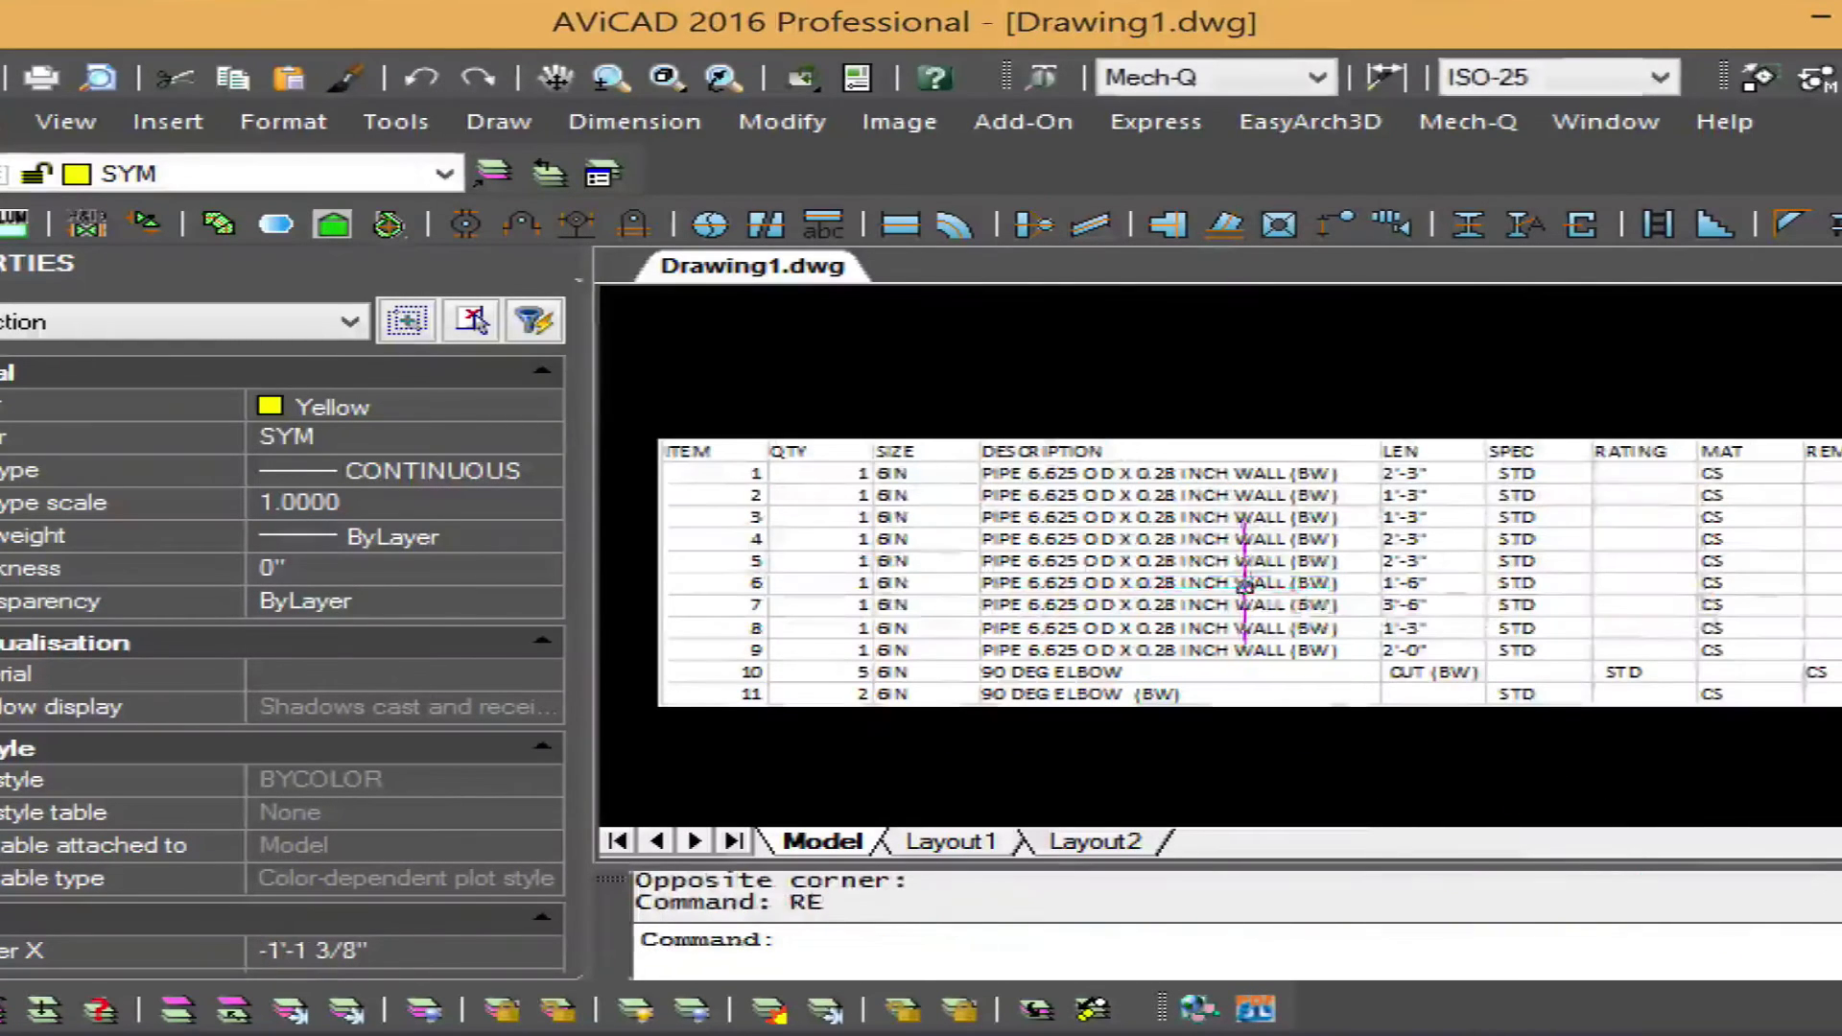
key("Escape")
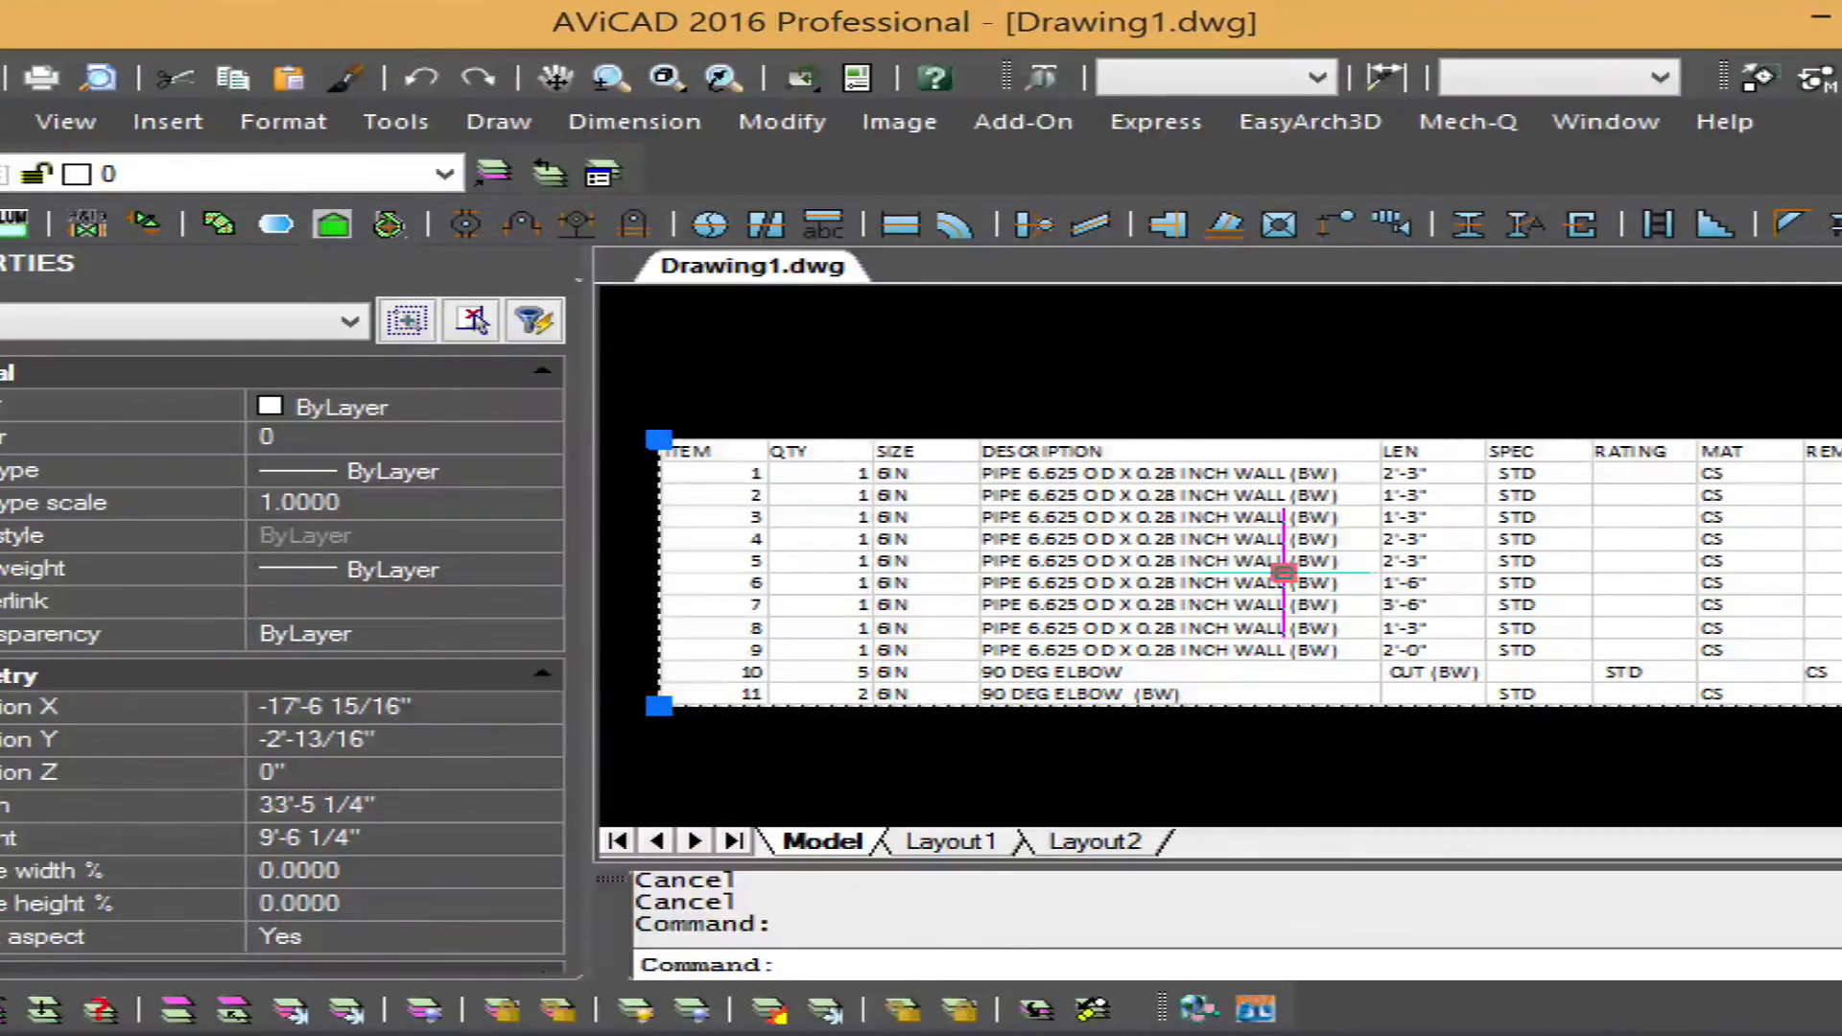
Step: Edit the linked table in Excel, entering 'test' in item 1's REMARK cell
left_click(1283, 575)
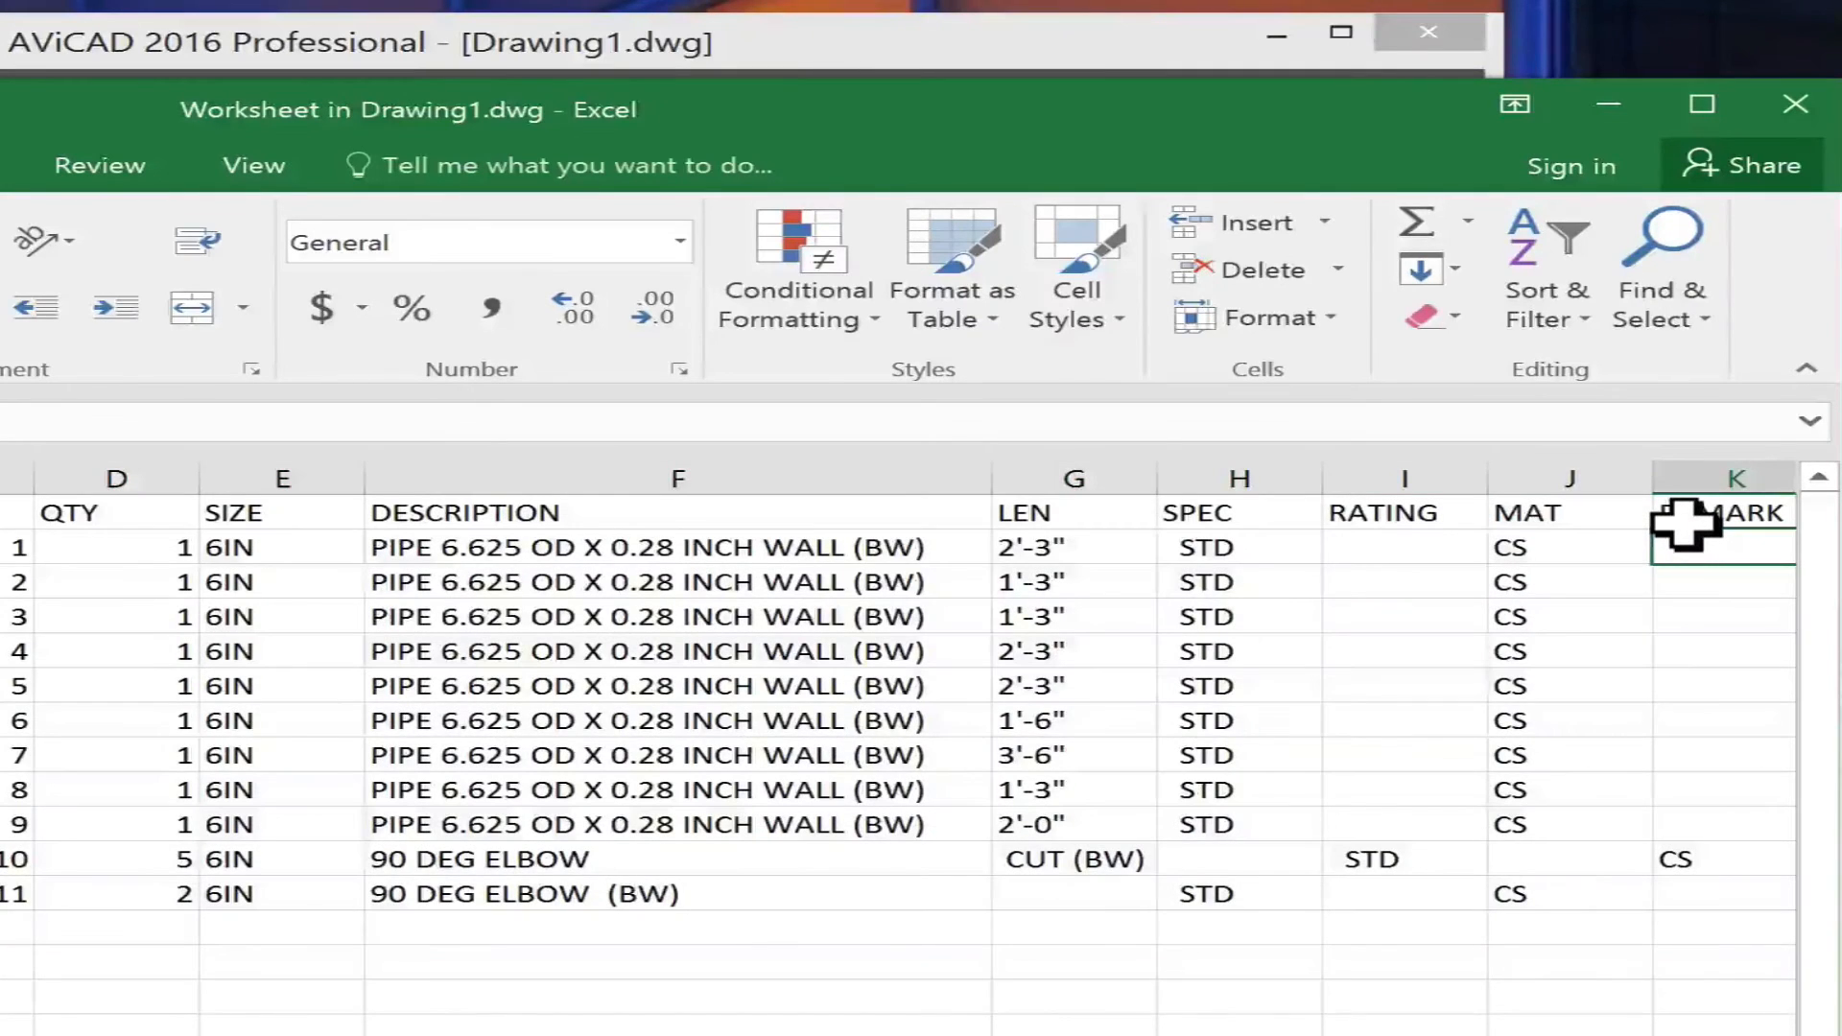
type("test")
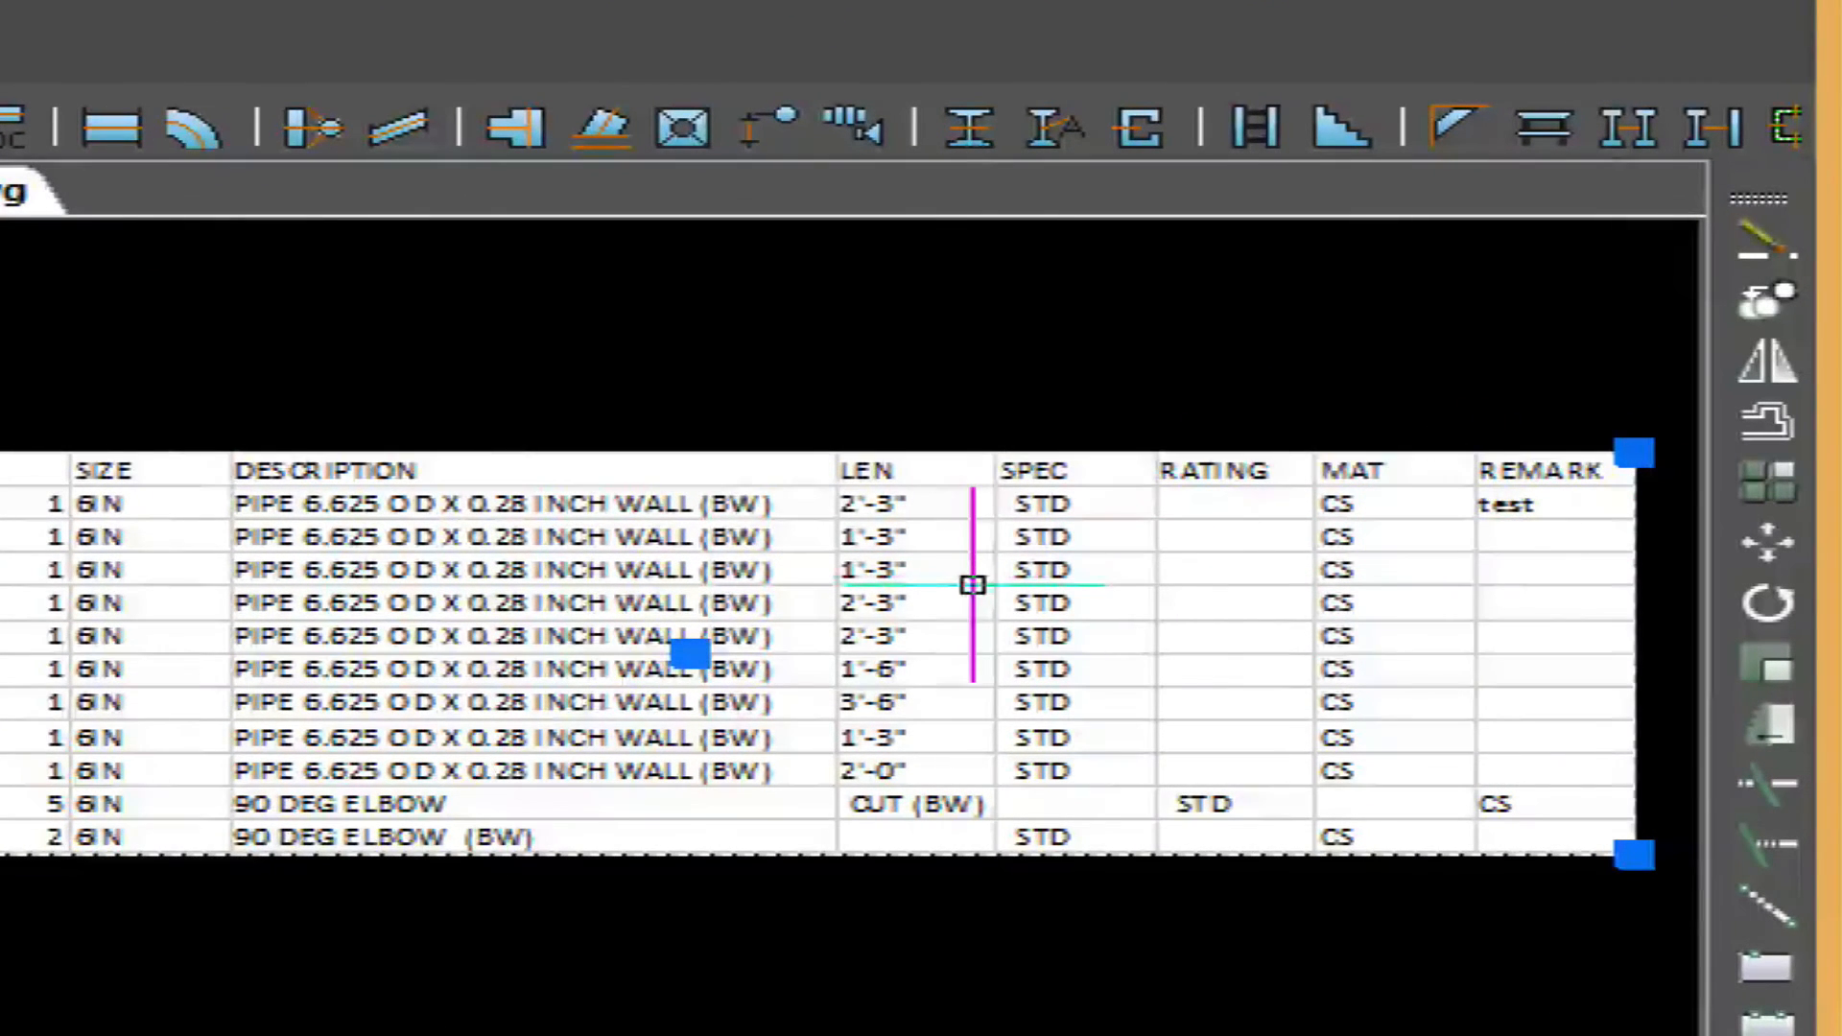
mouse_move(852, 458)
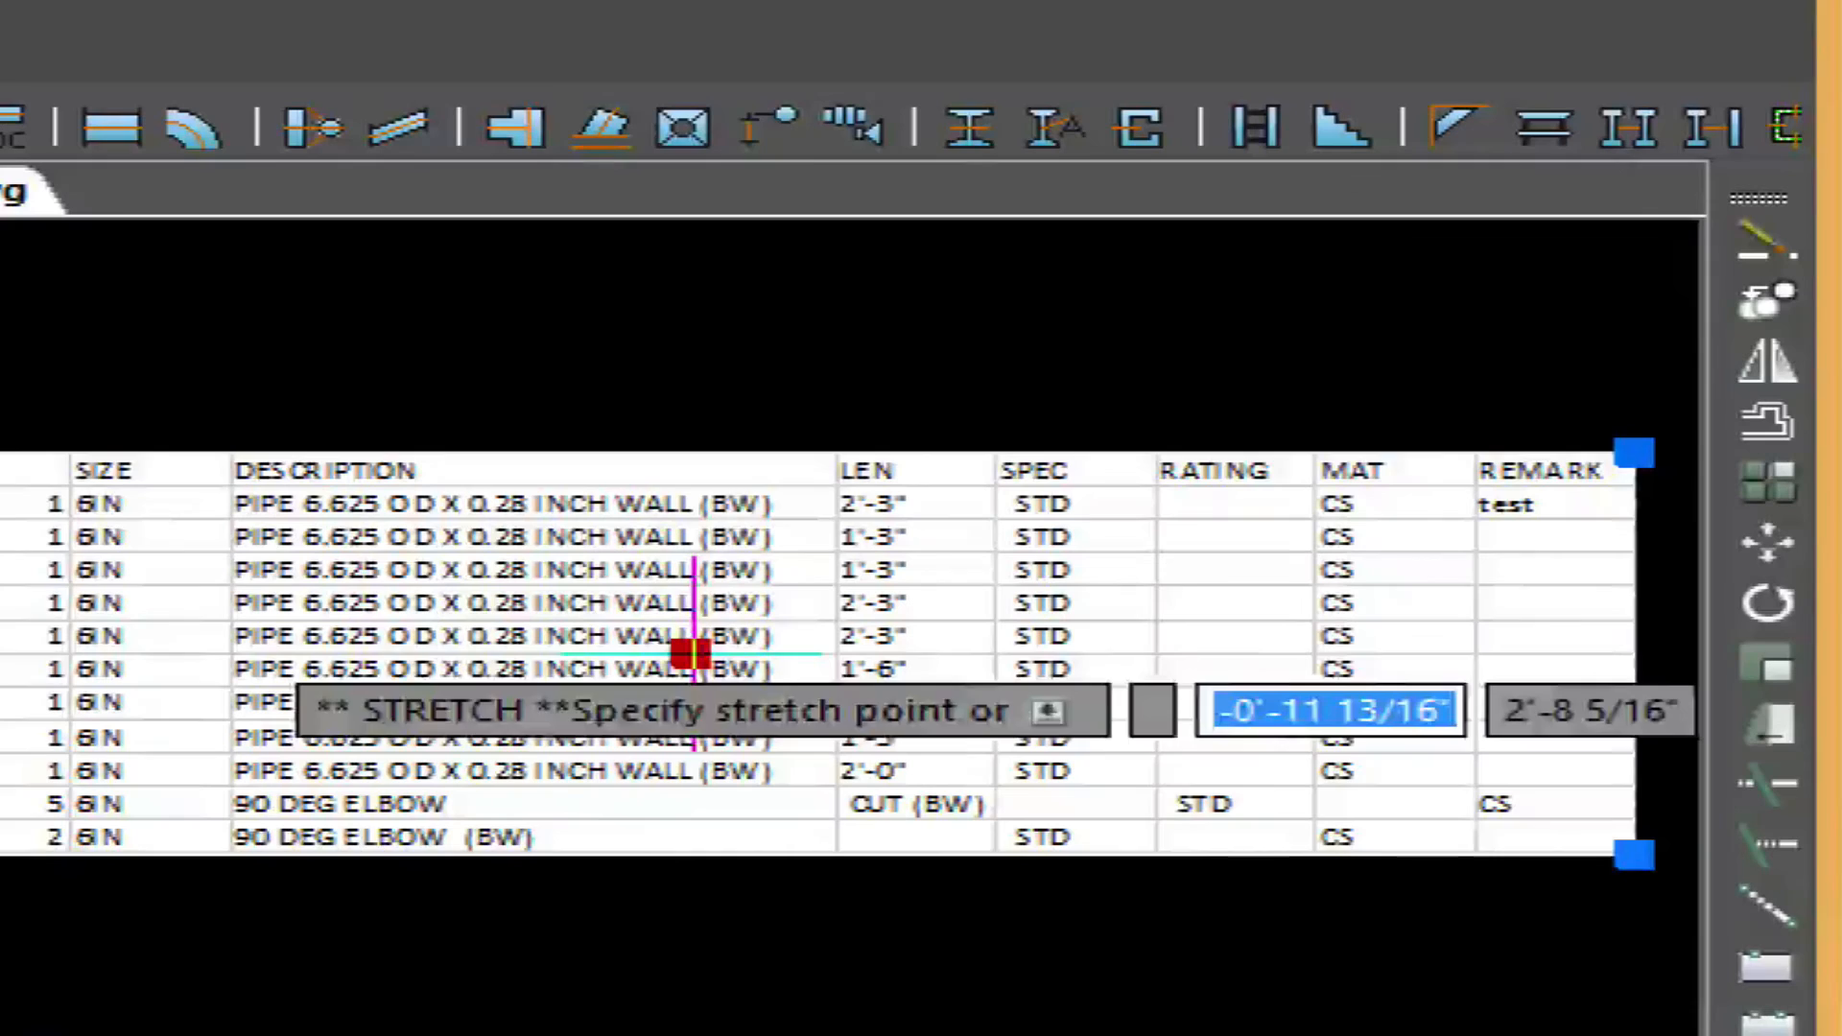
Step: Cancel the accidental grip stretch on the updated BOM table
key("Return")
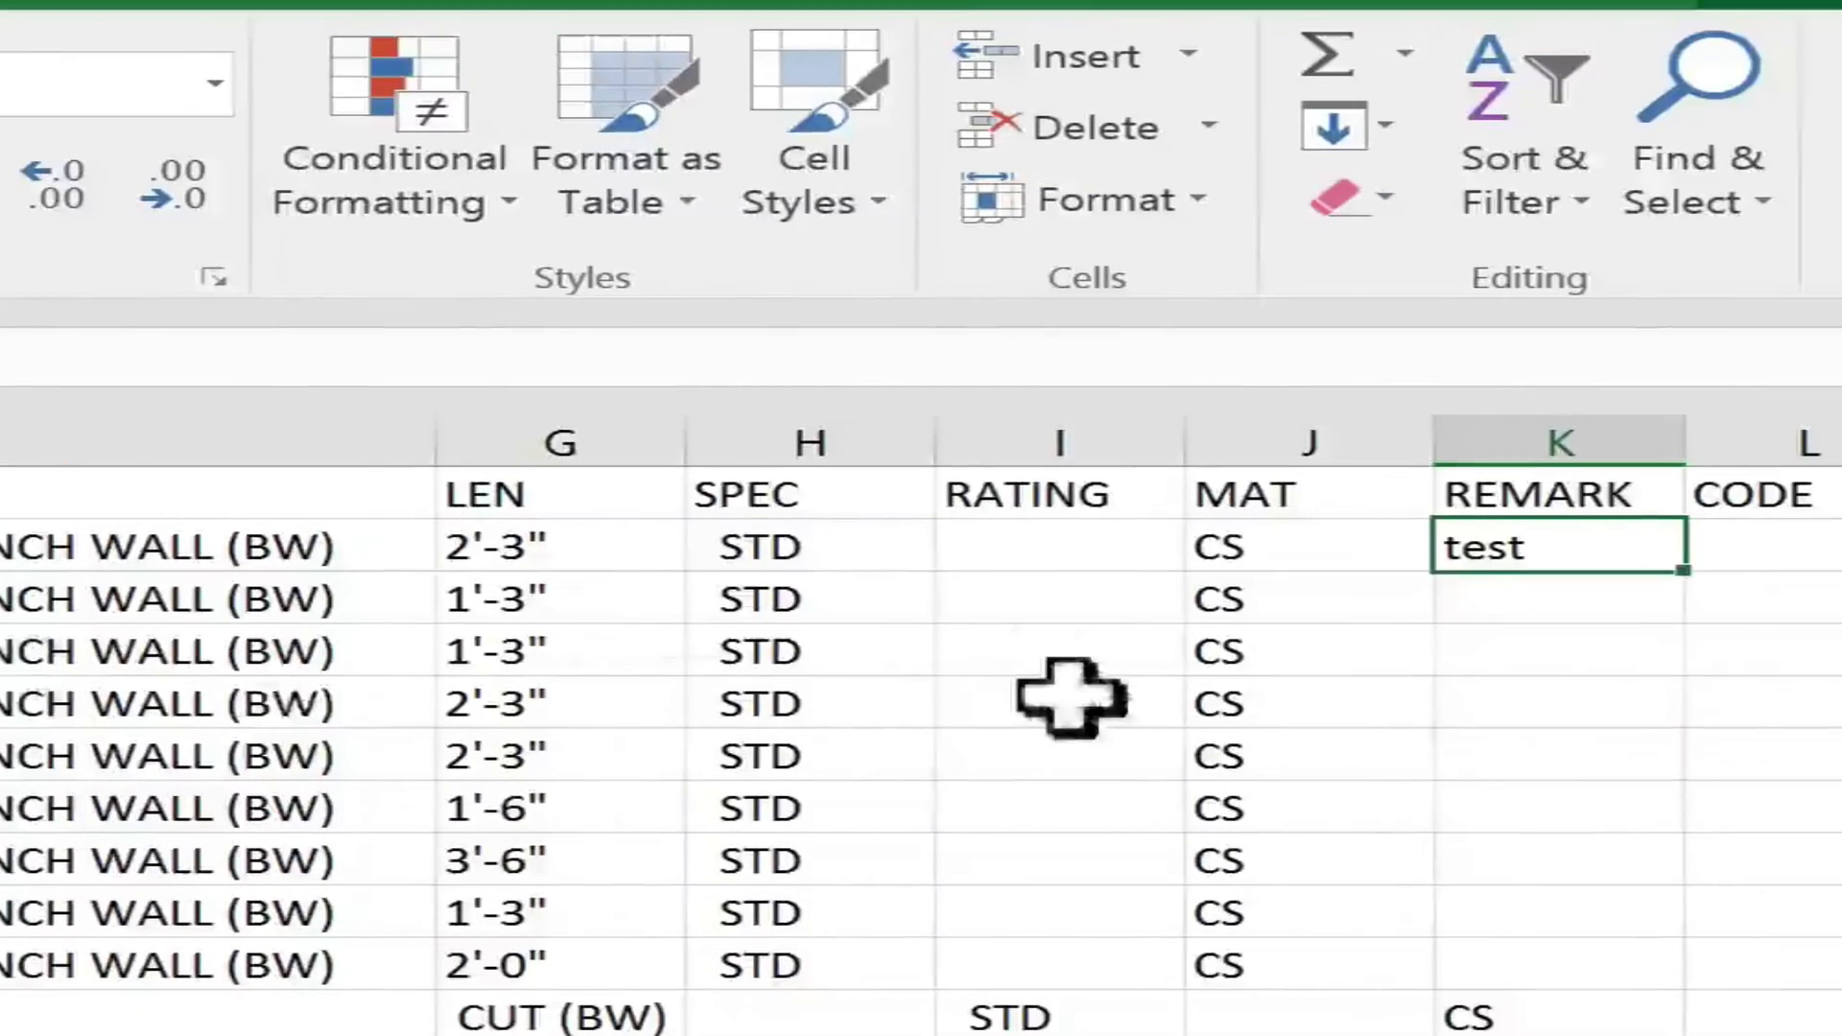
Step: Enter 'test2' in cell K4 under REMARK for item 3
left_click(1556, 649)
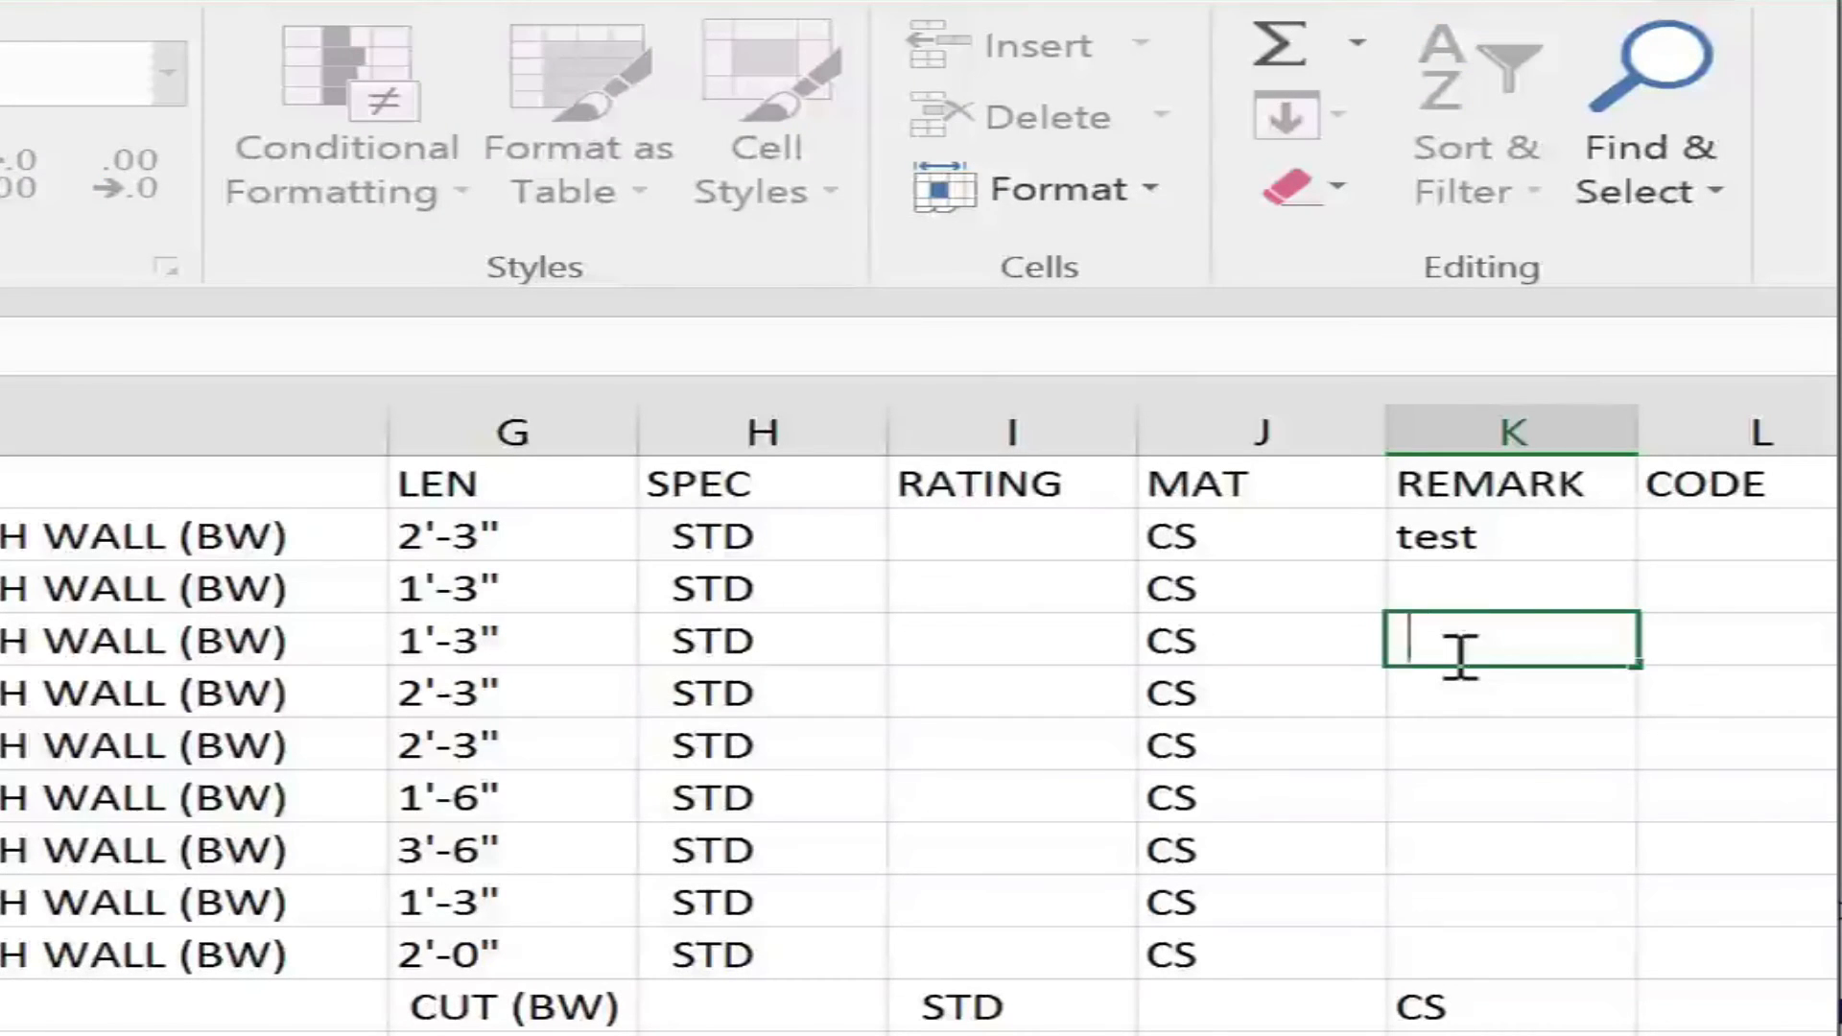
type("test2")
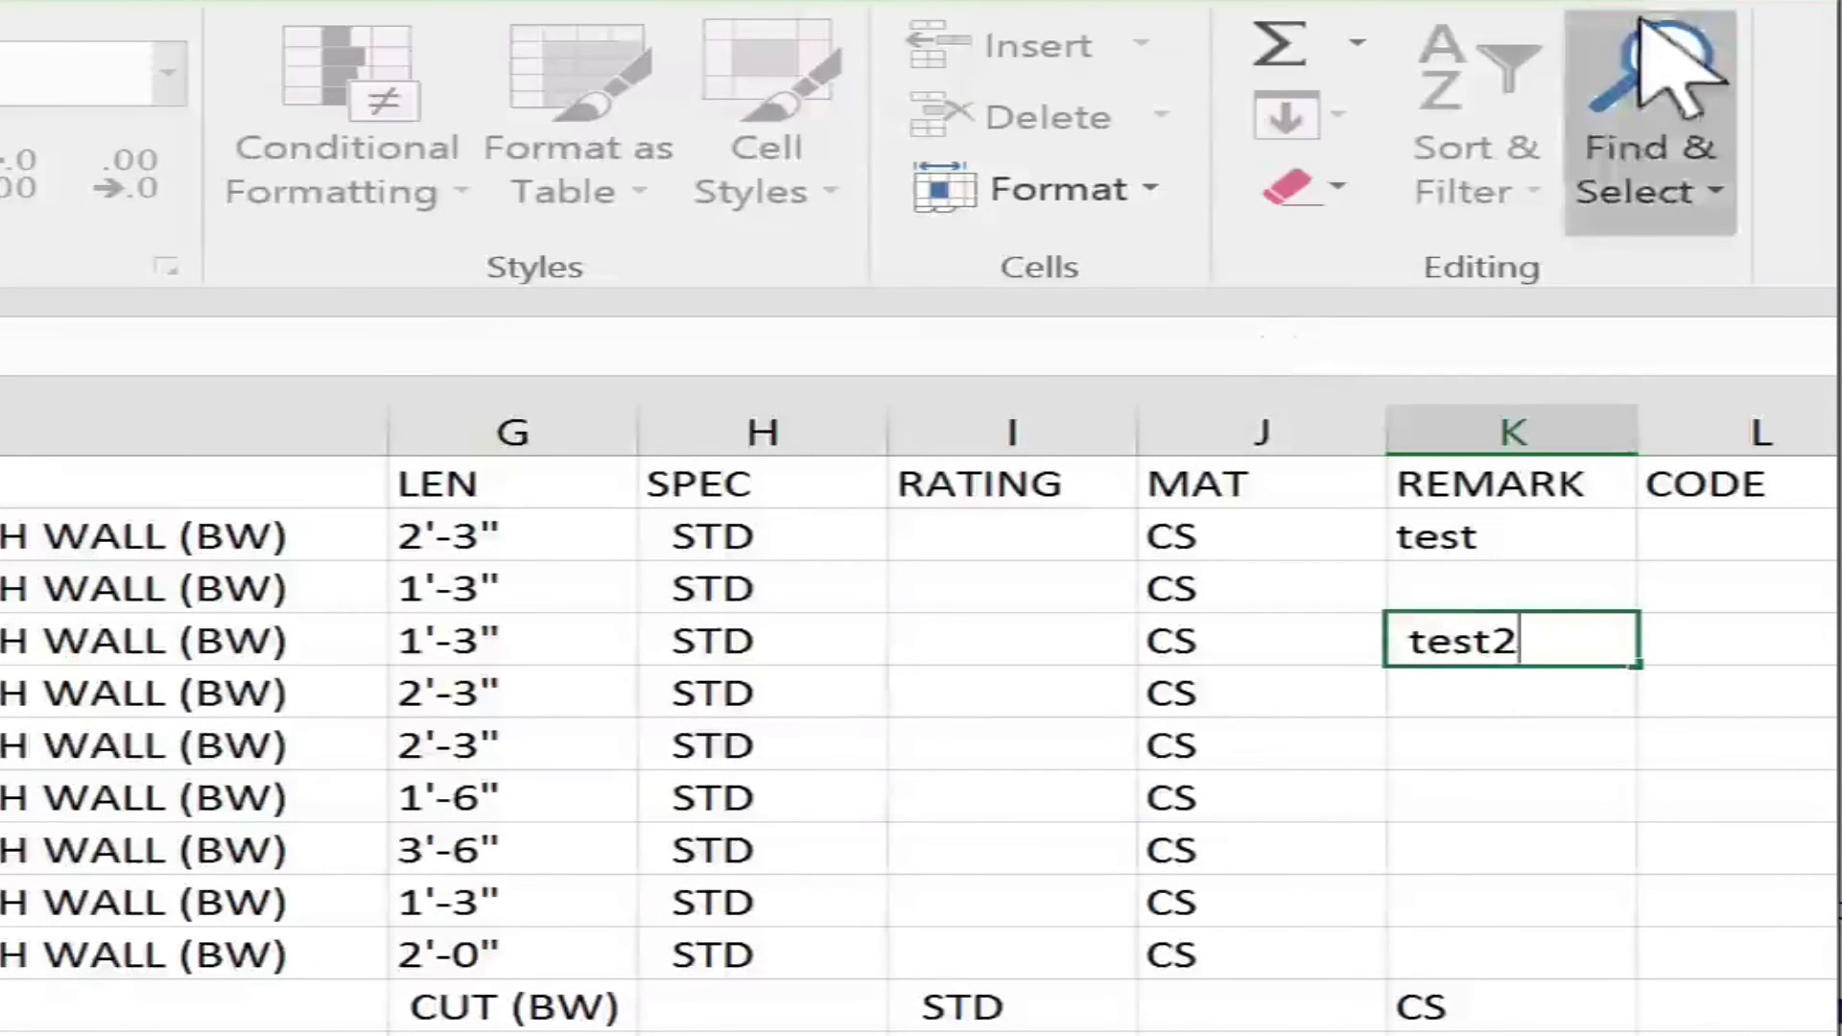